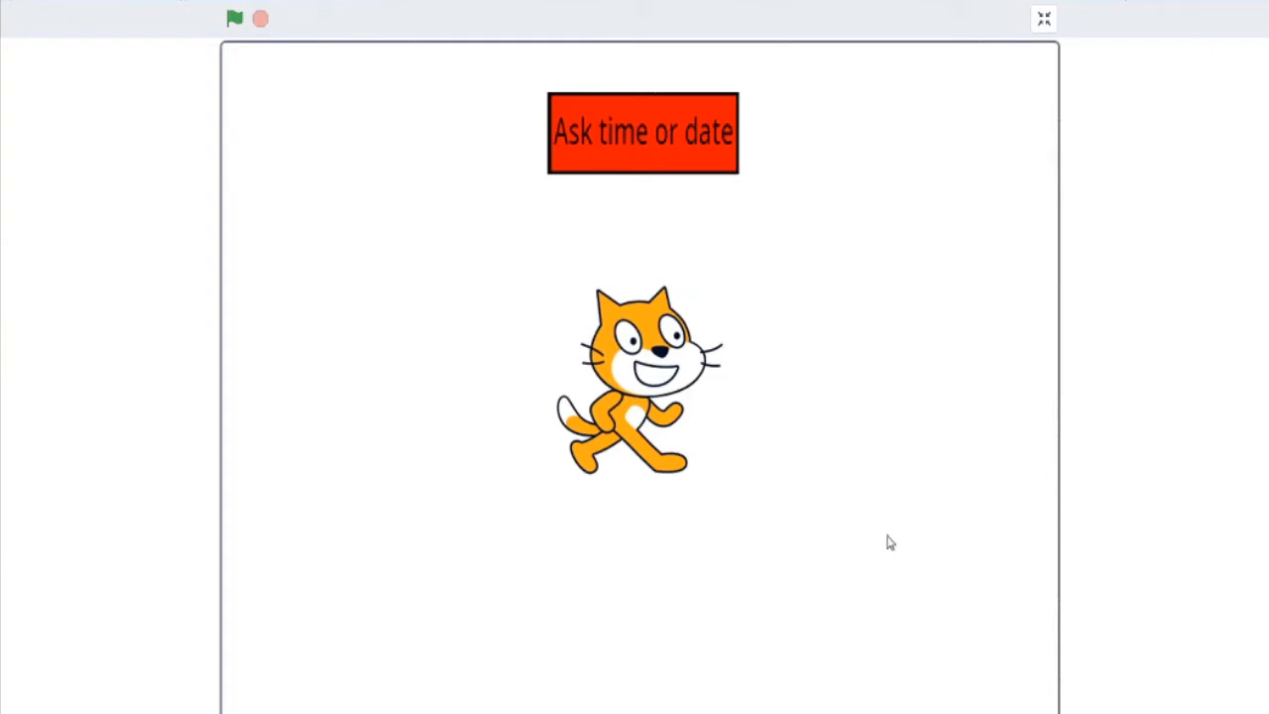
mouse_move(813, 583)
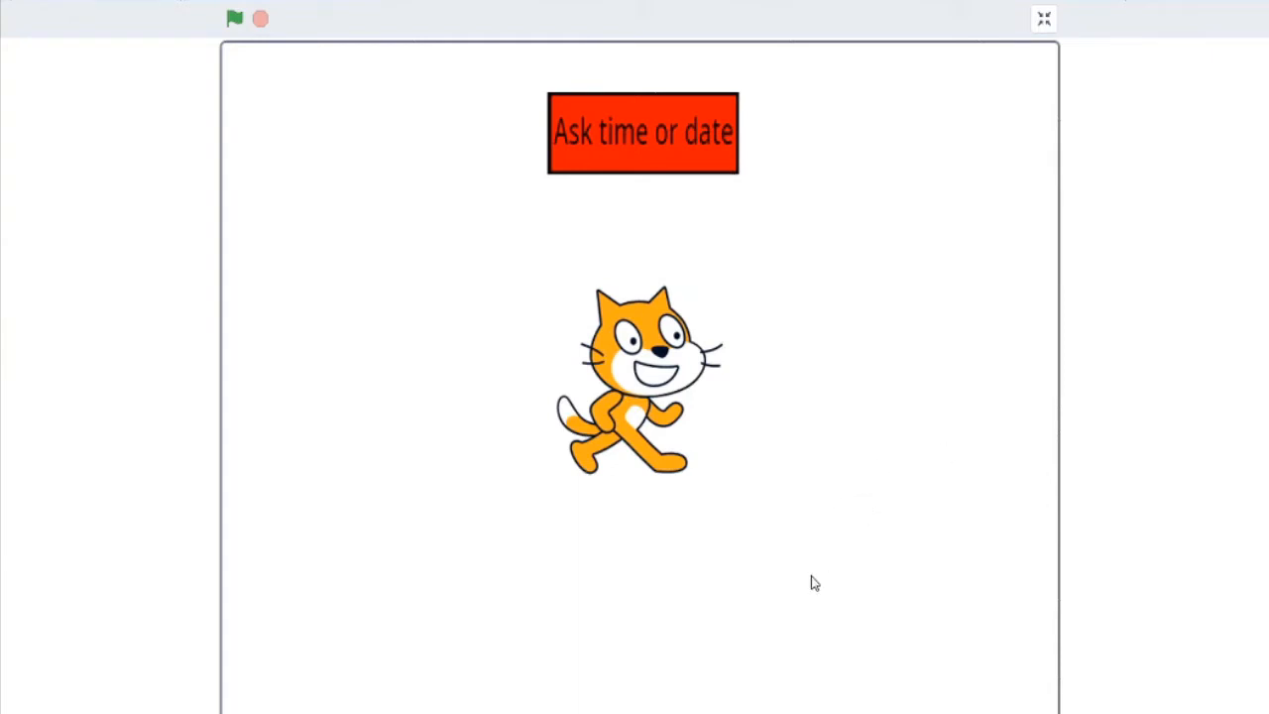
mouse_move(762, 563)
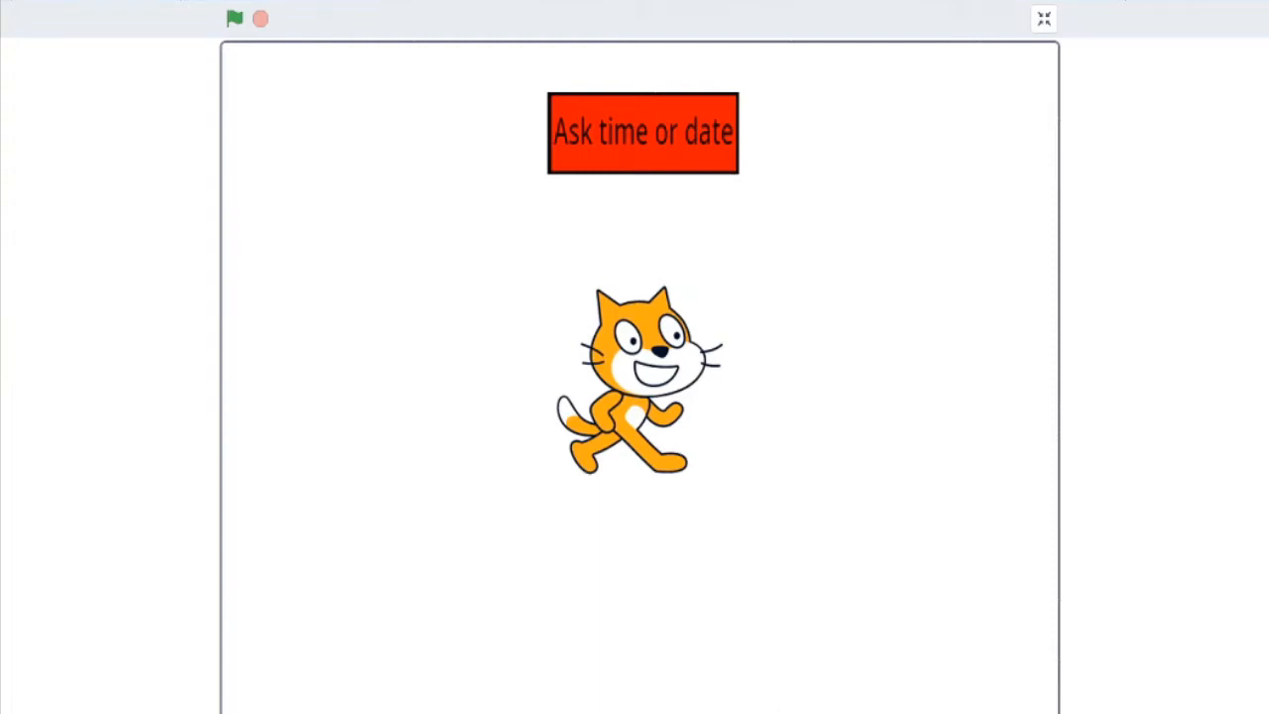
- Leave the finished demo and start a fresh project with only the cat sprite
click(1044, 17)
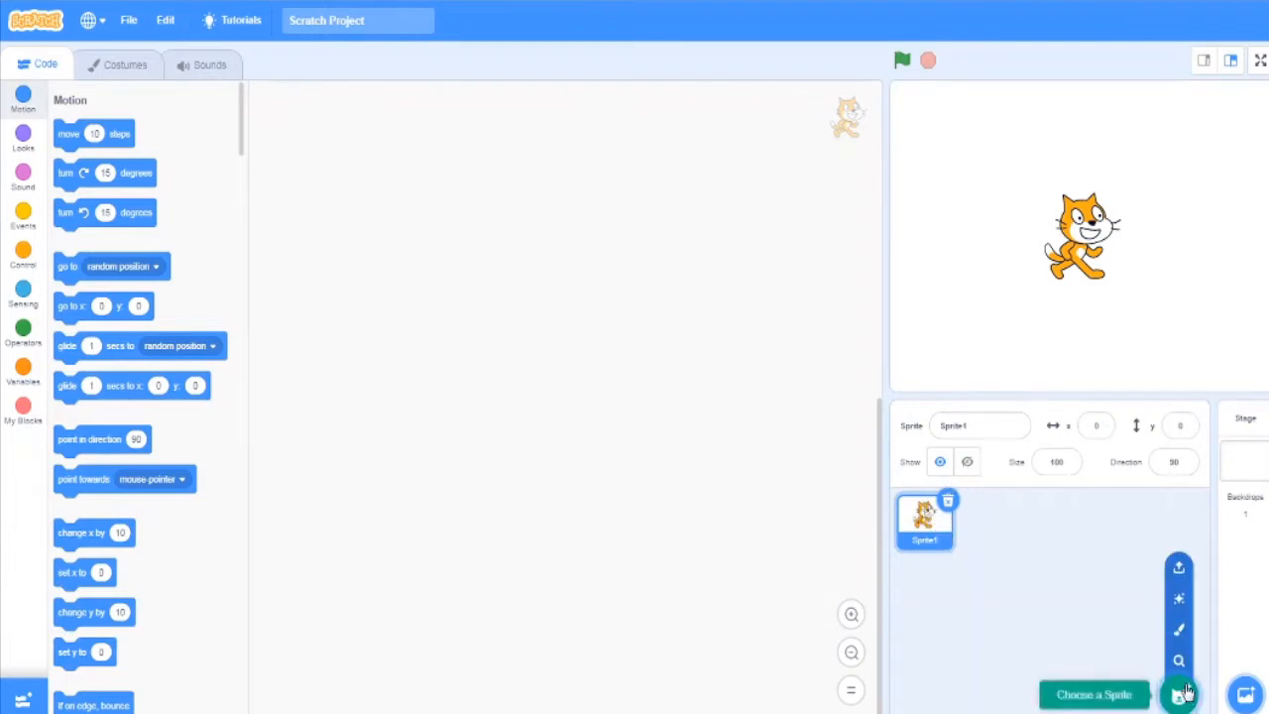
- Add a blank painted sprite named 'ask button' and rename the original sprite 'Cat'
click(1178, 694)
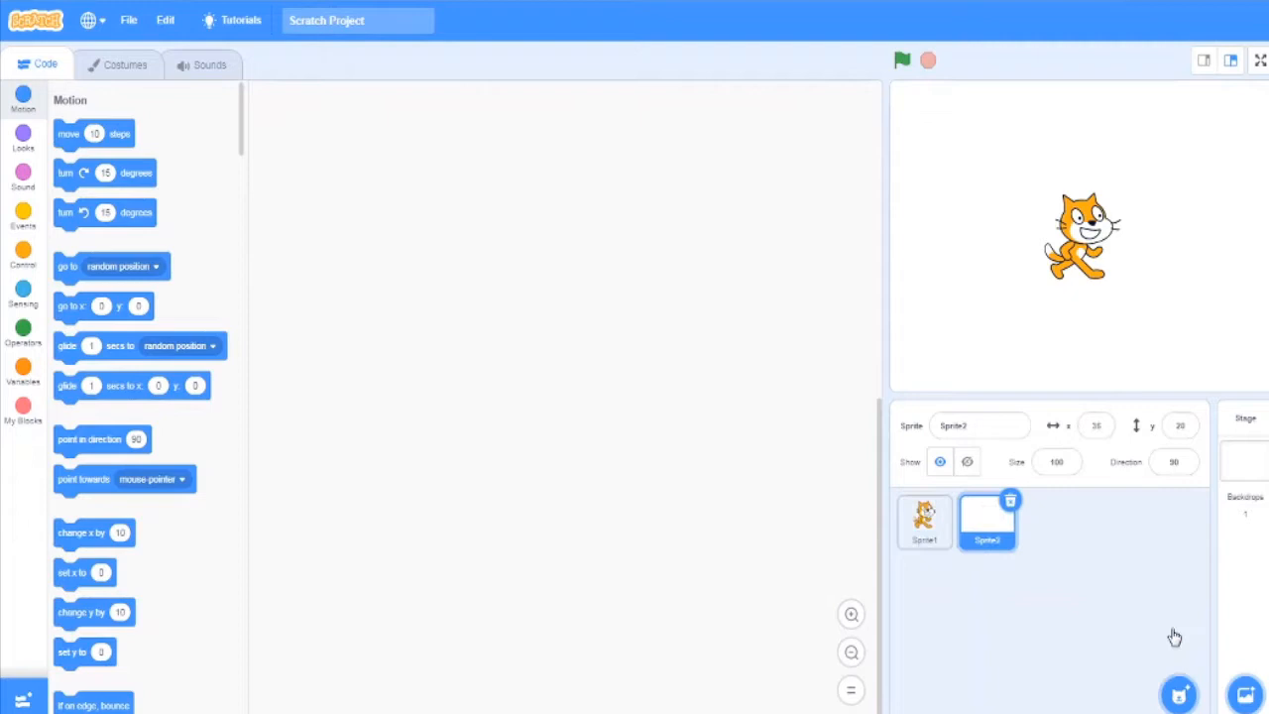
click(125, 63)
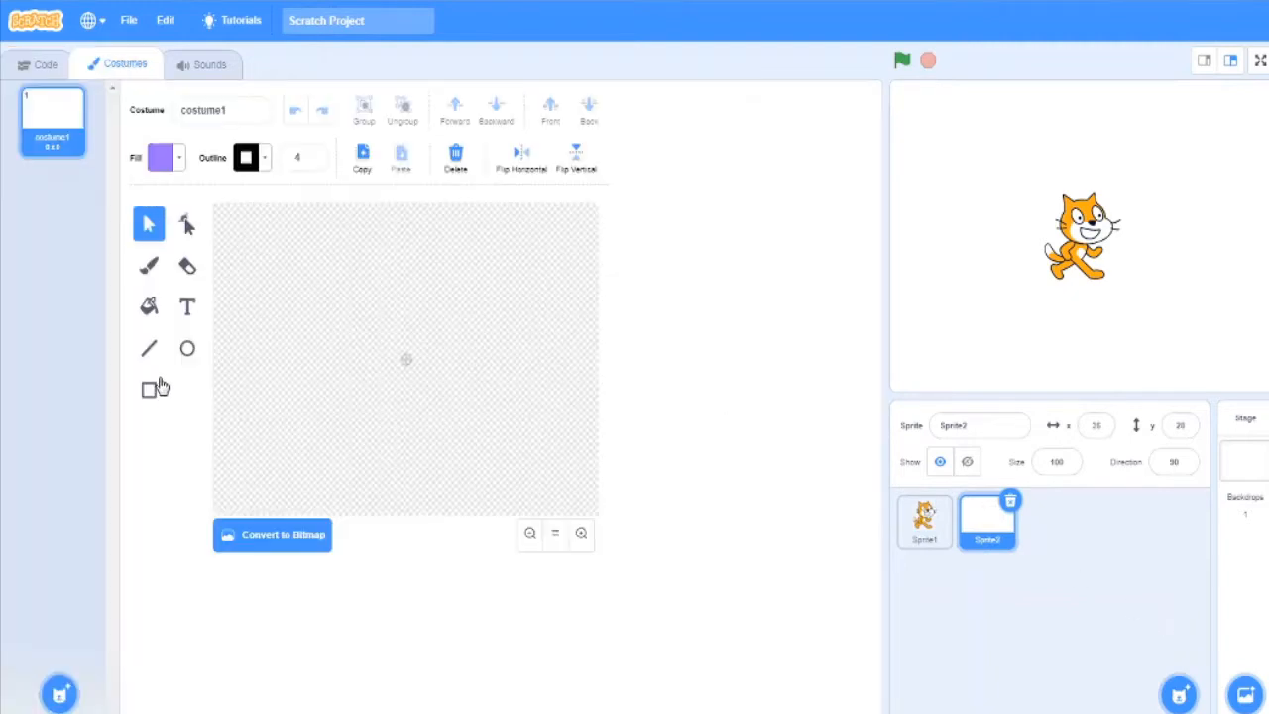
click(980, 425)
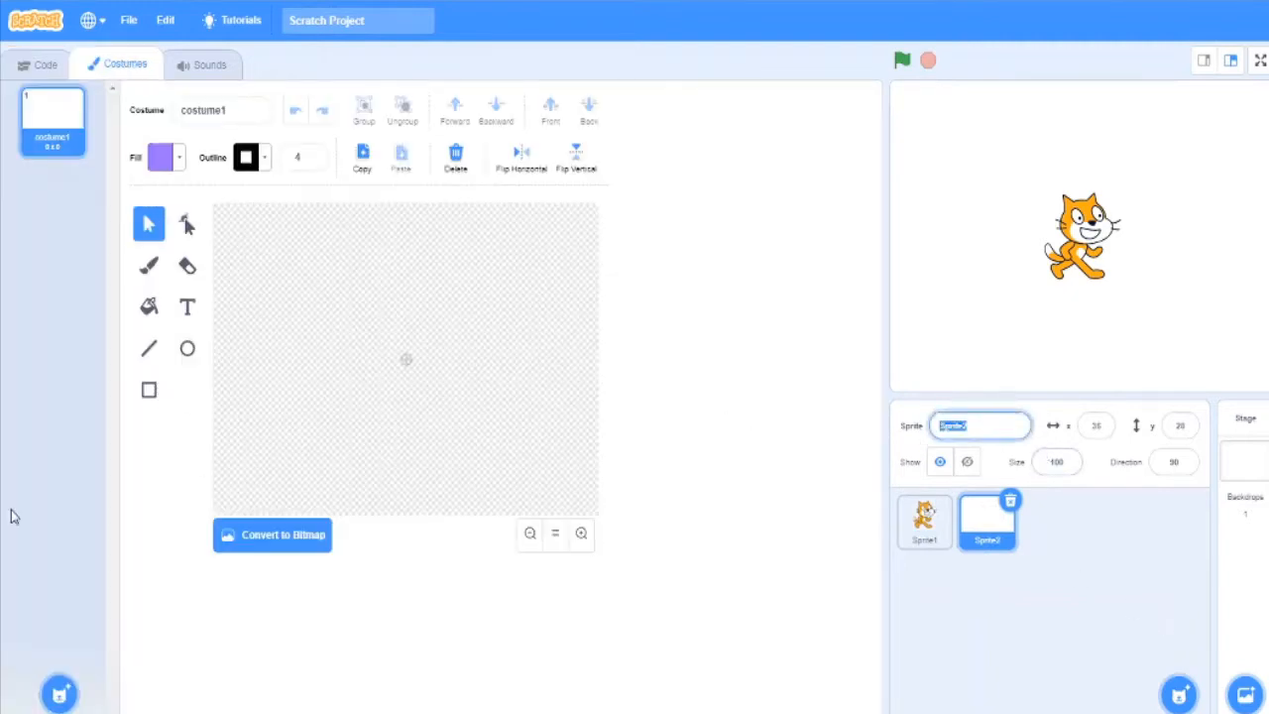
text(ask button)
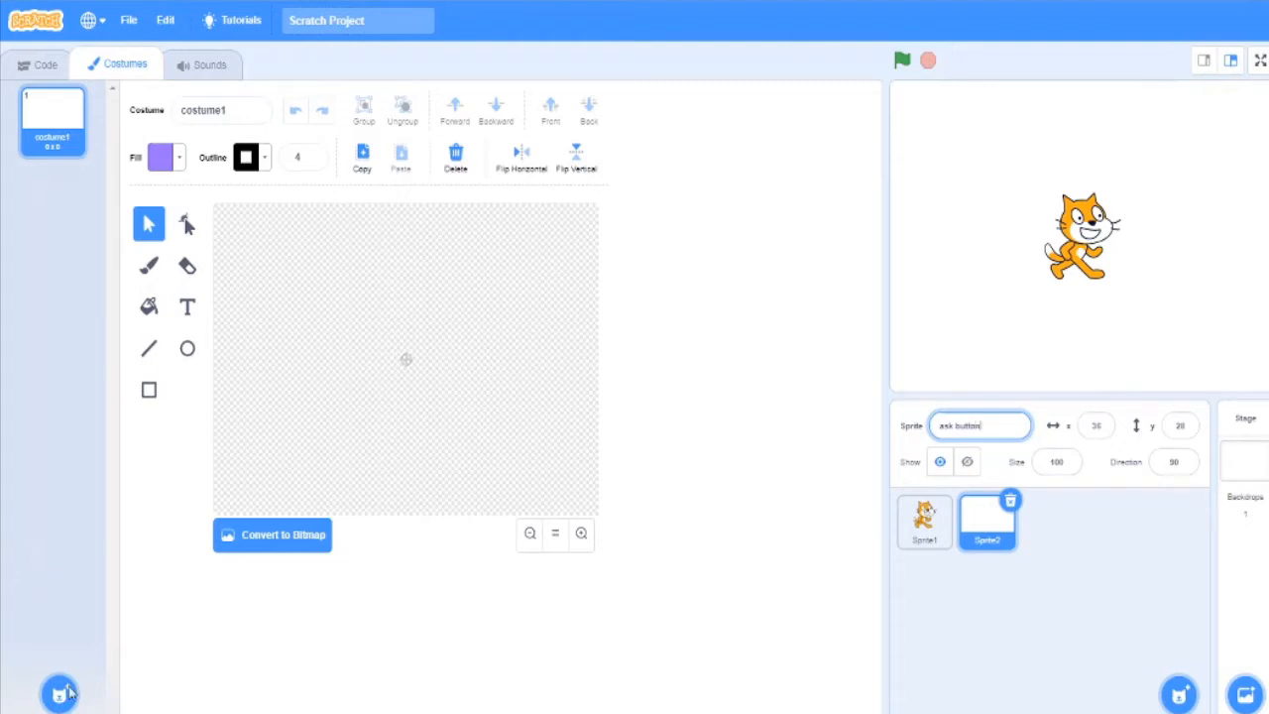
click(924, 520)
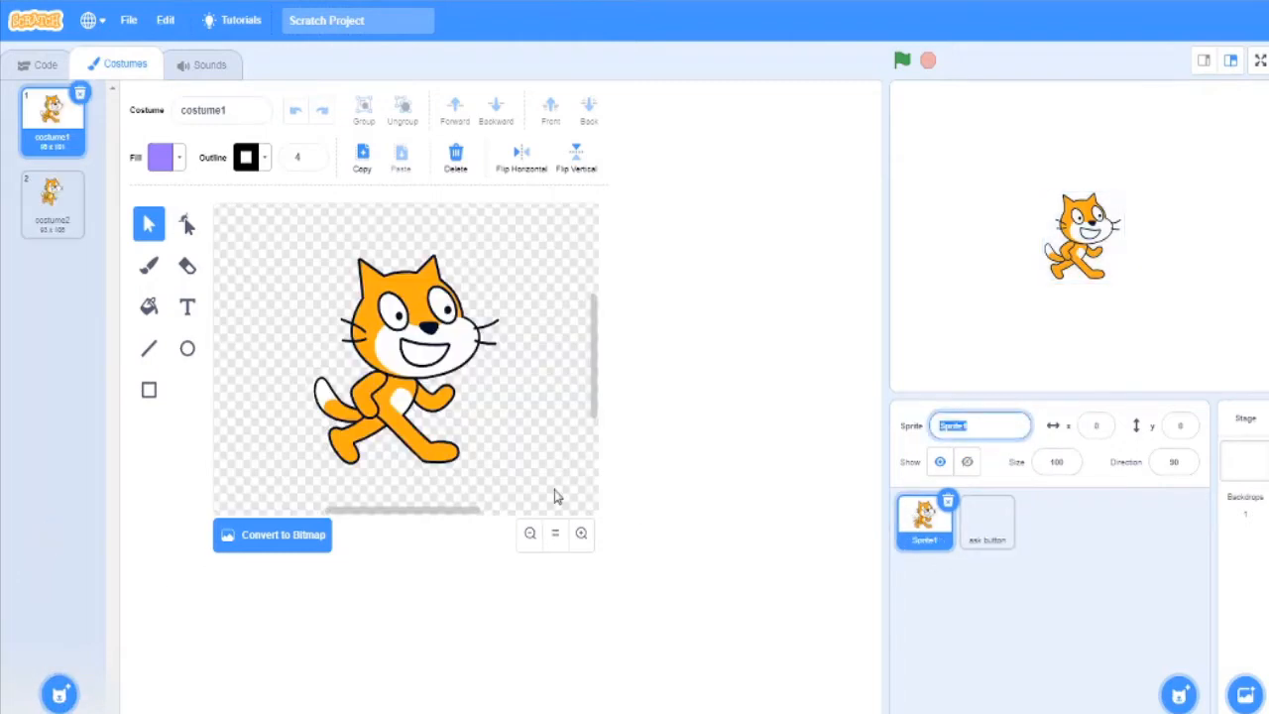
text(Cat)
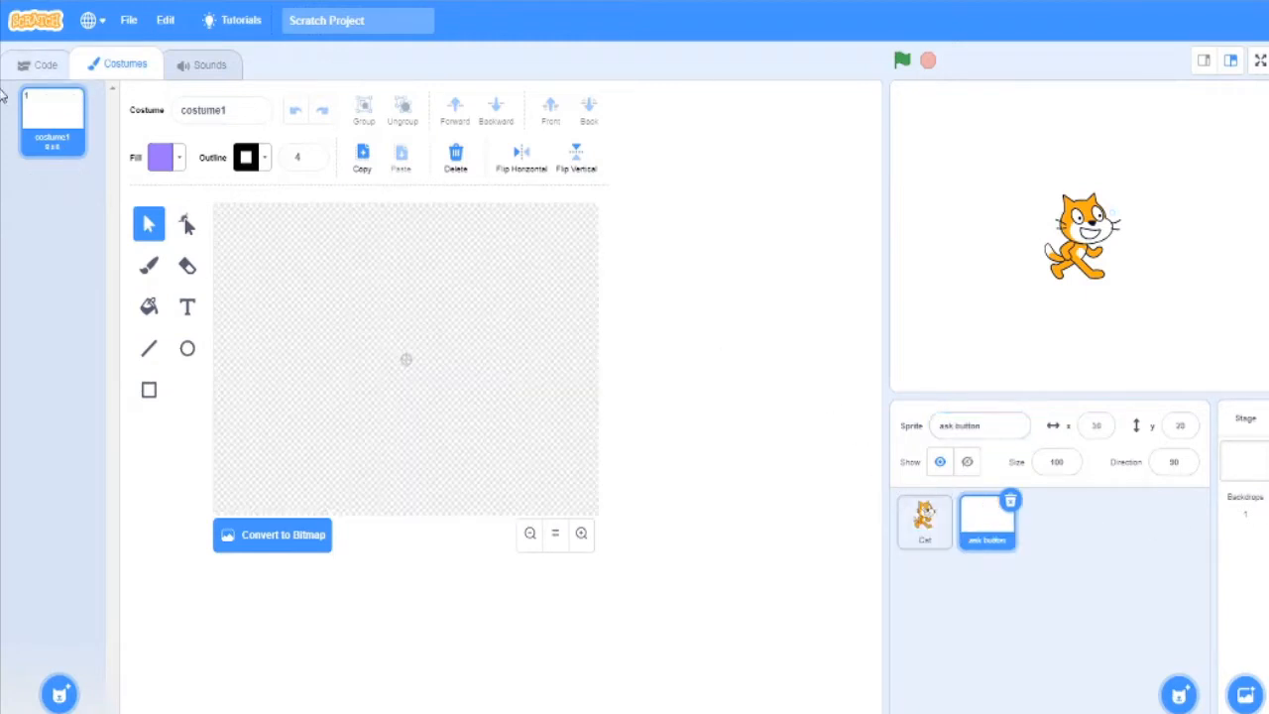
- Draw a red filled rectangle as the ask button's costume and stretch it into a wide bar
click(148, 388)
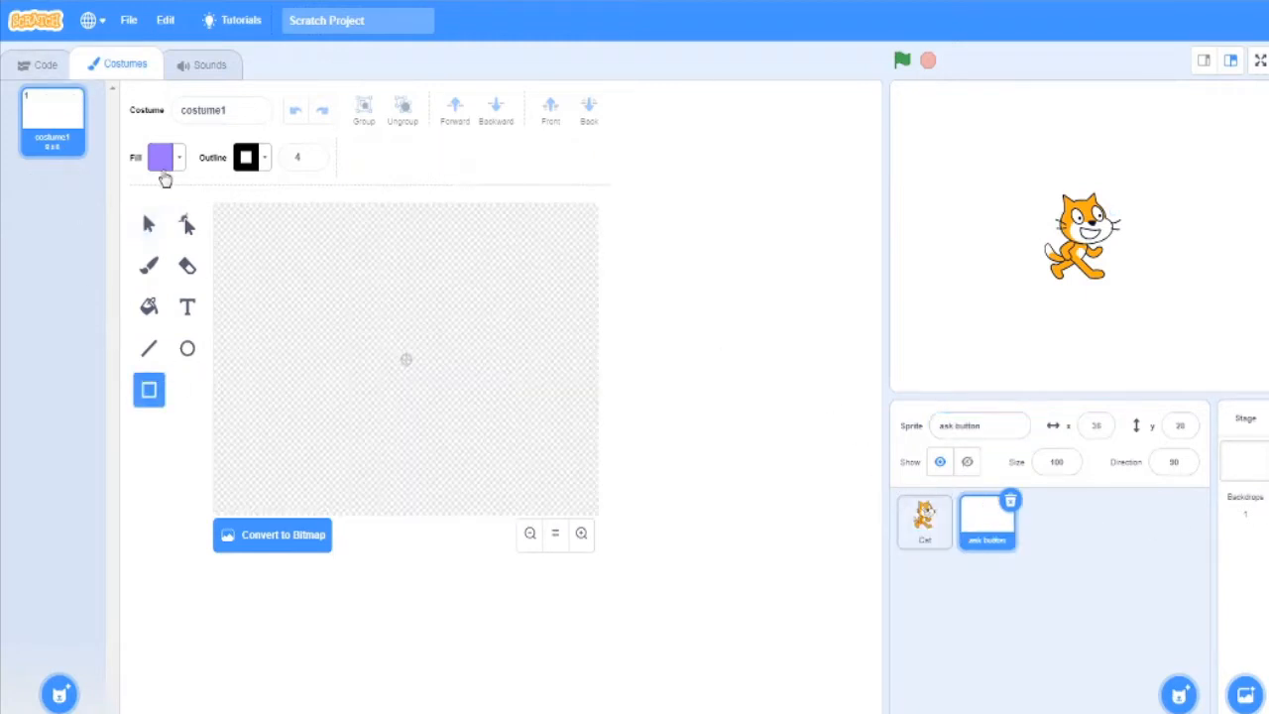
click(159, 156)
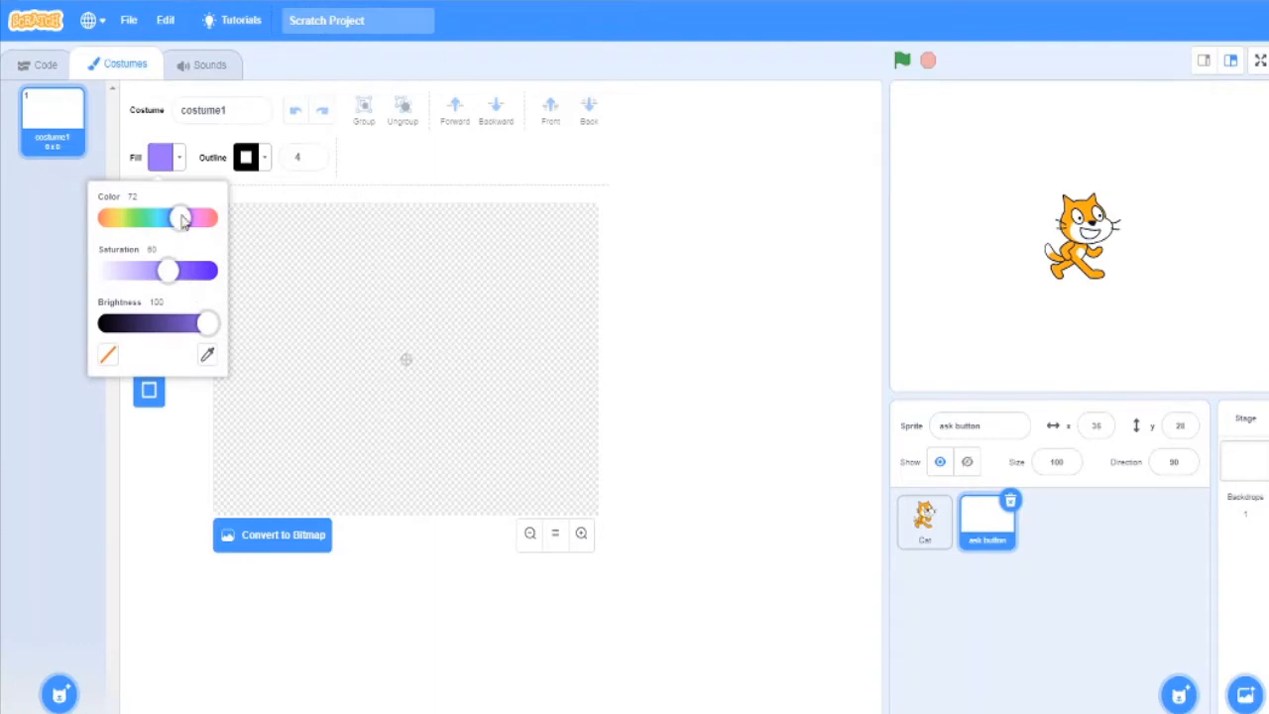
drag(183, 216, 107, 216)
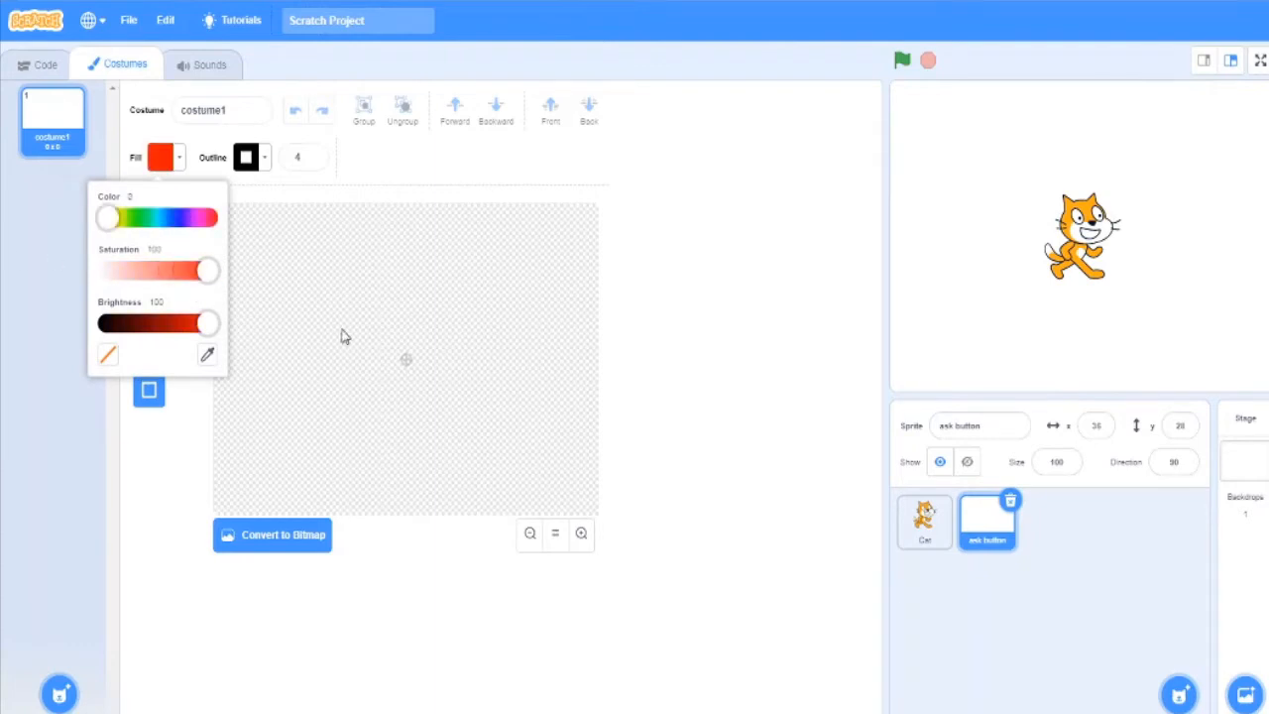
drag(353, 337, 445, 379)
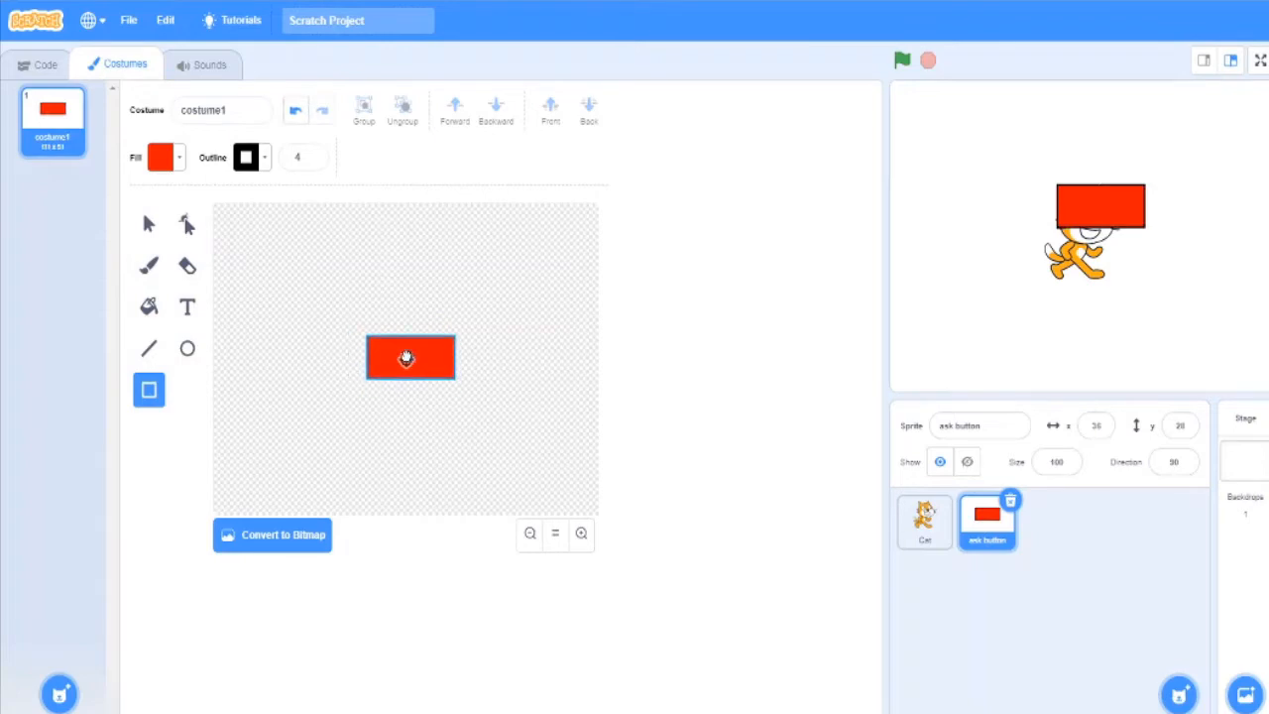
click(408, 357)
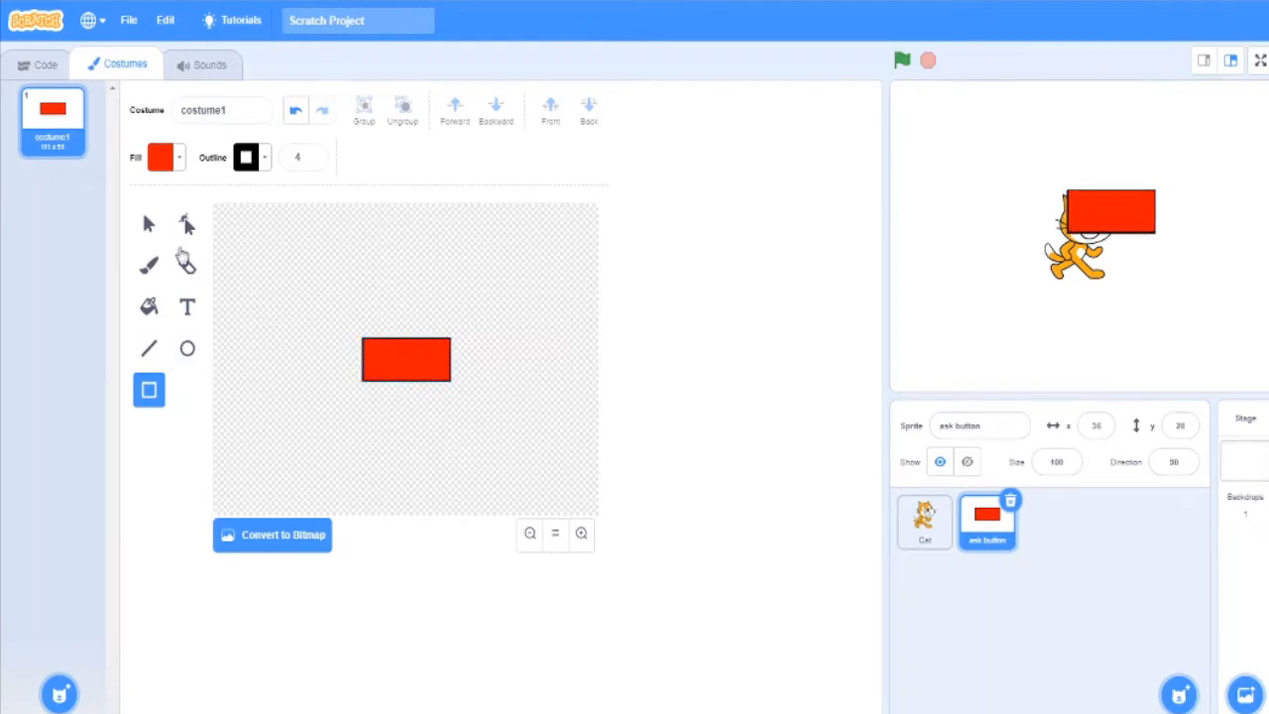
click(147, 222)
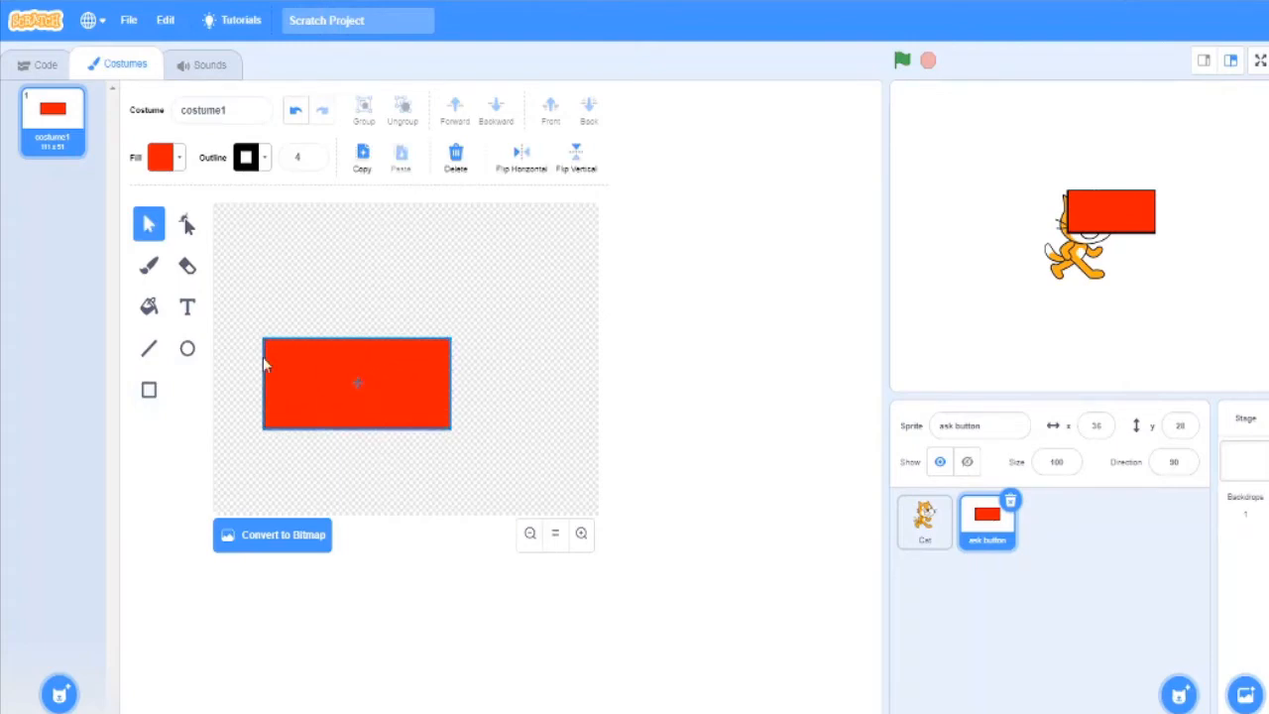
drag(357, 385, 381, 341)
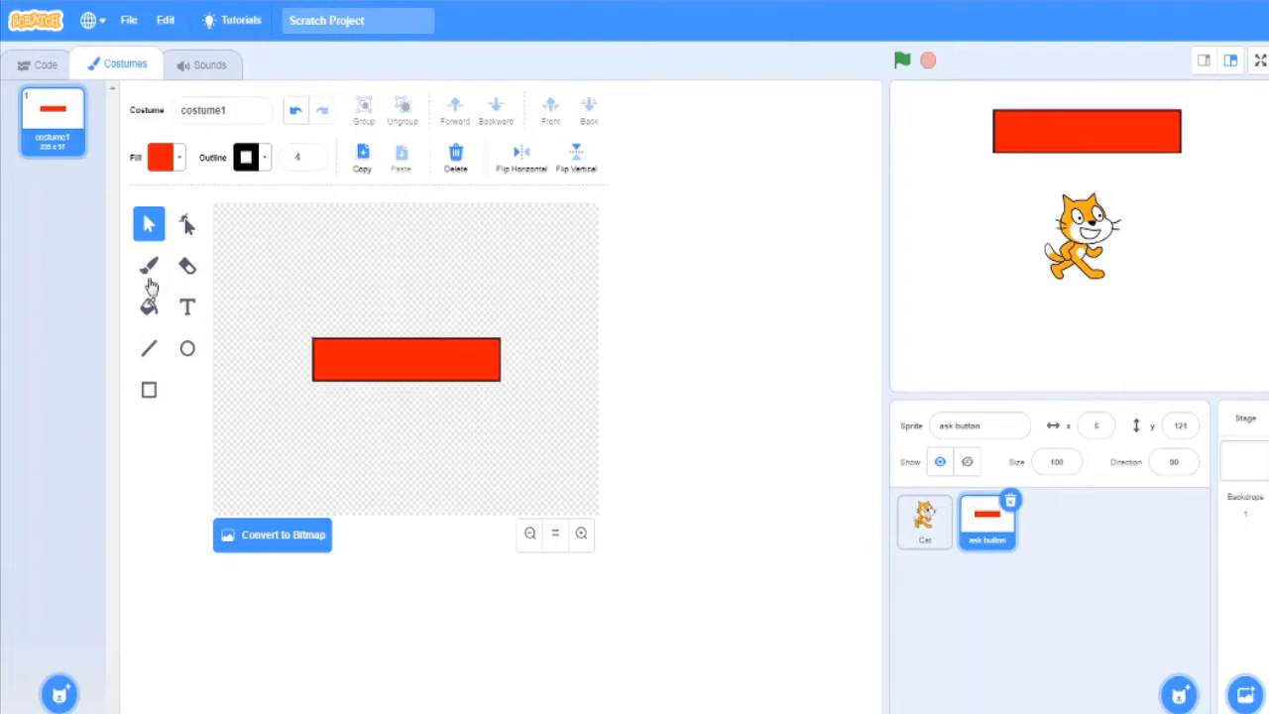
- Label the red bar with black text reading 'Time or date'
click(187, 305)
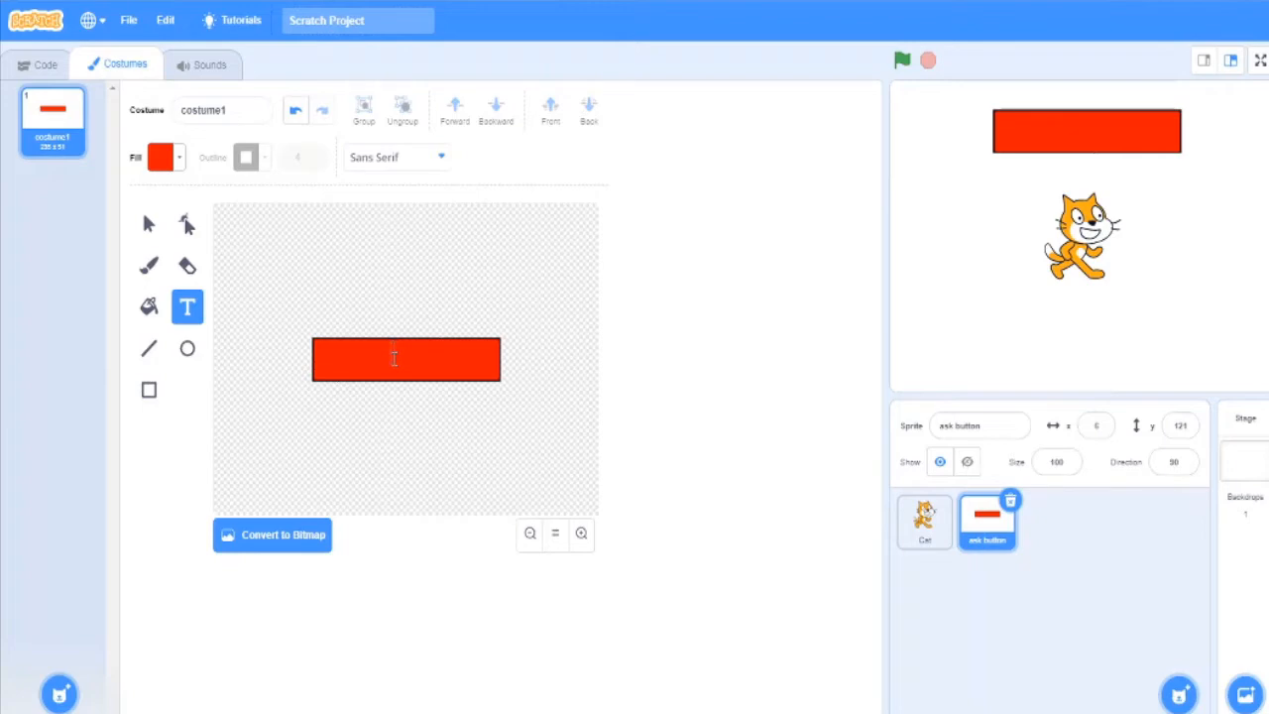
click(159, 157)
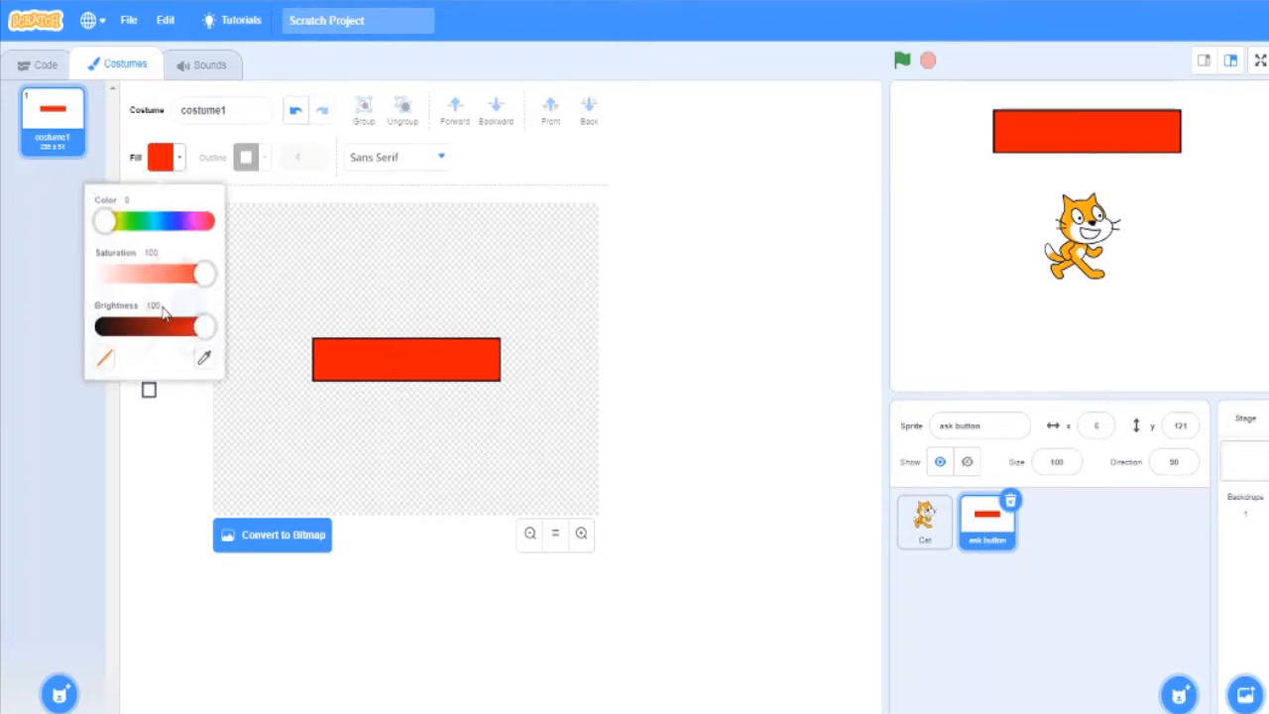
drag(202, 327, 107, 333)
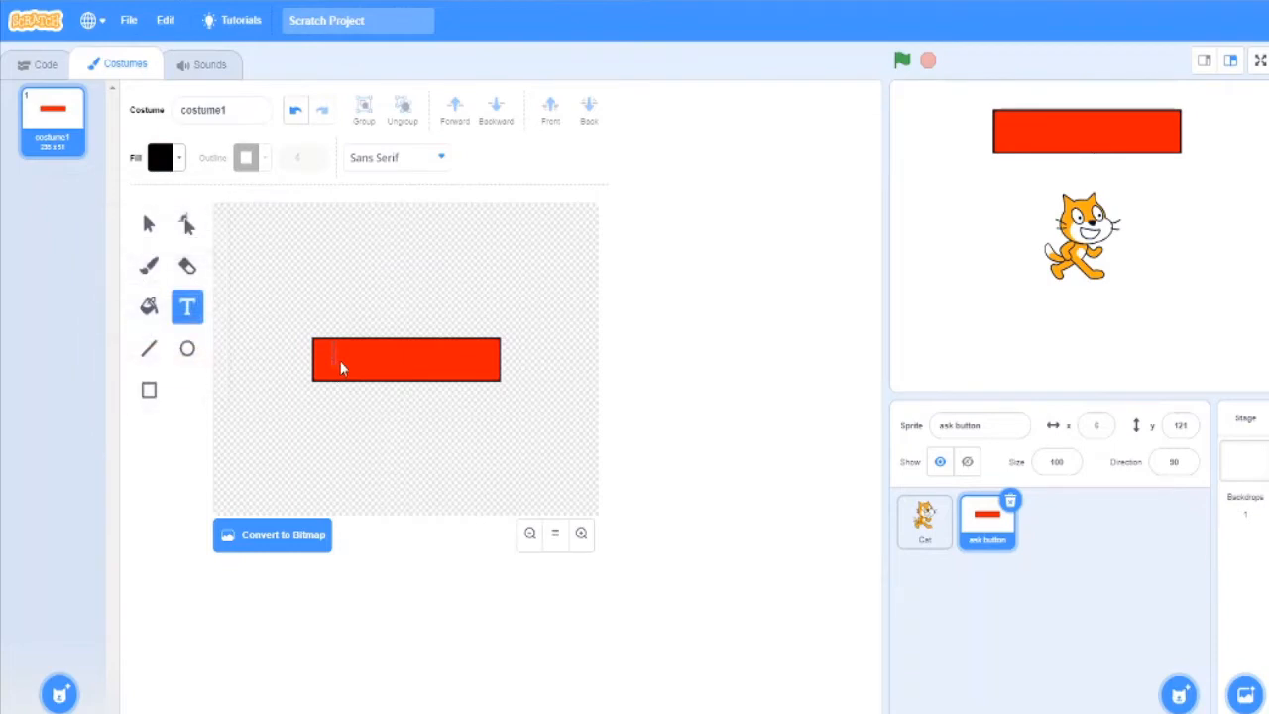
text(Time)
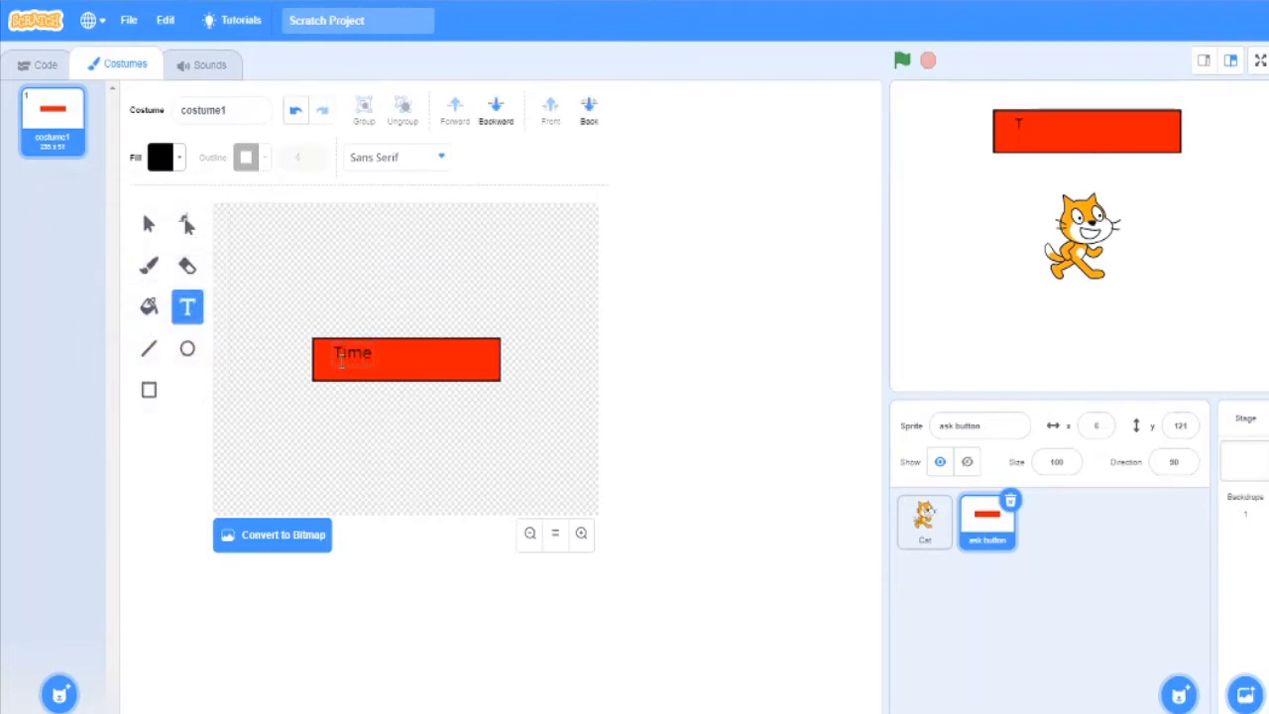
text(or date)
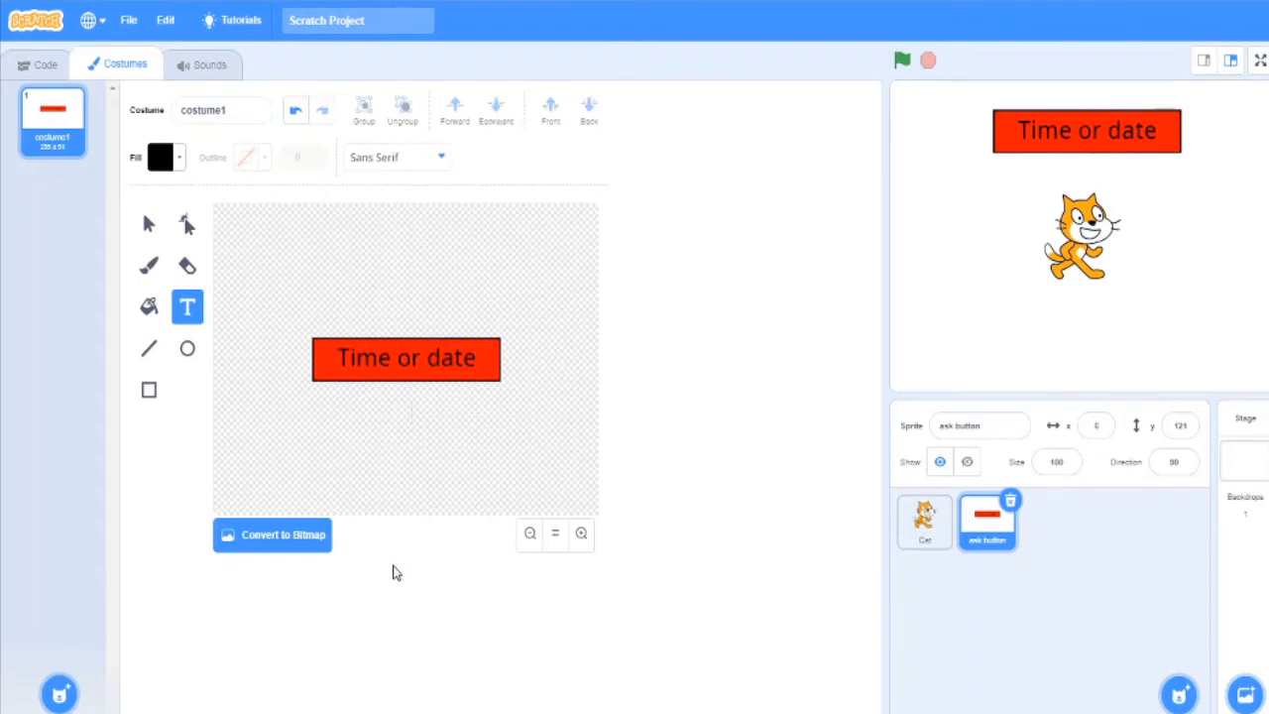
click(44, 64)
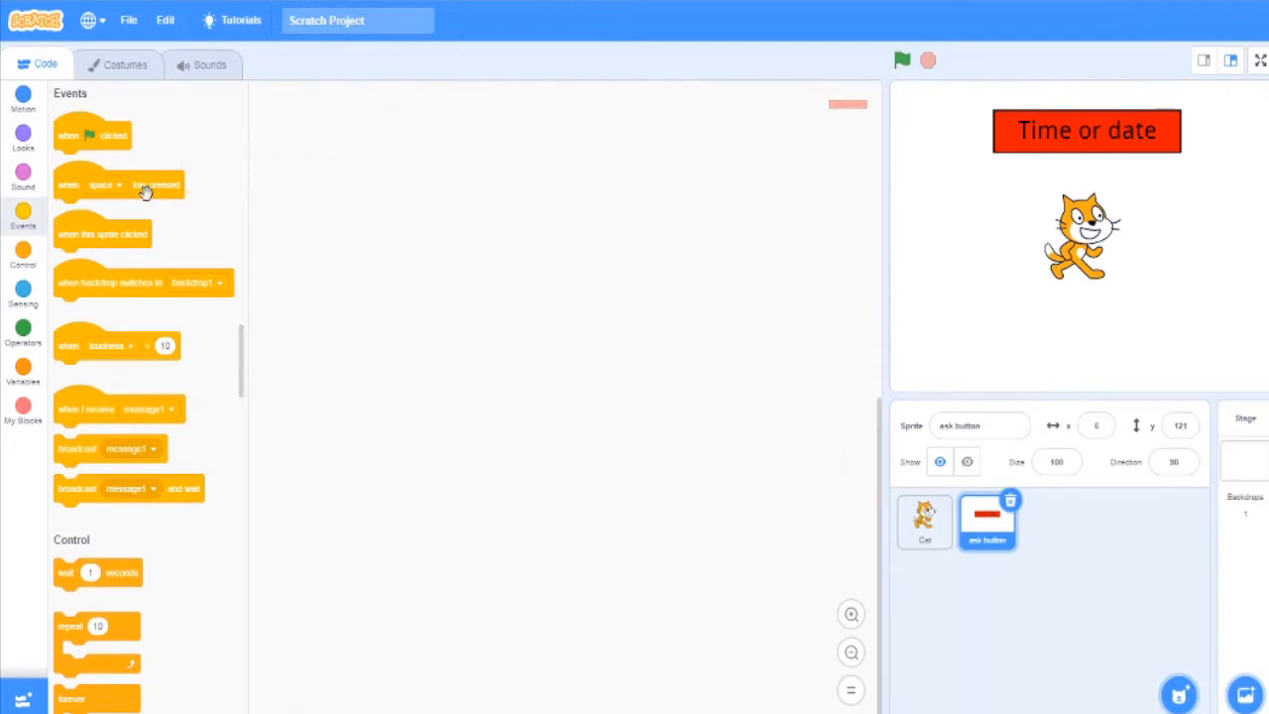
- Give the button a 'when this sprite clicked' script that broadcasts a new message
drag(103, 234, 390, 171)
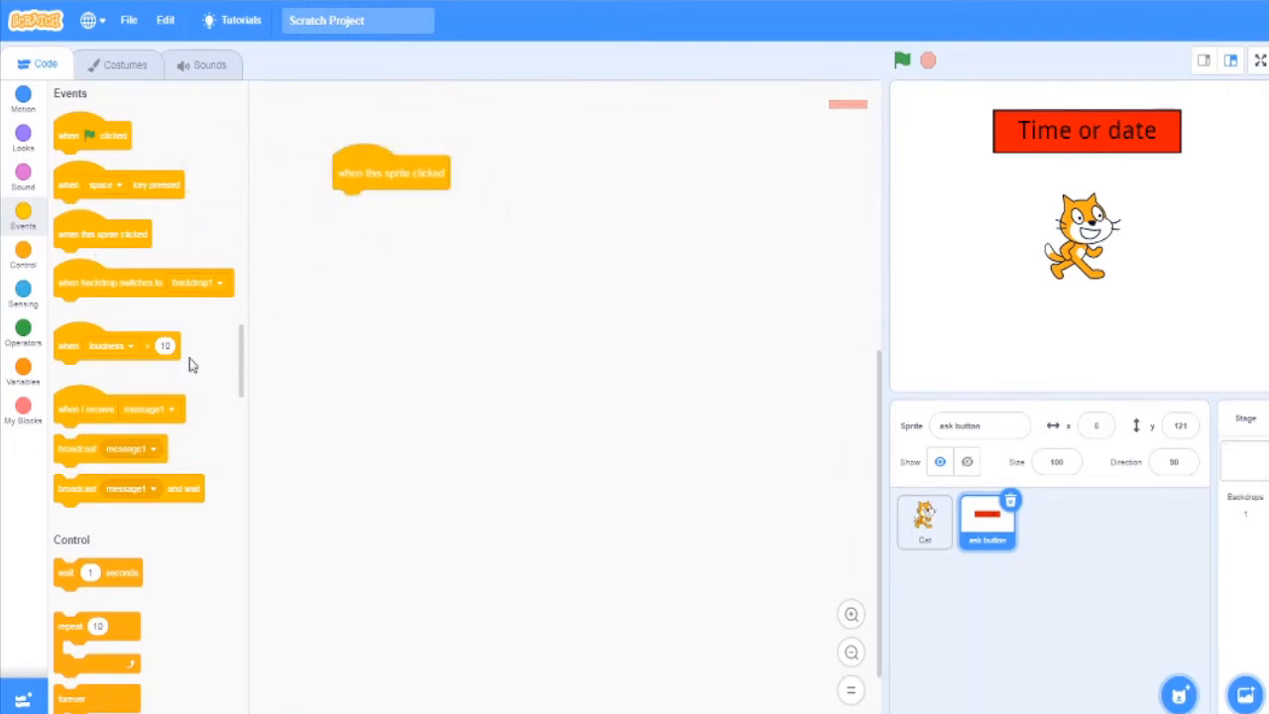
drag(109, 449, 361, 206)
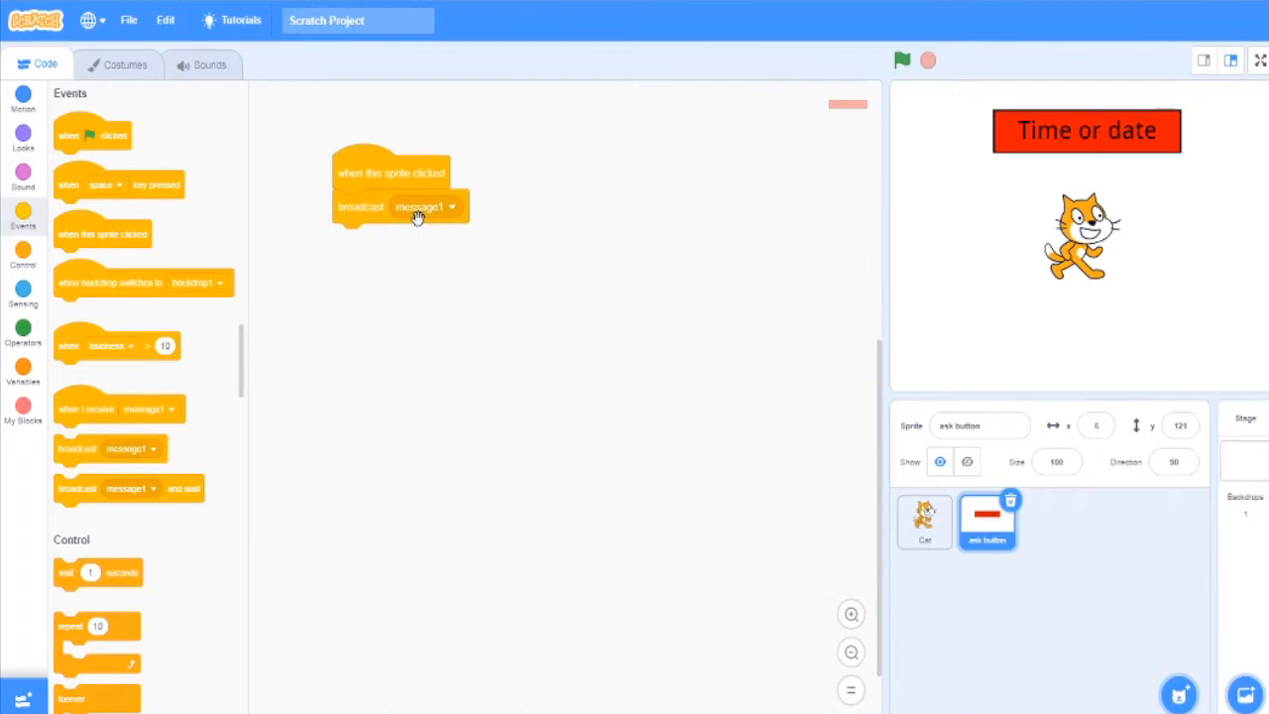
click(427, 206)
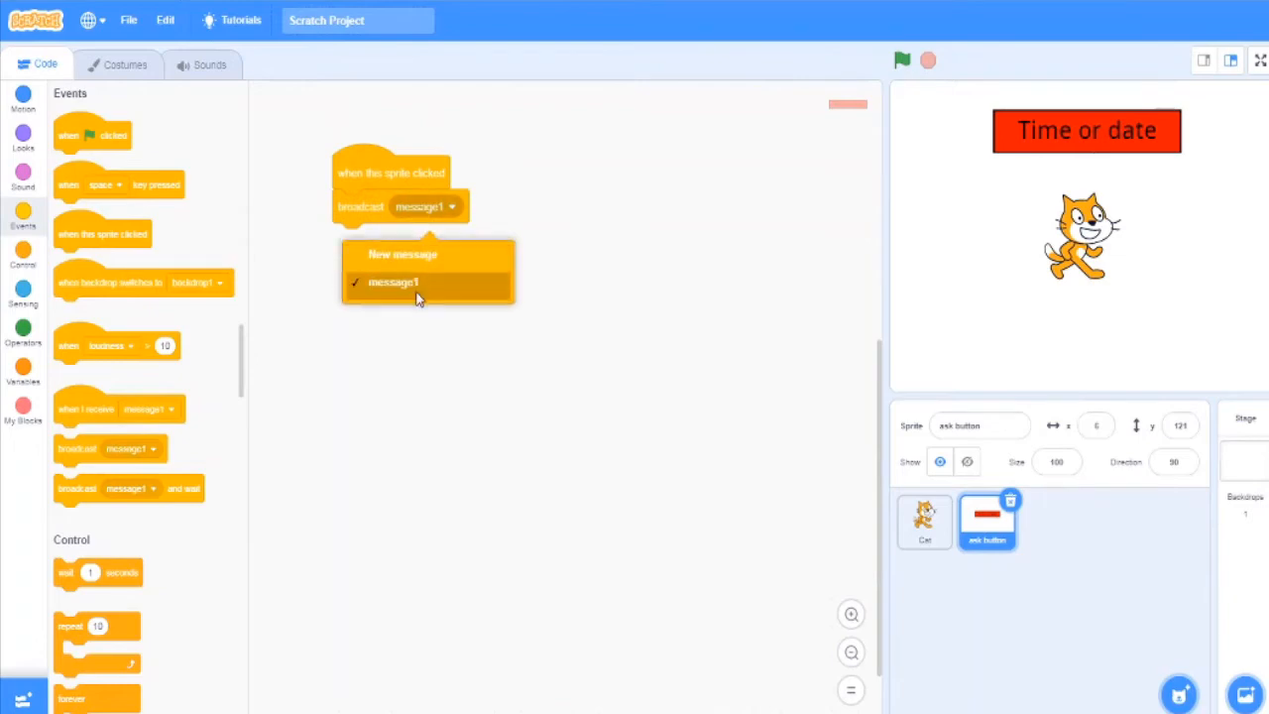
click(403, 254)
text(a)
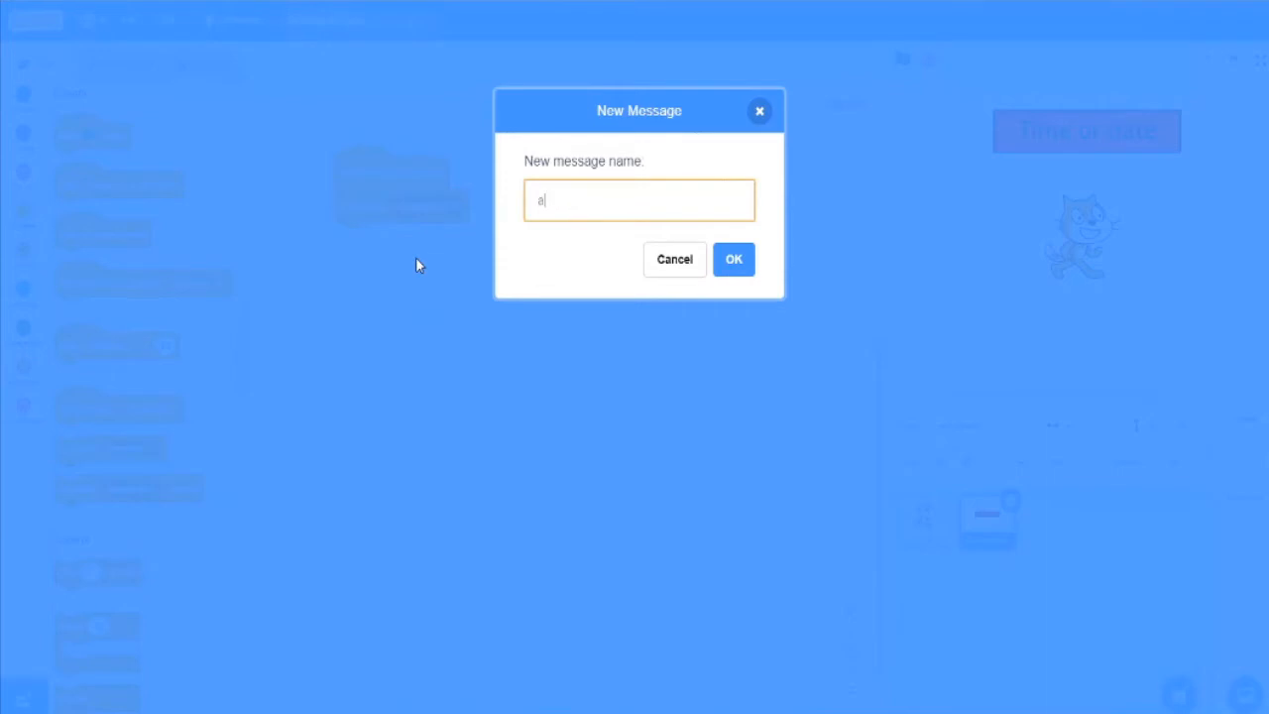
- Name the broadcast message 'Ask time or date' and confirm it
text(As)
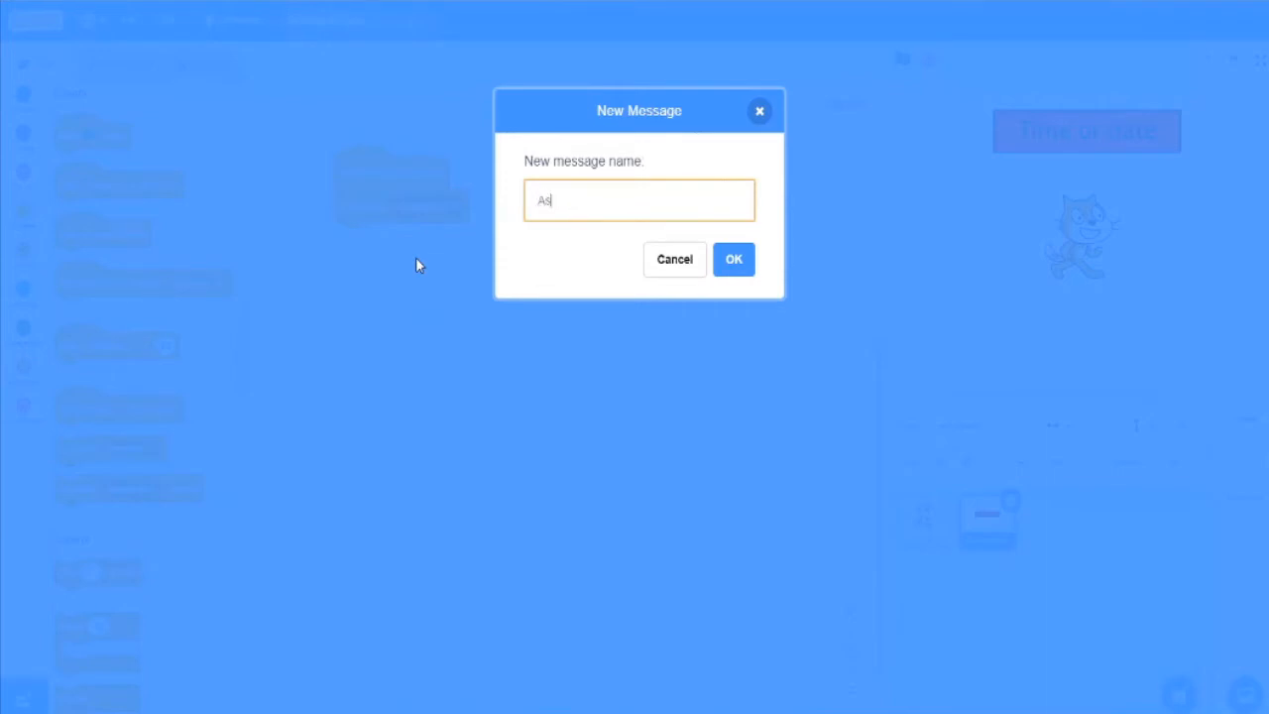
text(k)
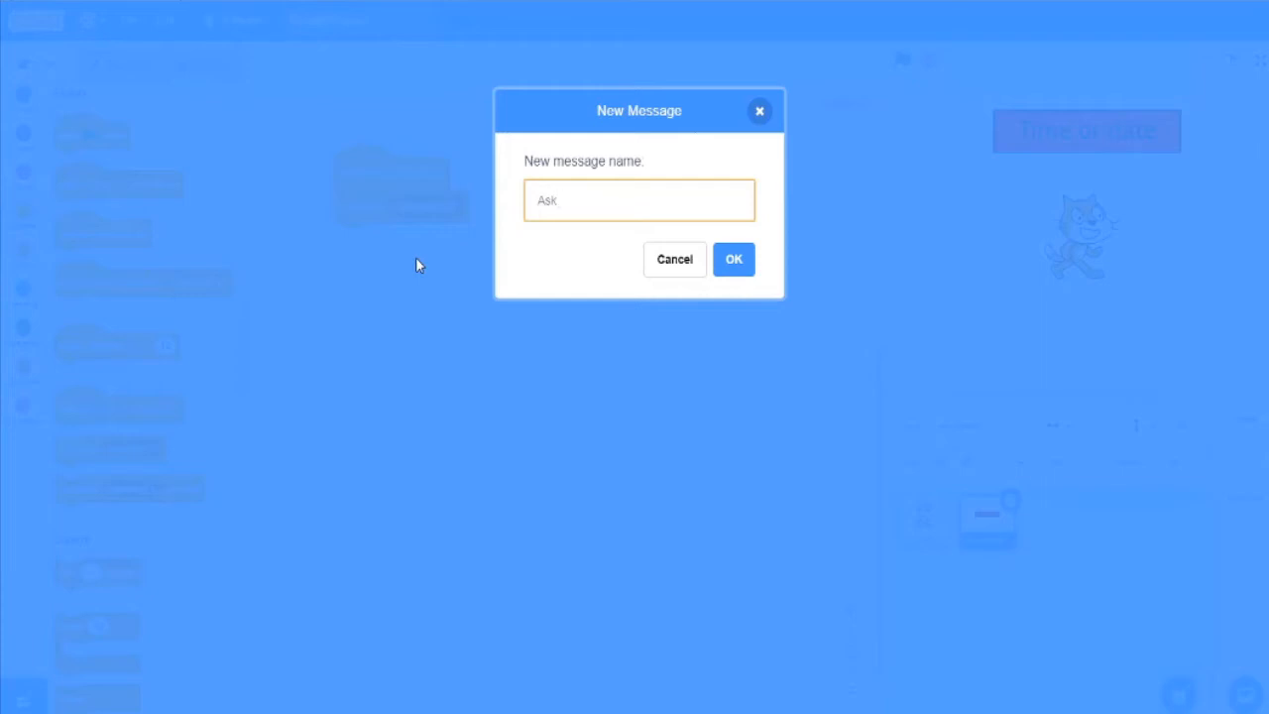
text(time)
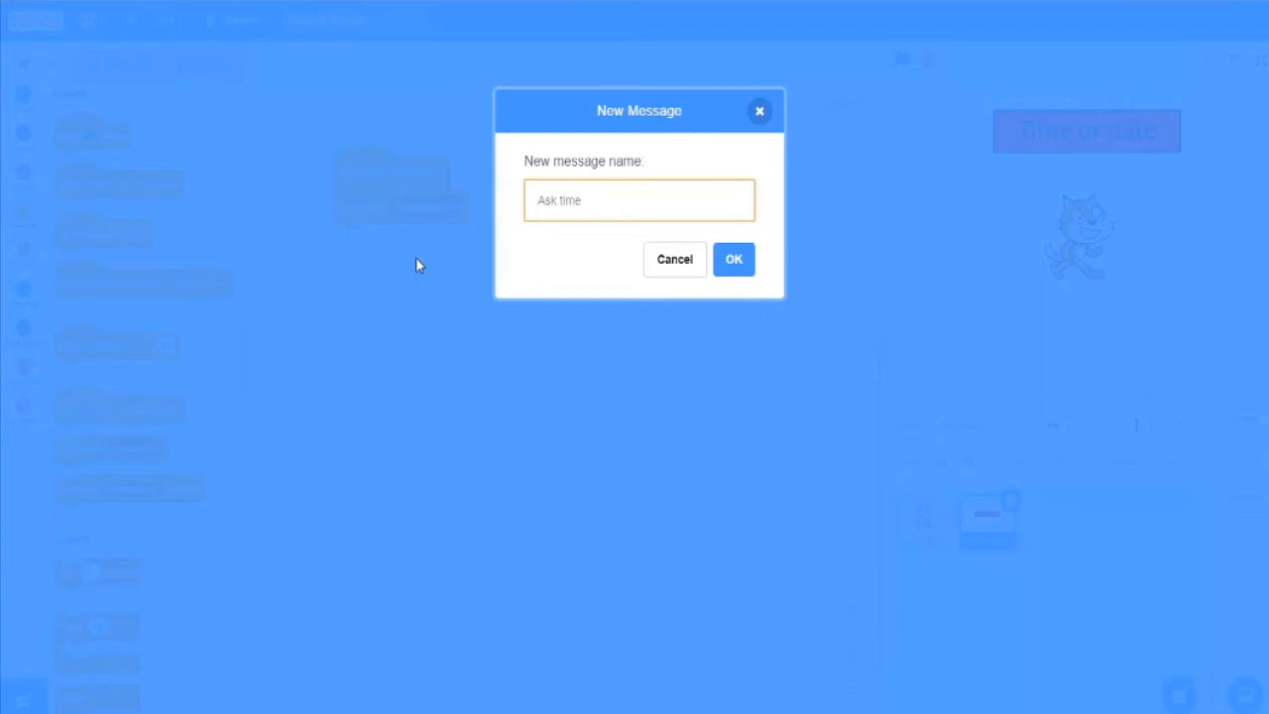
text(or date)
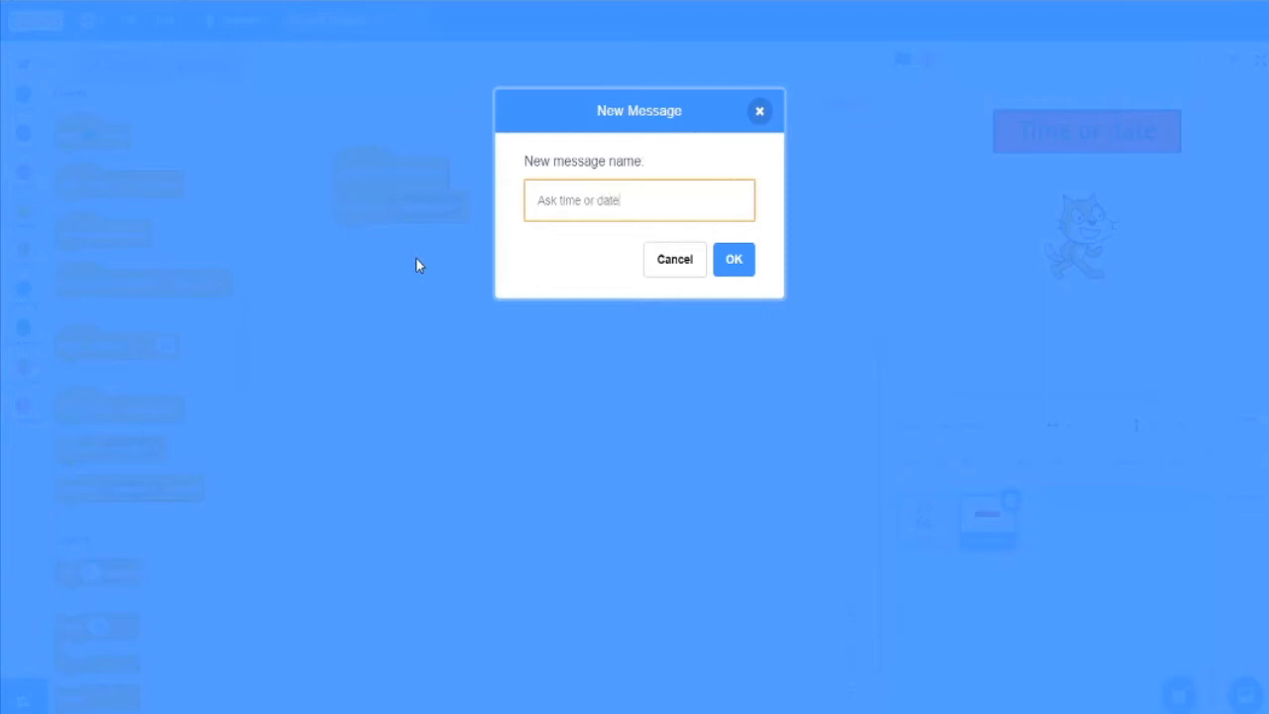
click(734, 258)
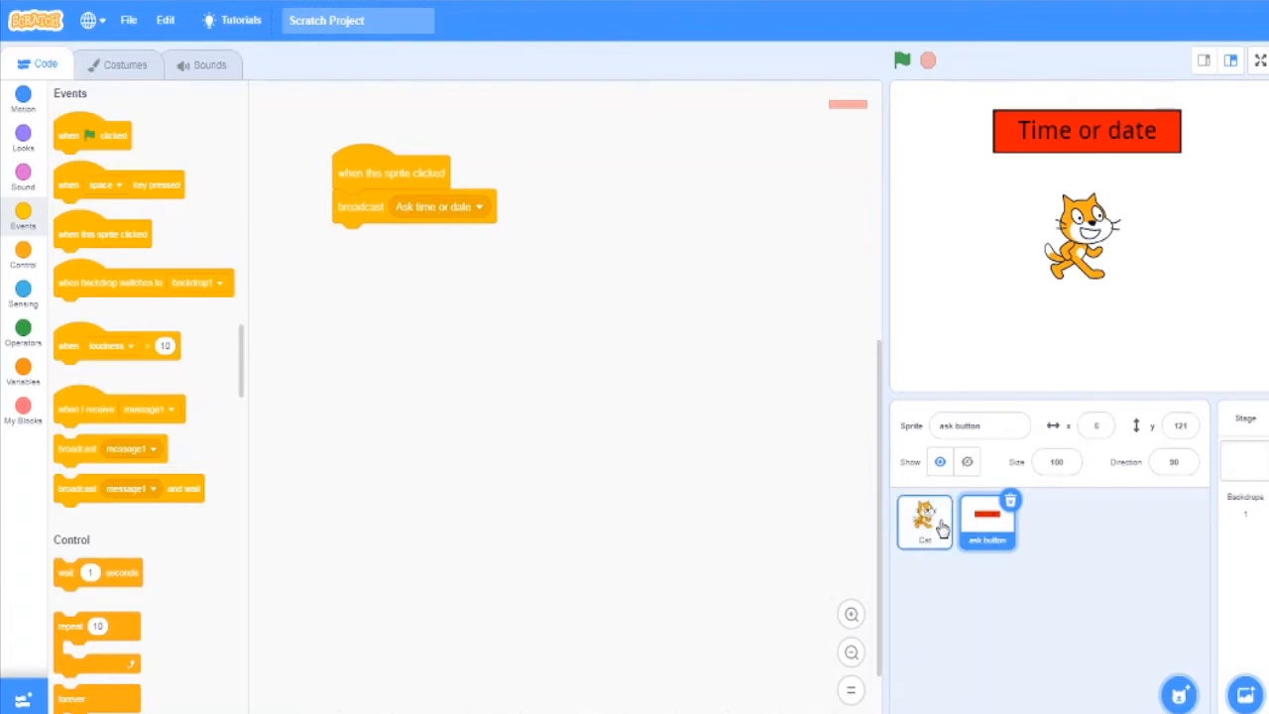
- Give the Cat a 'when I receive Ask time or date' script that asks 'Time or date' and waits
click(924, 522)
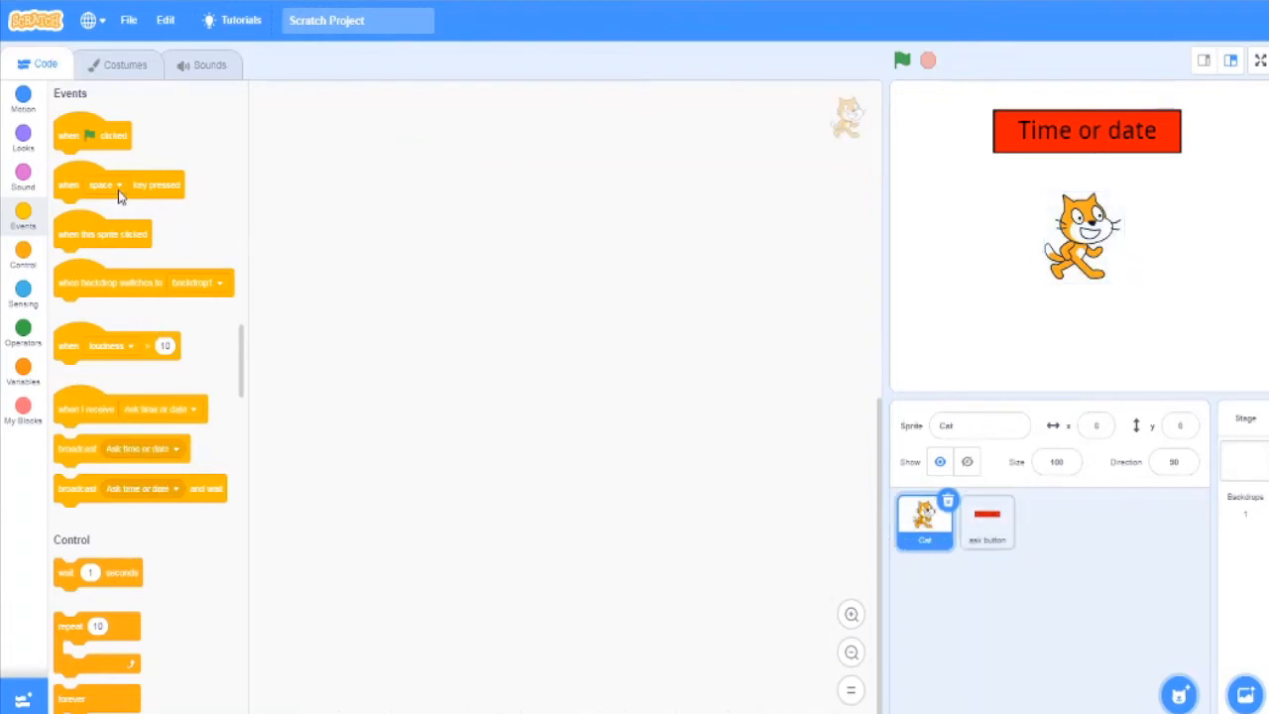
mouse_move(103, 396)
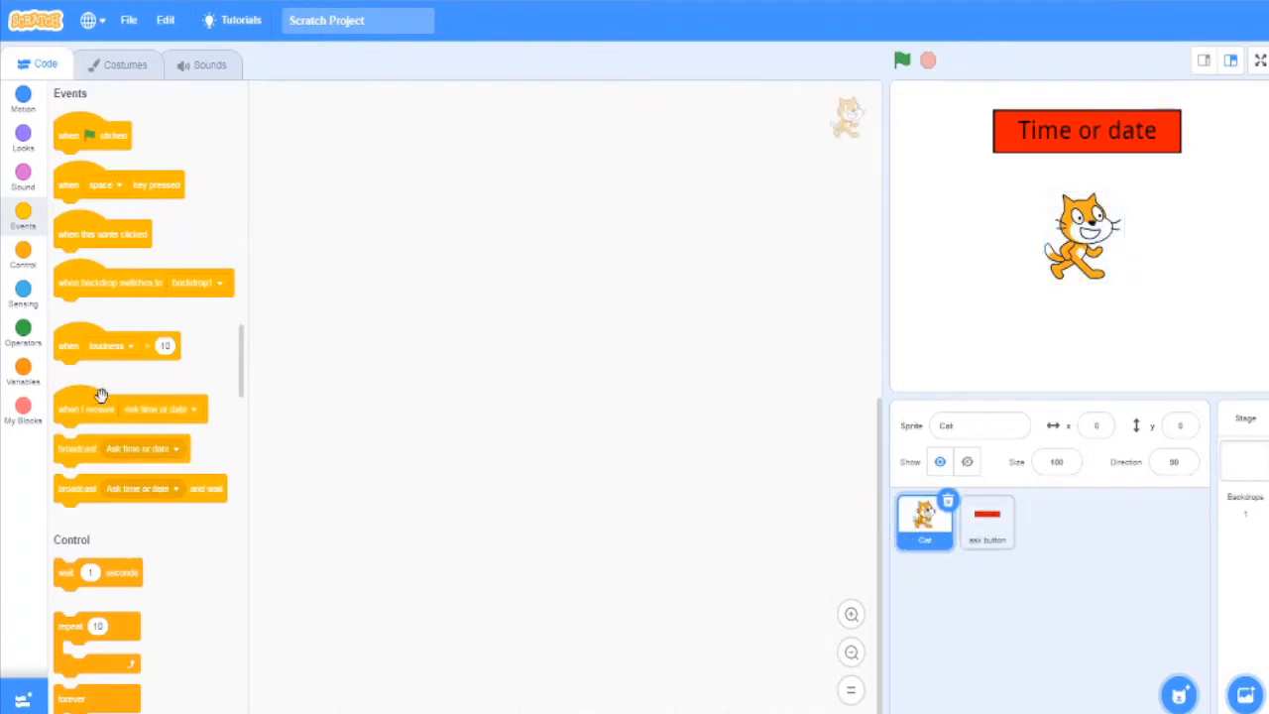
drag(99, 408, 373, 174)
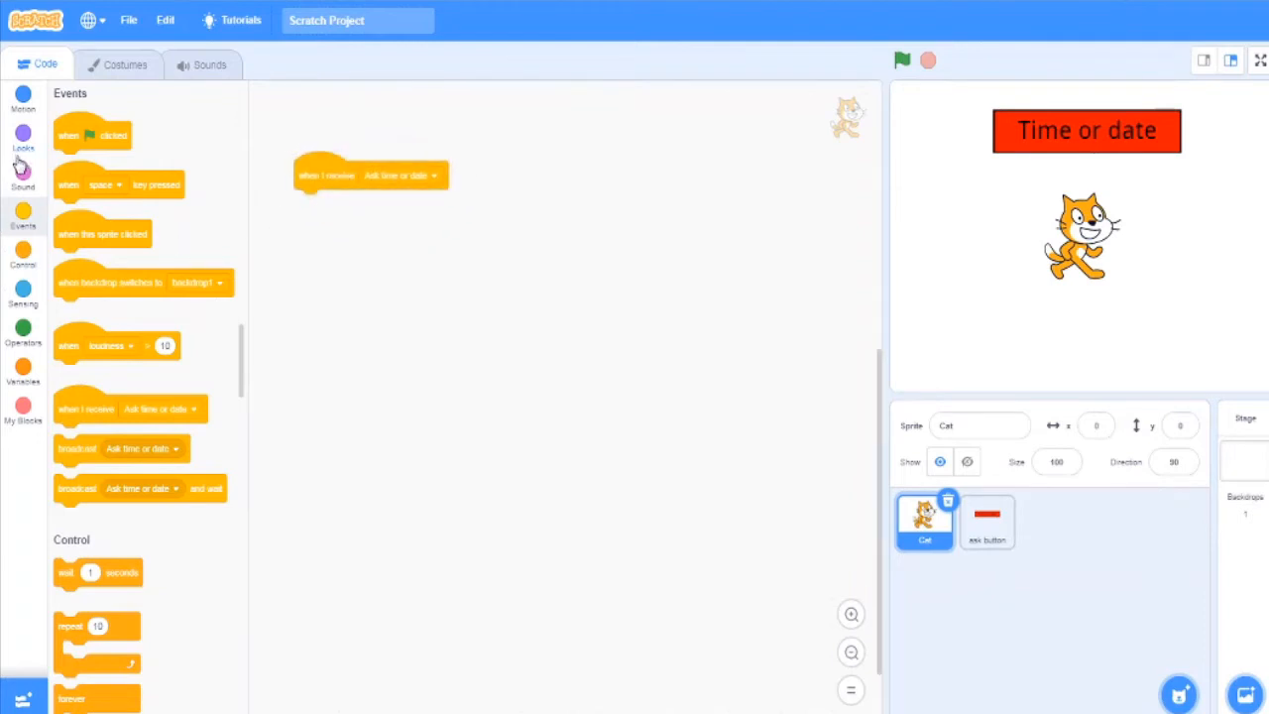
click(24, 287)
text(Time or date)
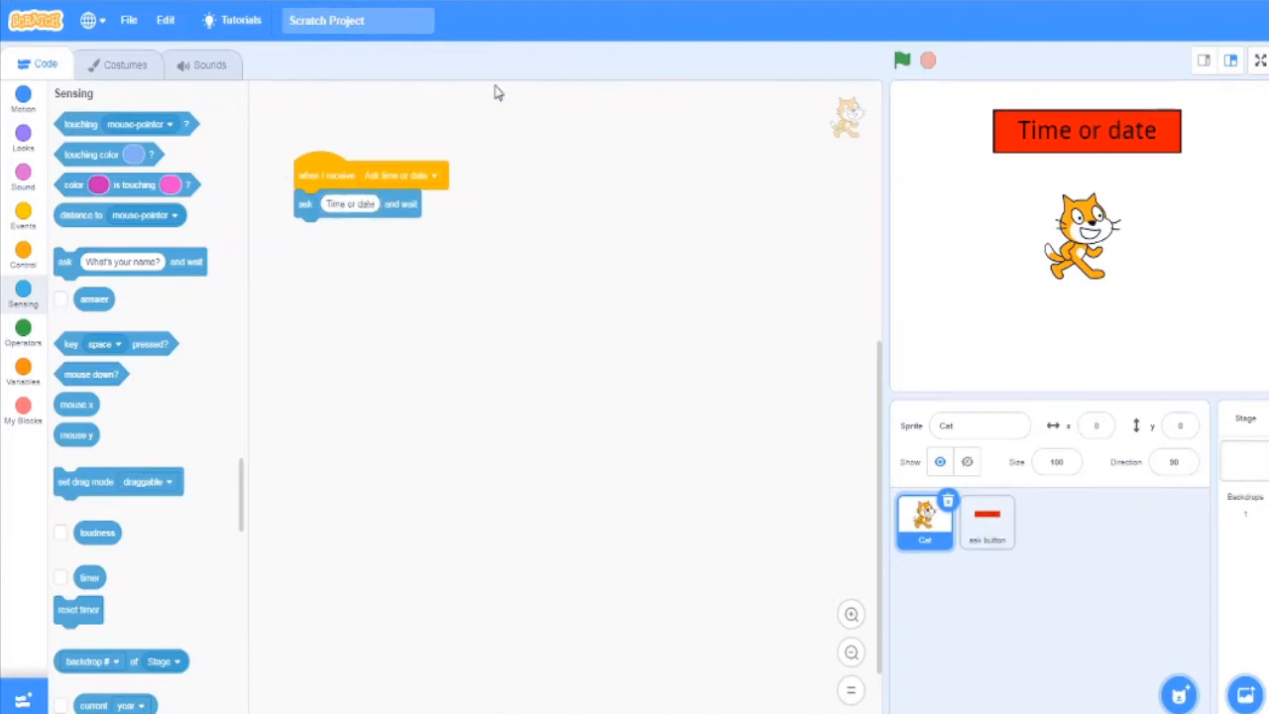
click(987, 520)
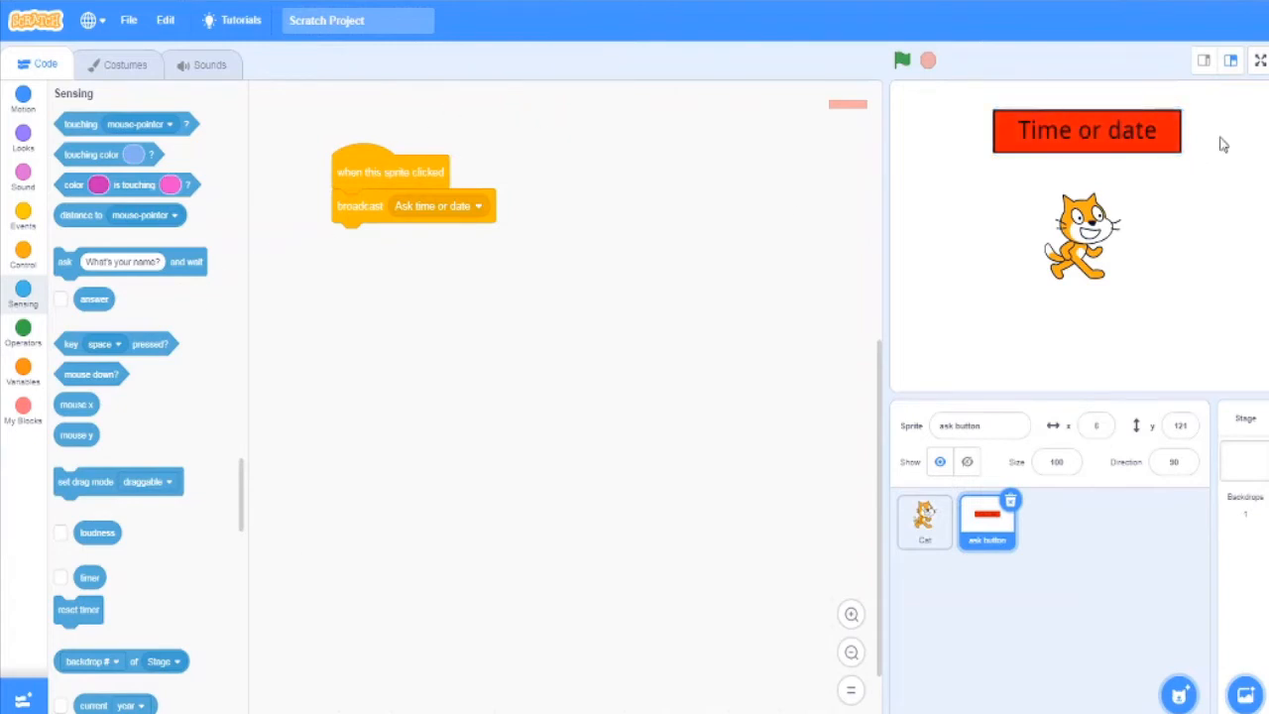
mouse_move(706, 424)
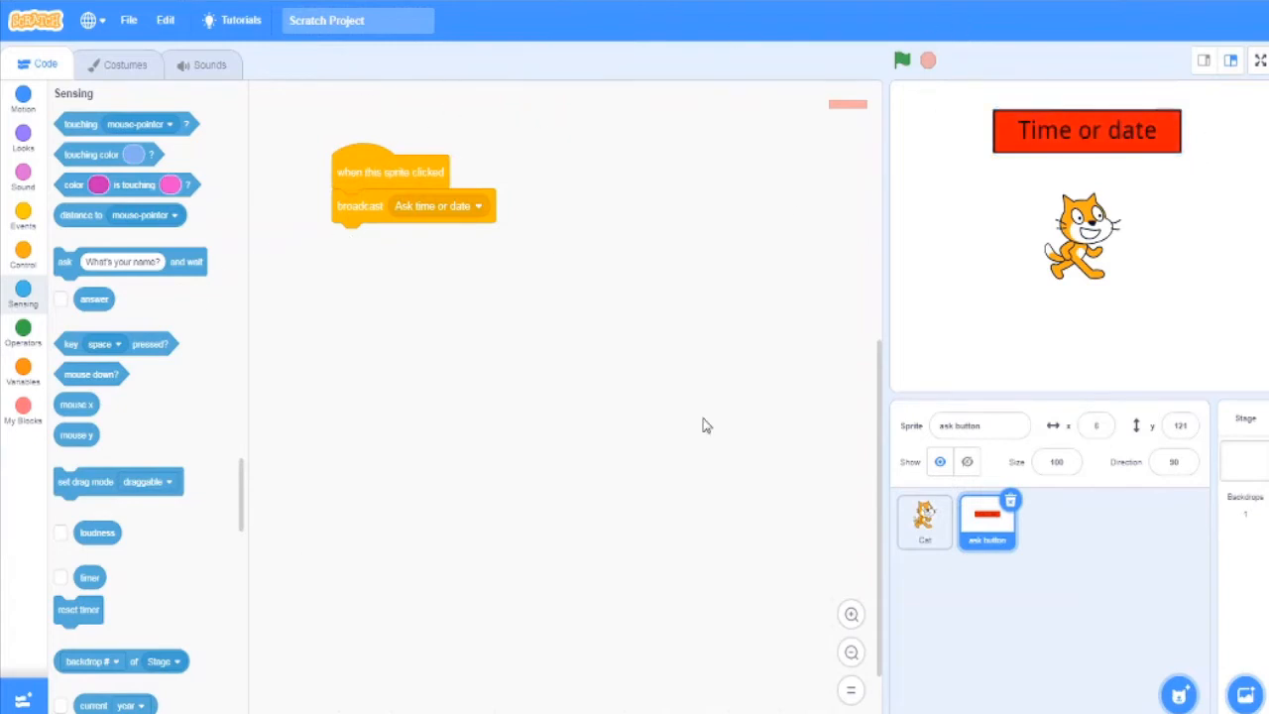
- Run the project, test that the red button makes the Cat ask 'Time or date', then stop it
click(924, 520)
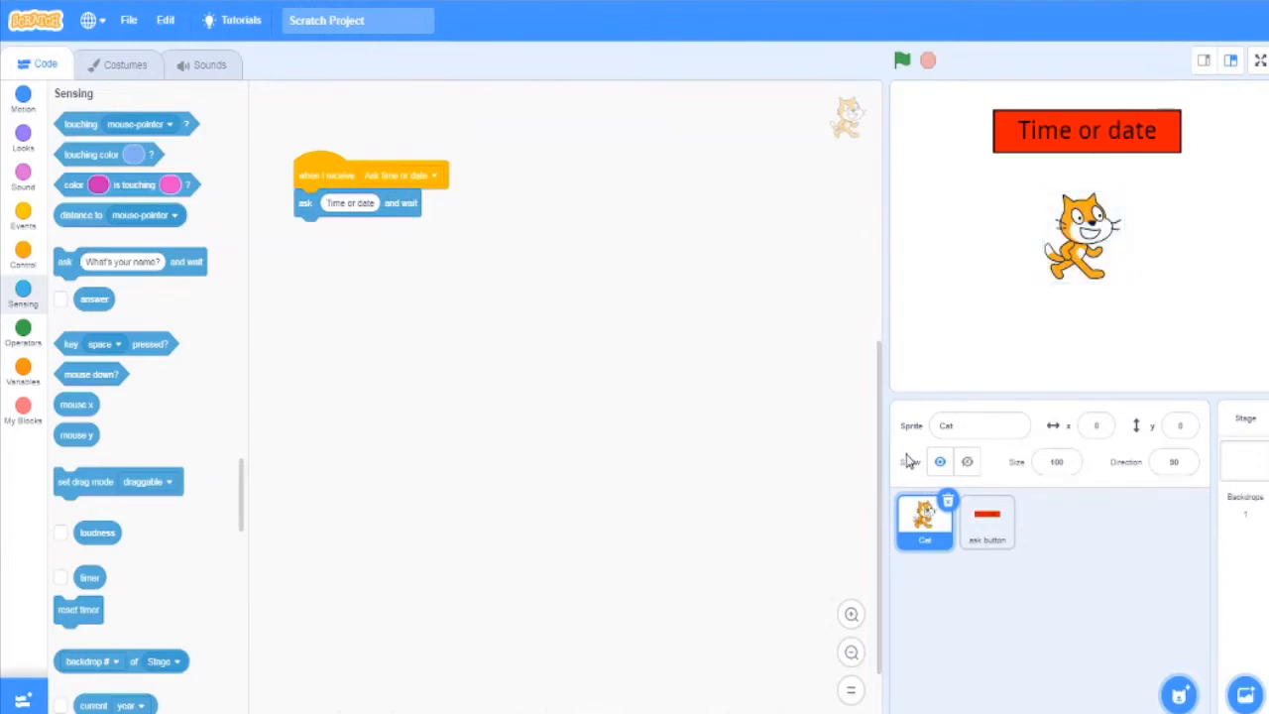
mouse_move(841, 435)
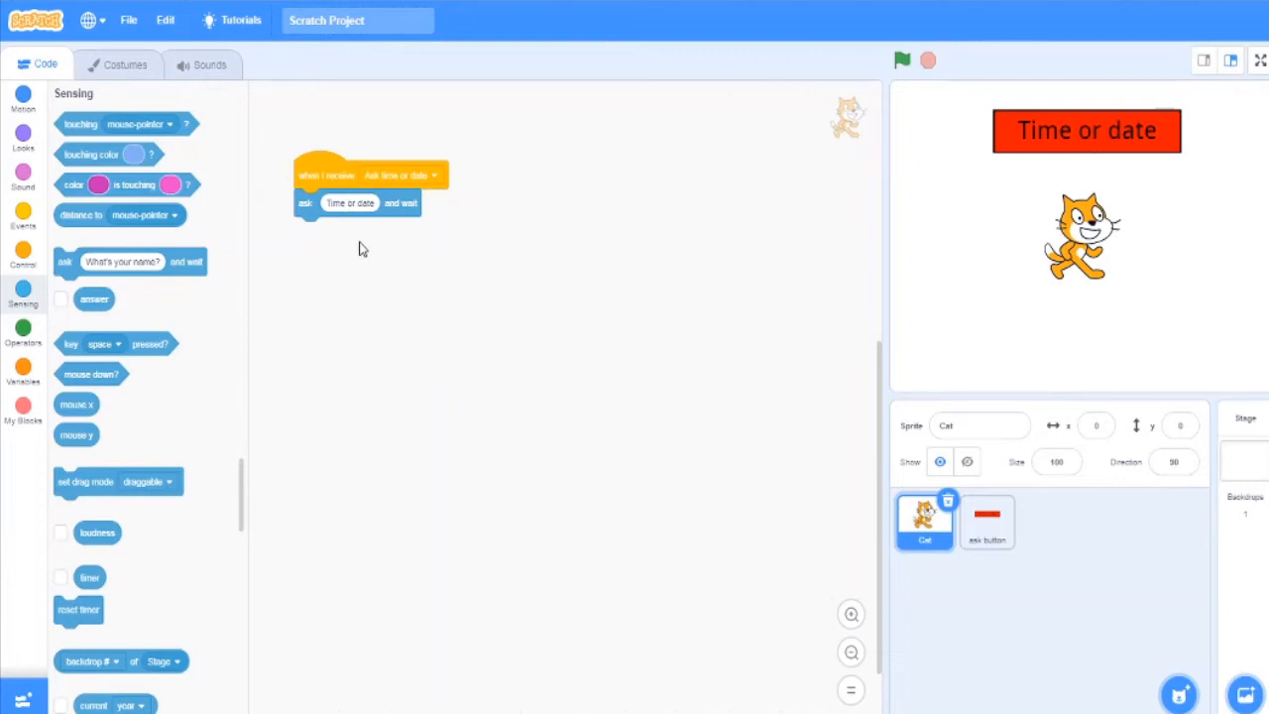
mouse_move(466, 61)
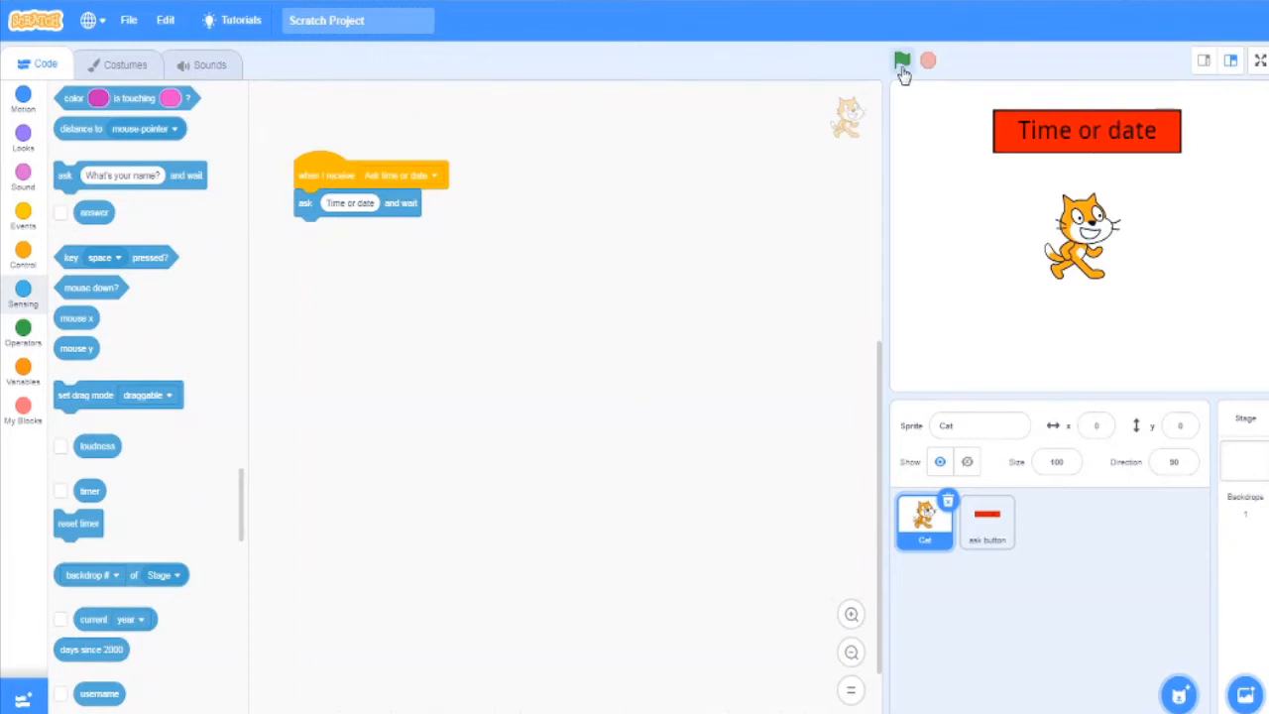
click(902, 59)
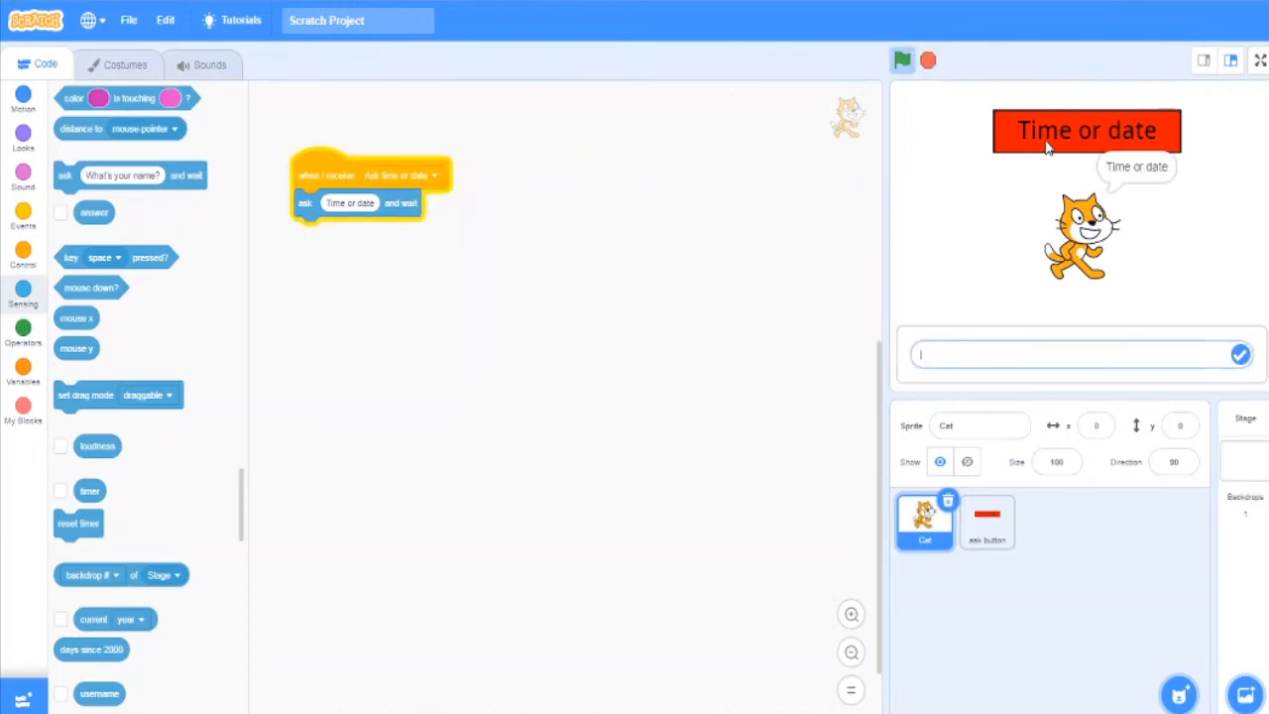
click(987, 524)
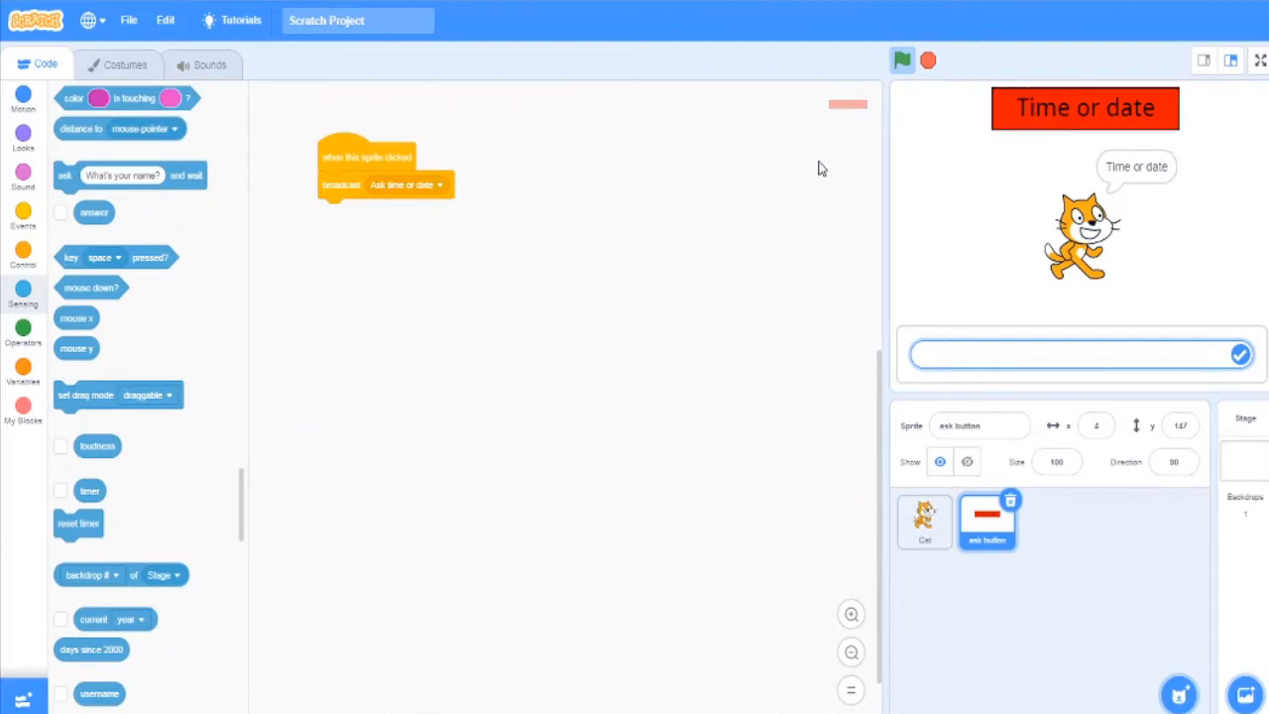
click(928, 60)
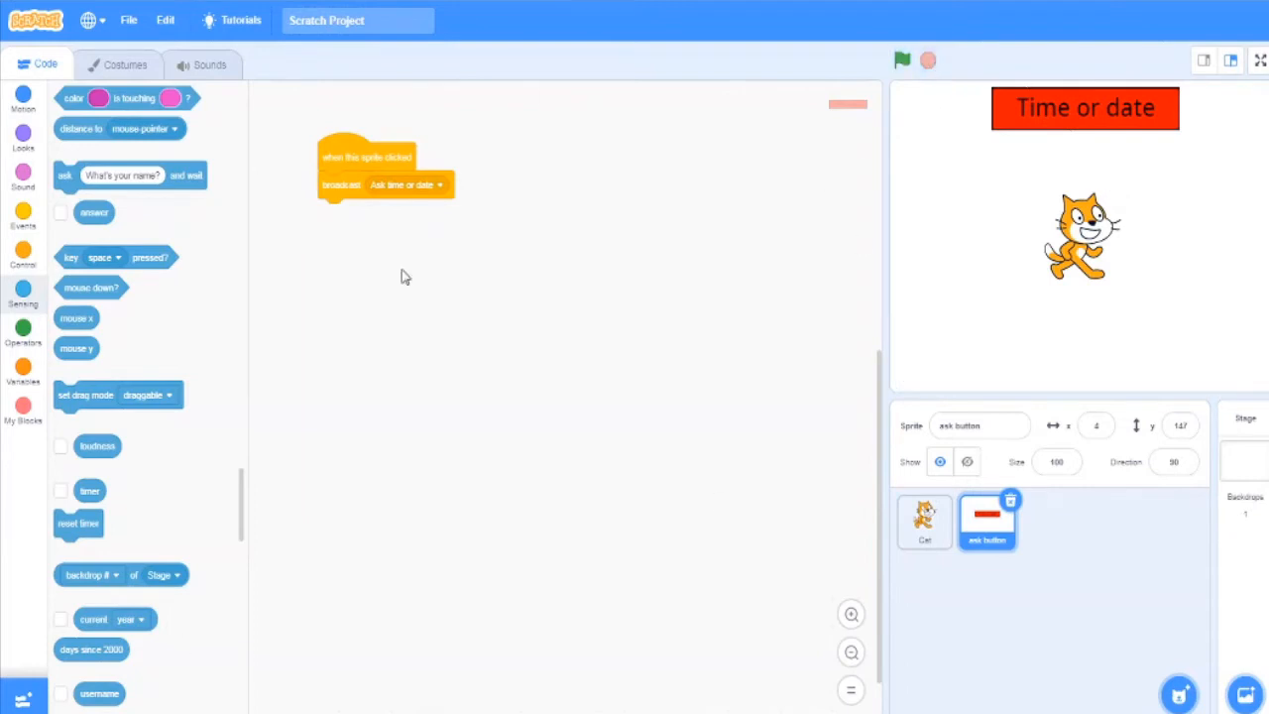
mouse_move(4, 308)
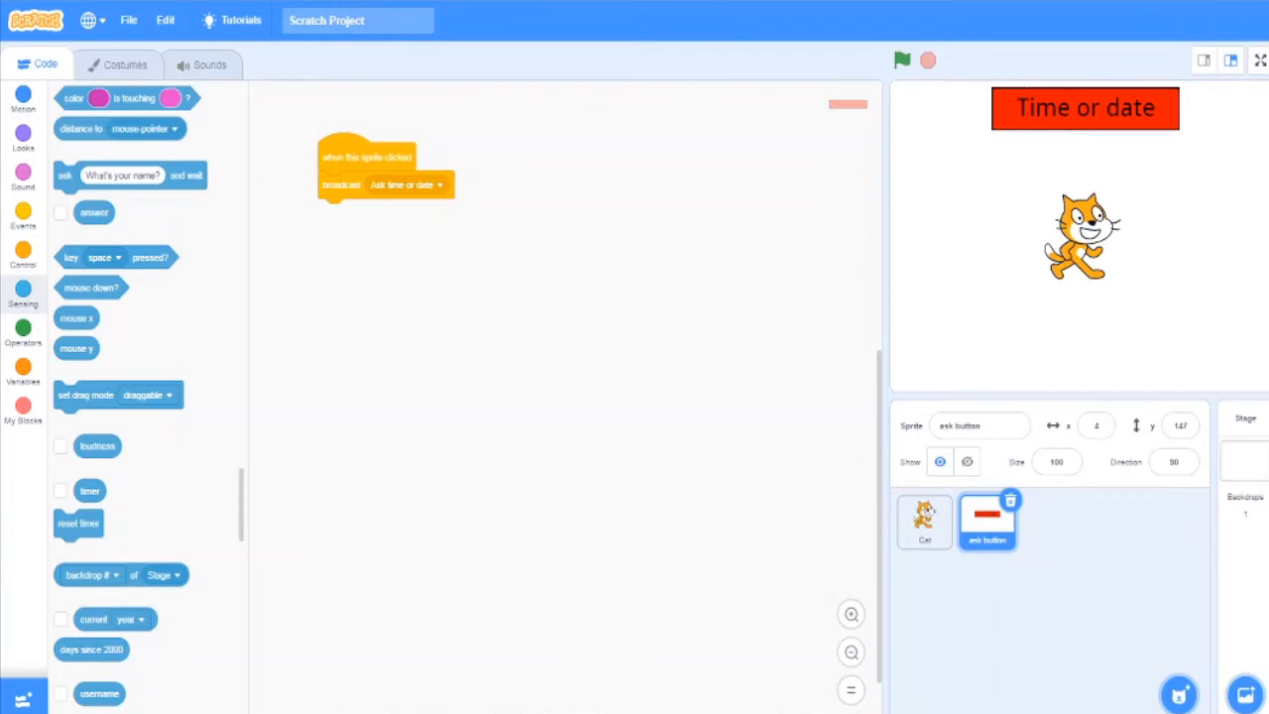
click(925, 520)
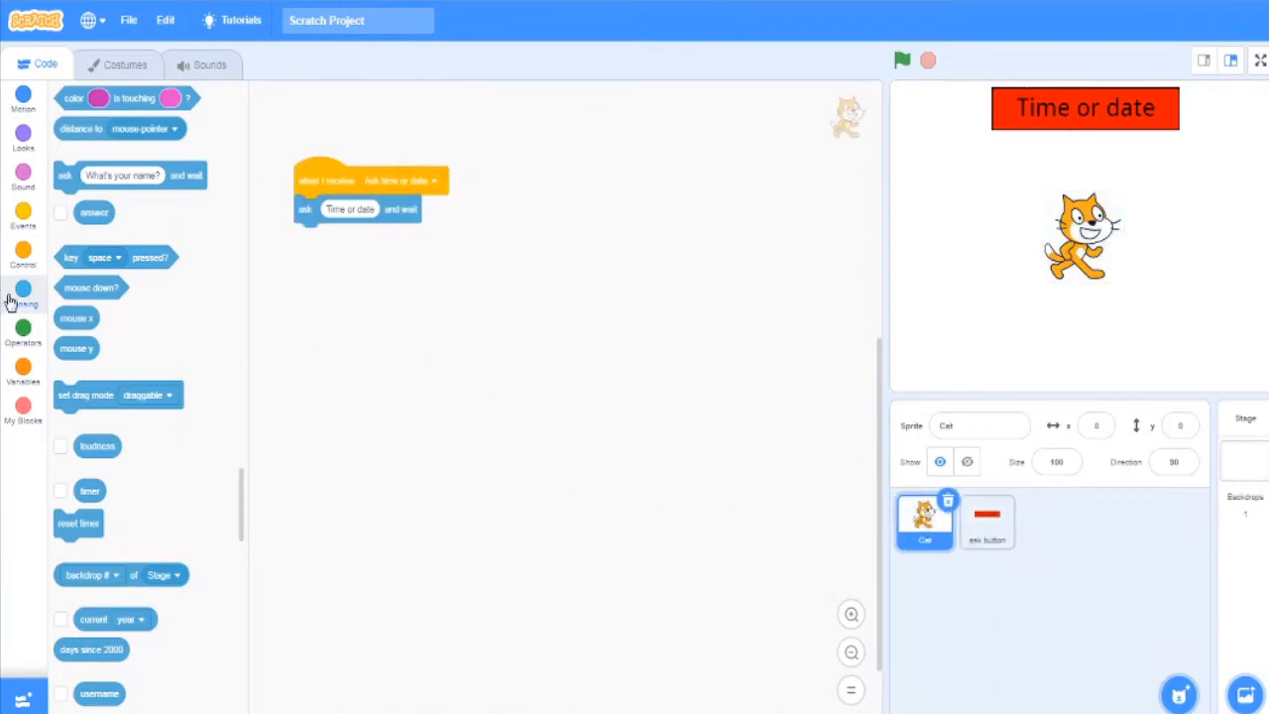
- Attach an if block under the ask that checks whether answer equals 'Time'
click(24, 256)
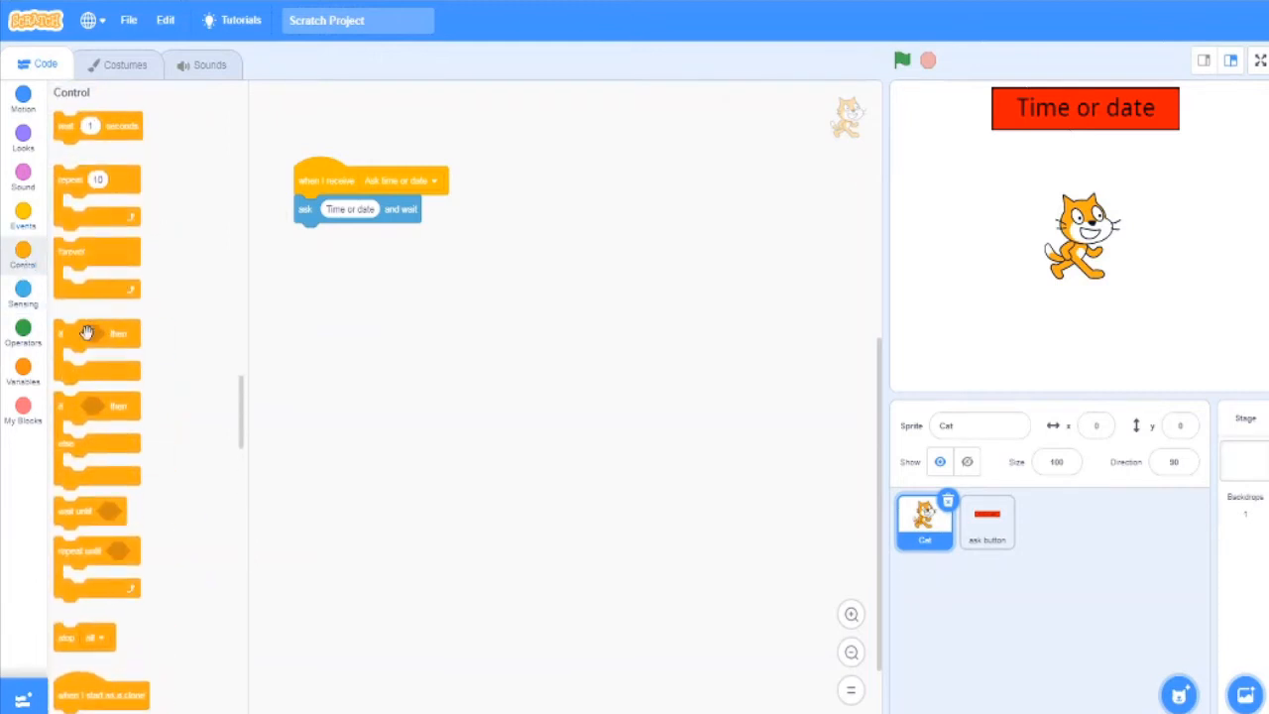
drag(89, 333, 338, 248)
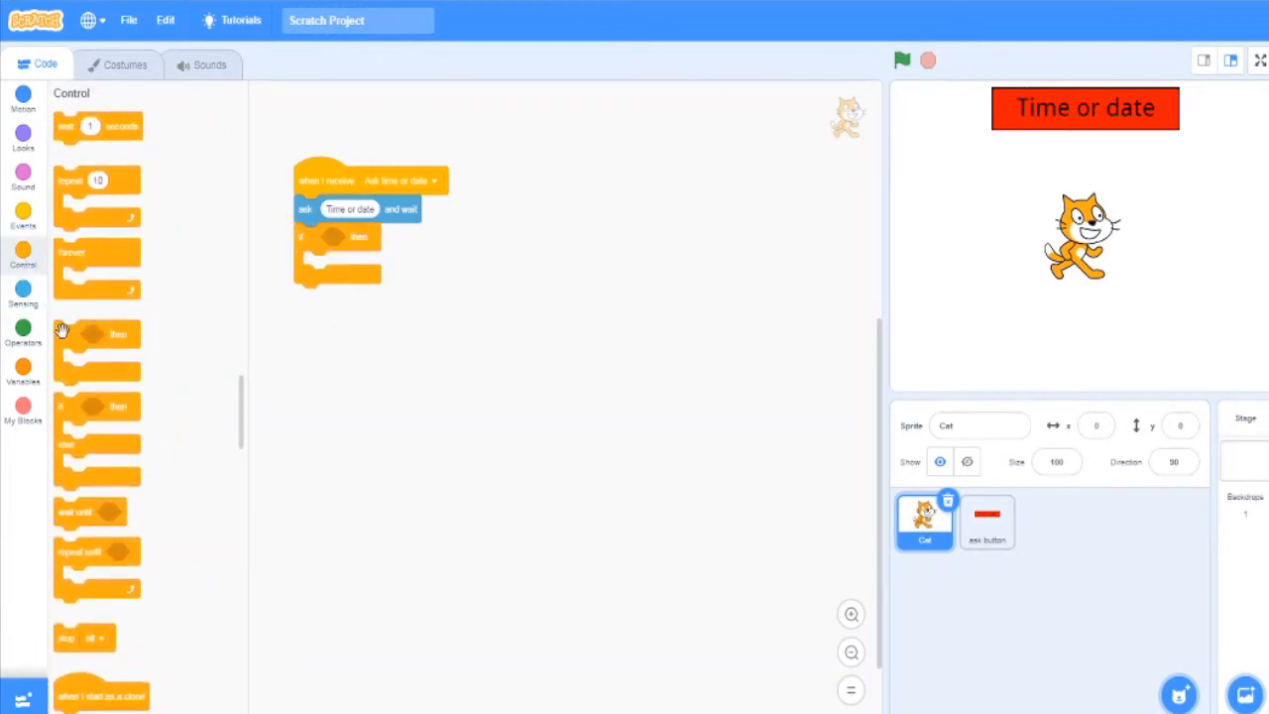
click(24, 330)
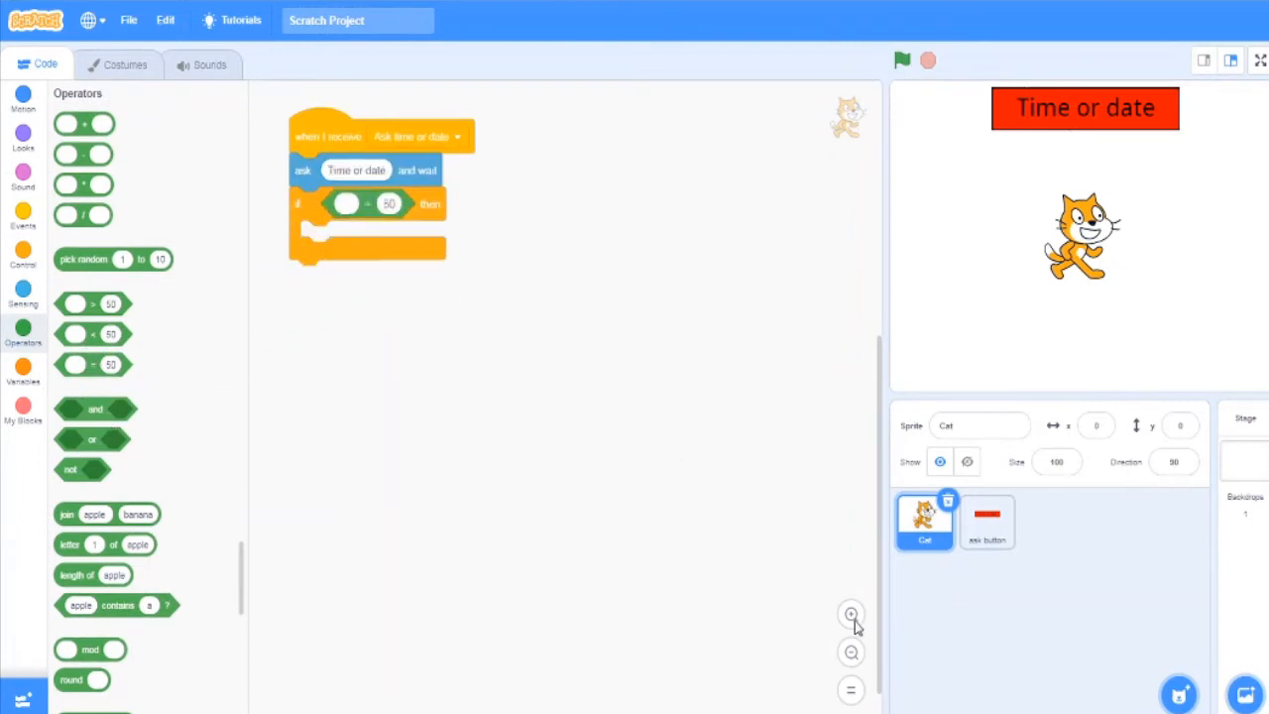
mouse_move(393, 196)
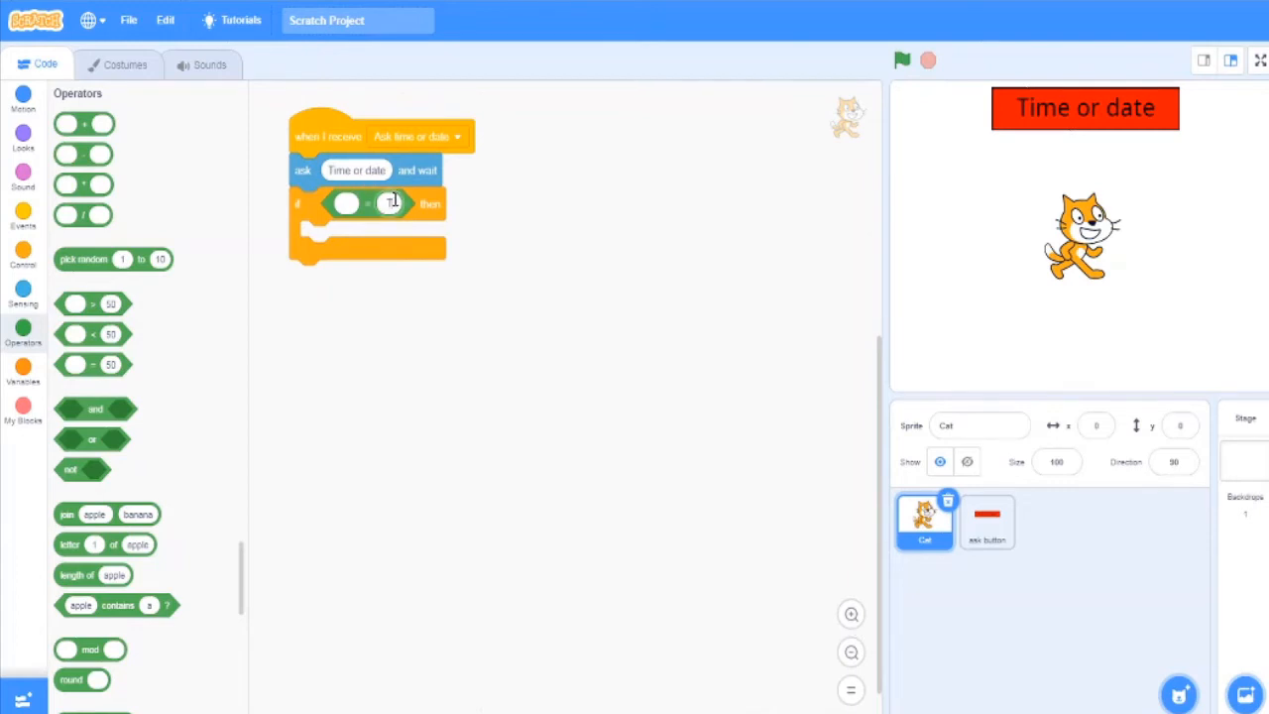
text(Time)
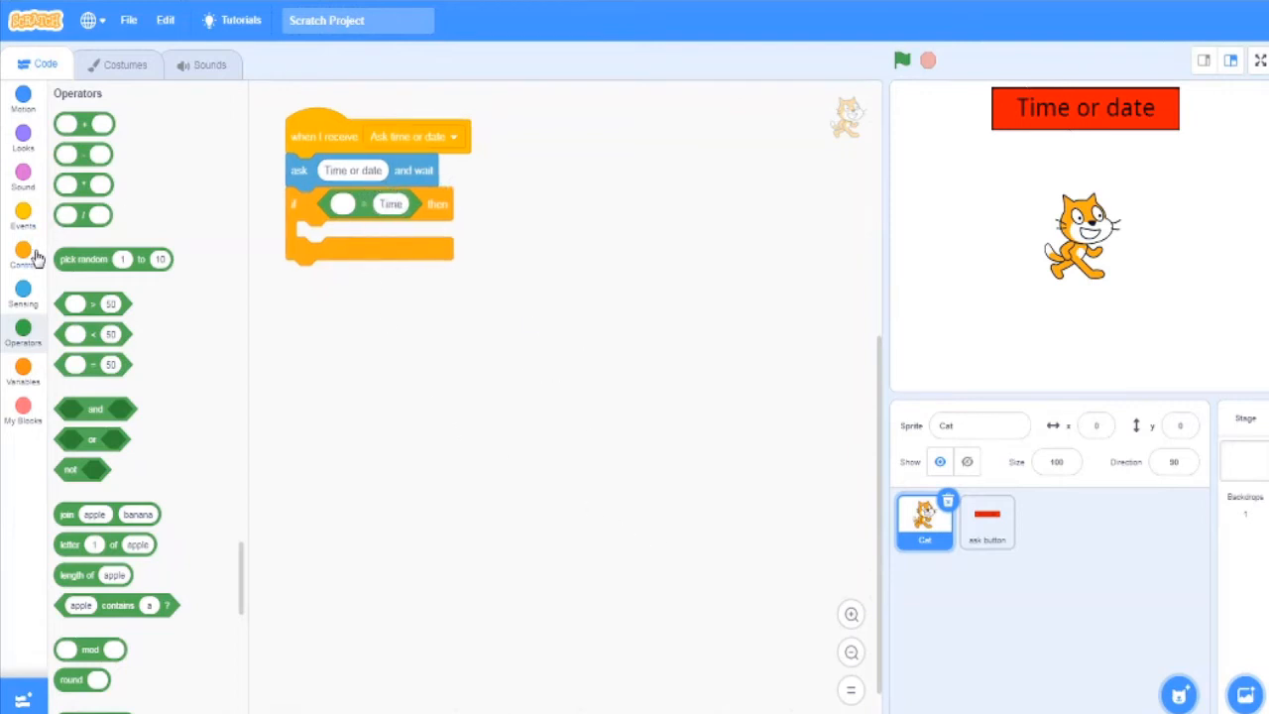
click(24, 290)
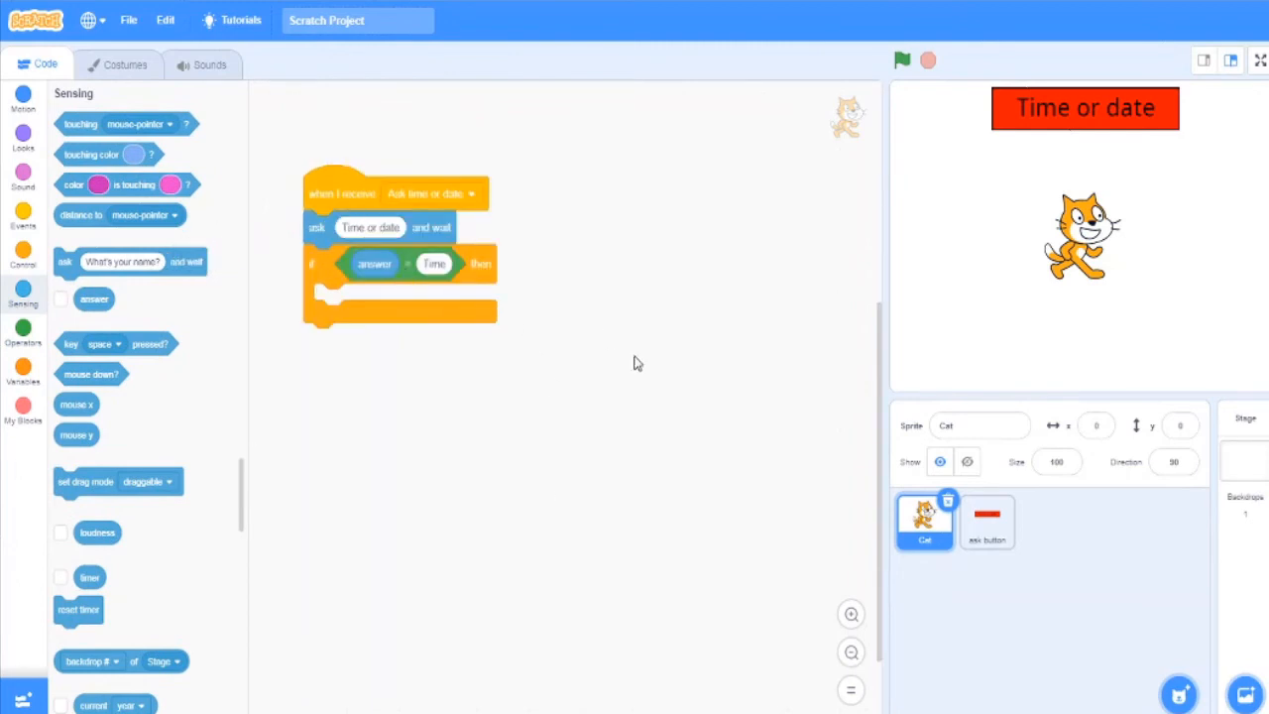
mouse_move(4, 345)
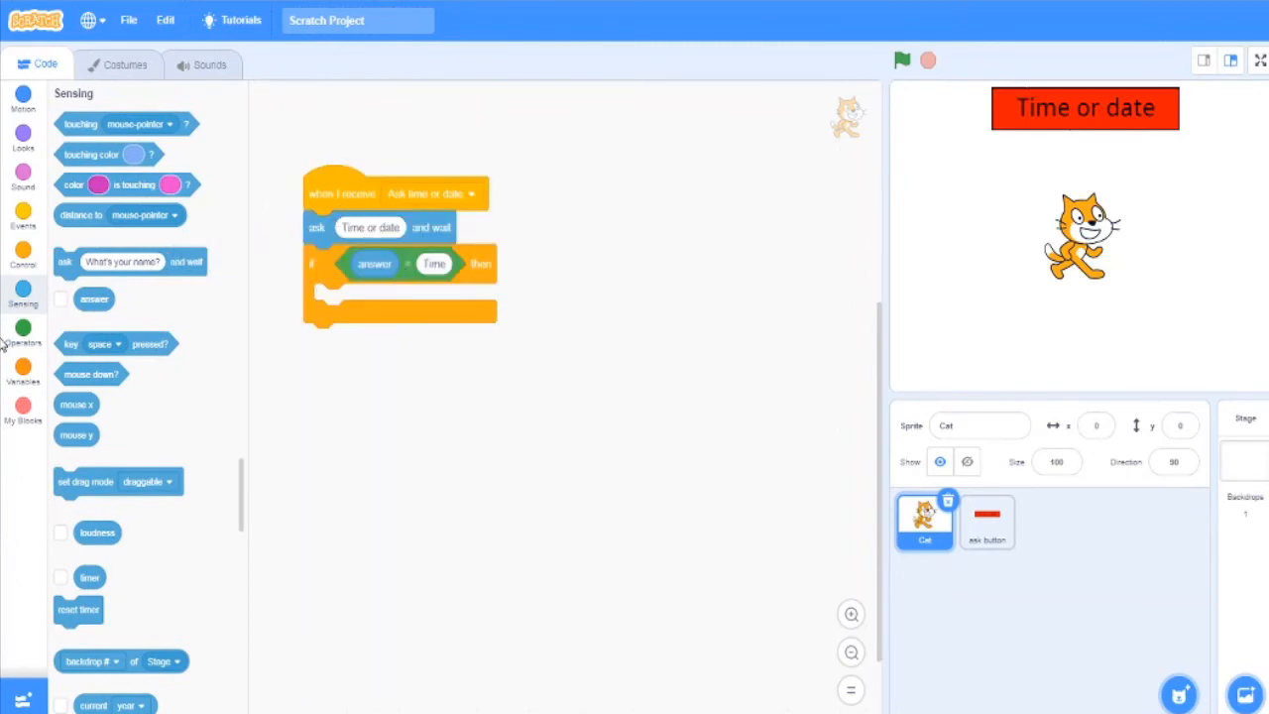
mouse_move(24, 149)
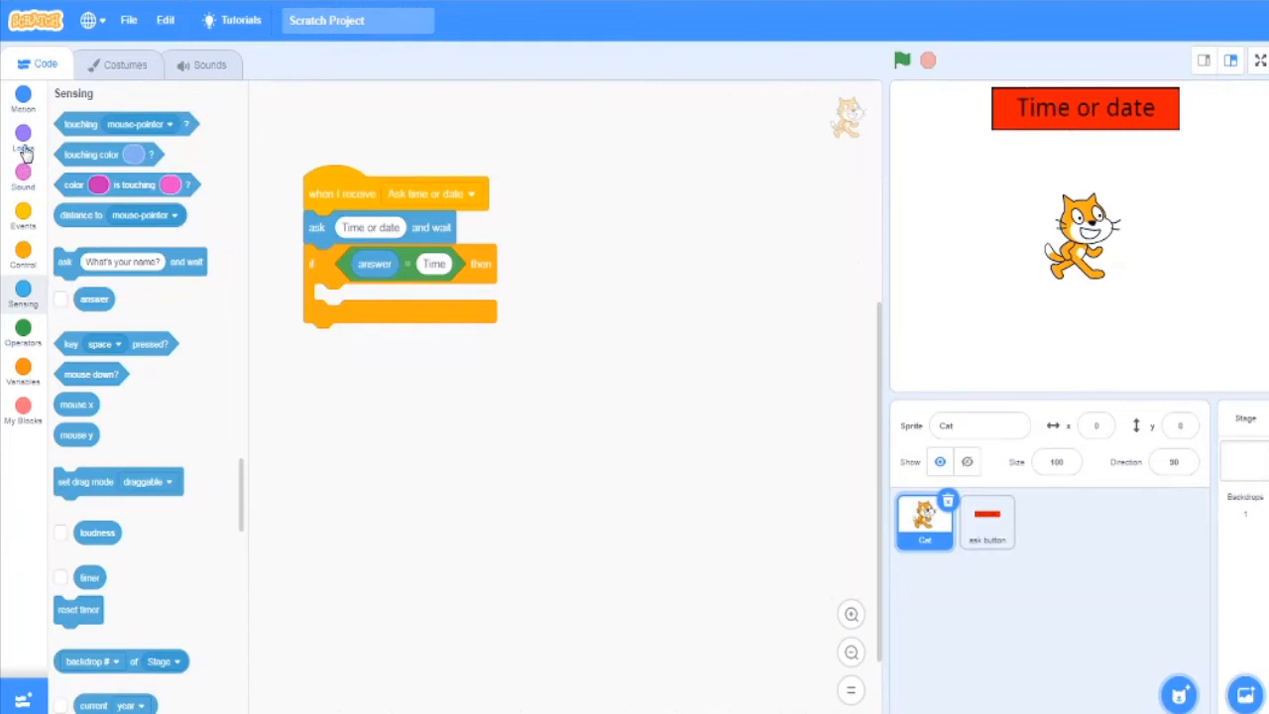
- Inside the if, add a say block holding nested joins whose first slot is current year
click(24, 135)
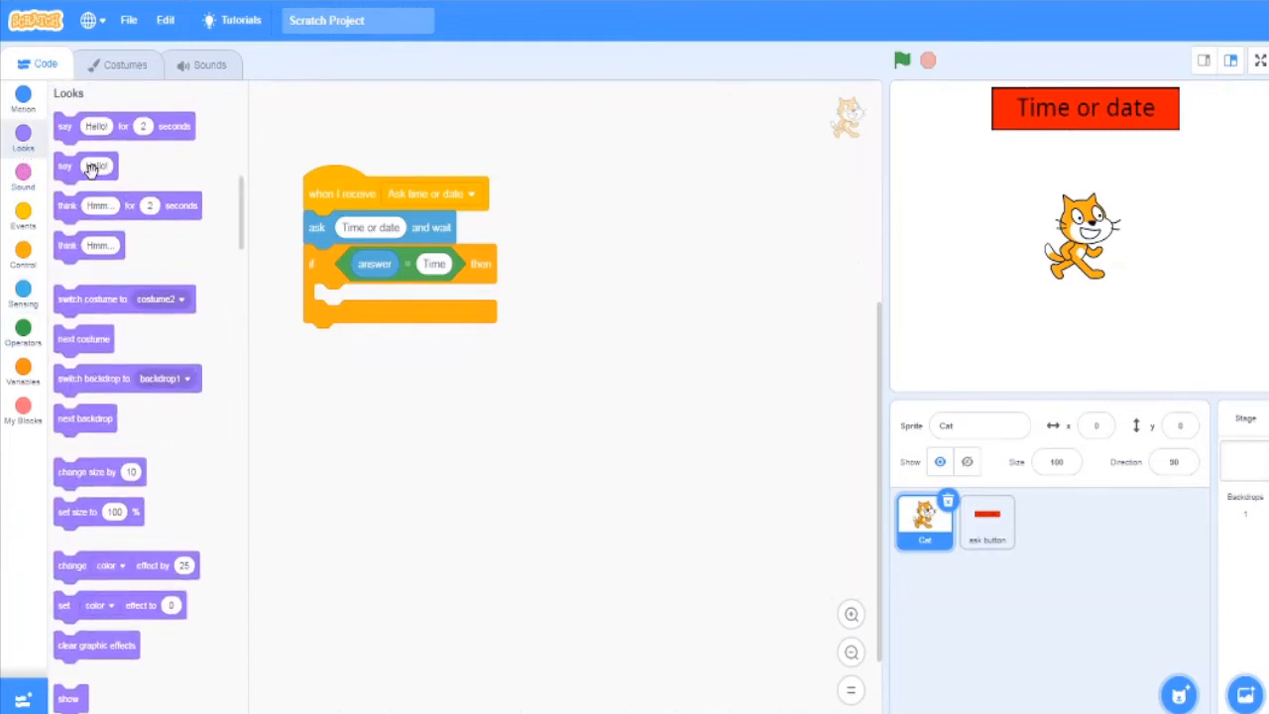
scroll(down, 3)
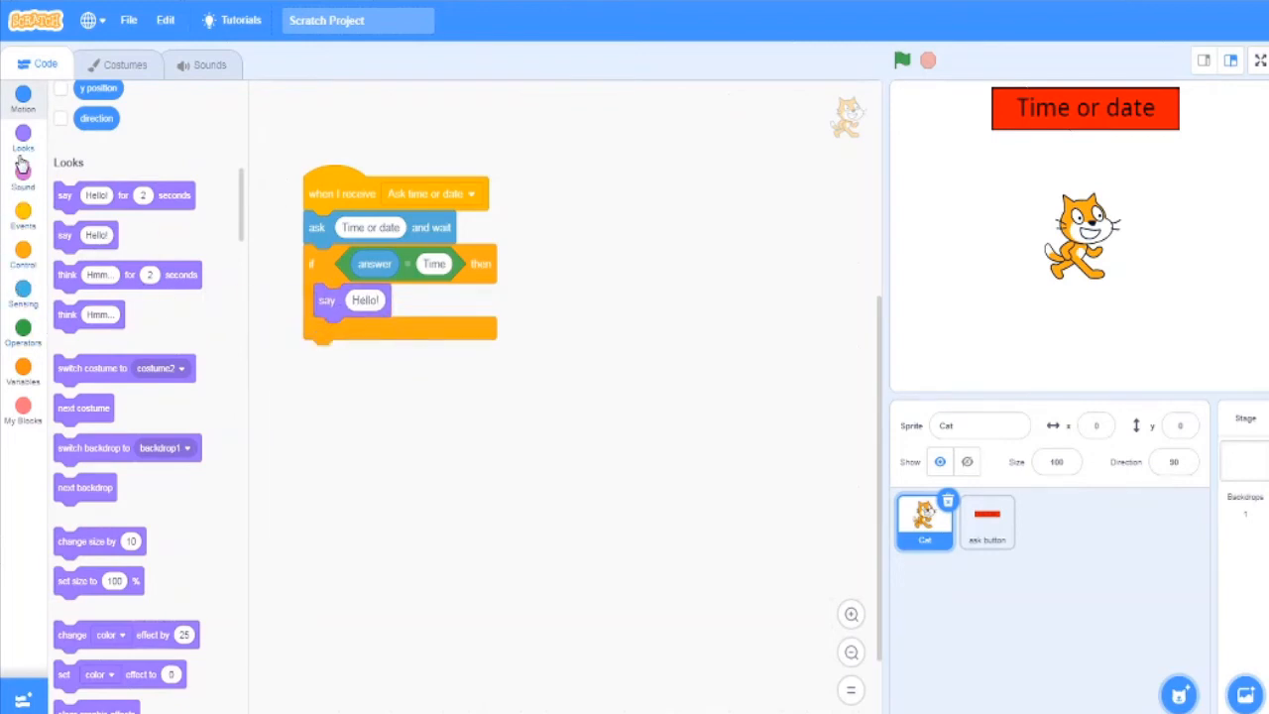
click(23, 329)
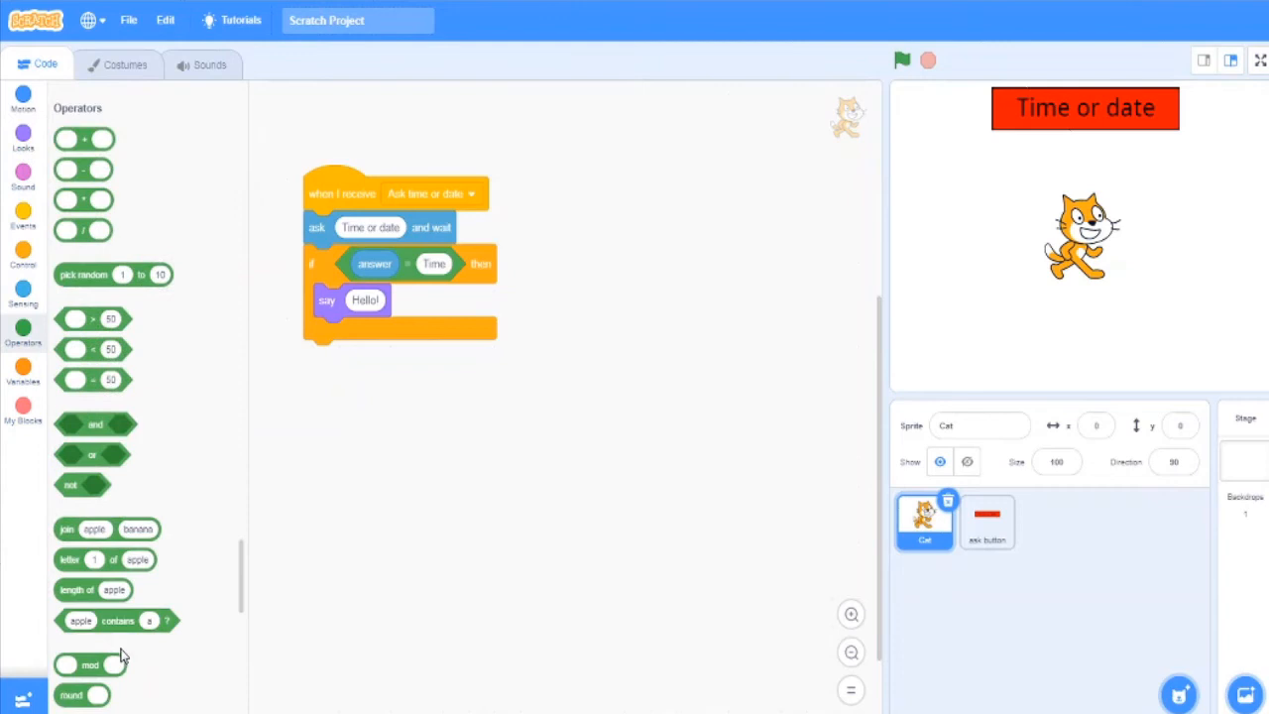
drag(107, 528, 424, 329)
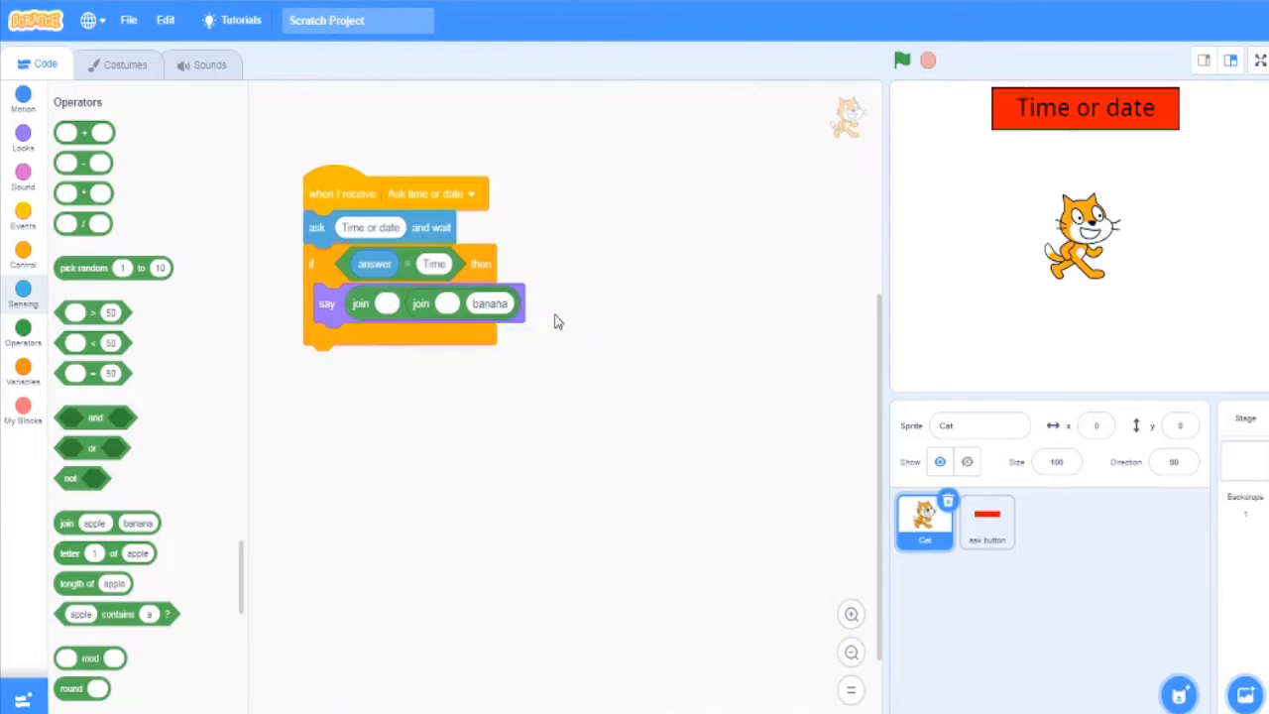
click(488, 304)
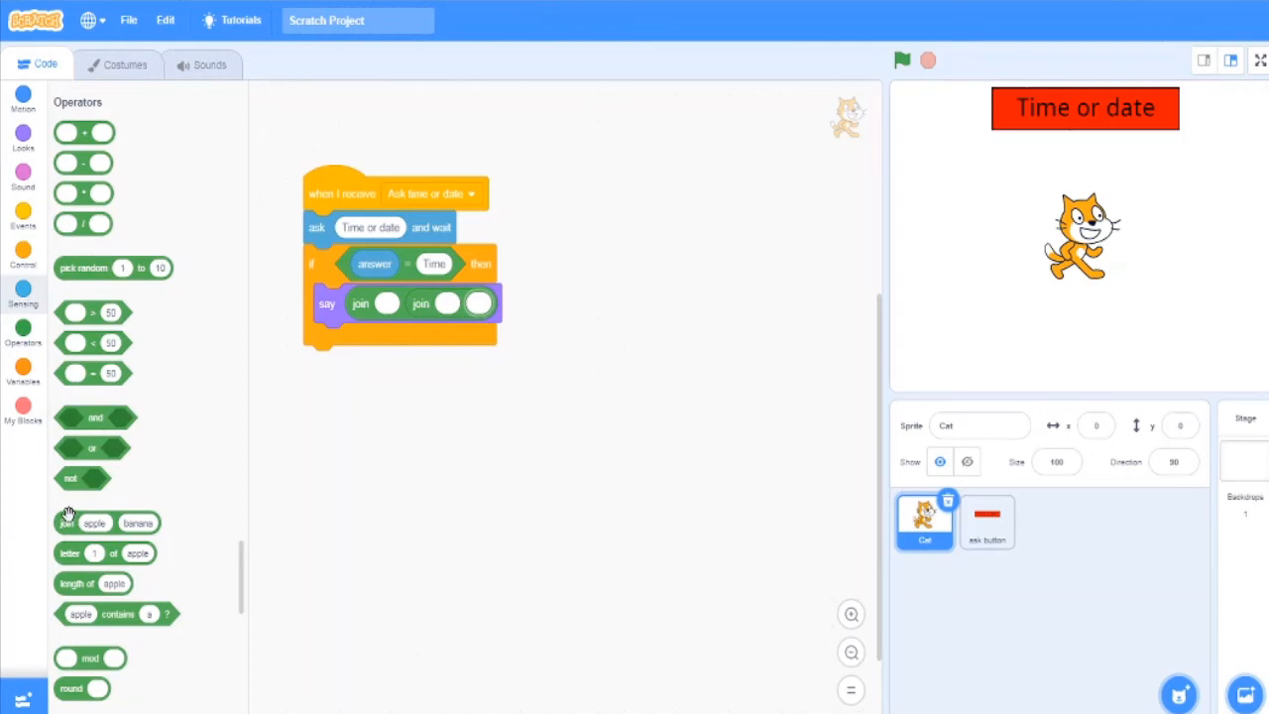
click(23, 288)
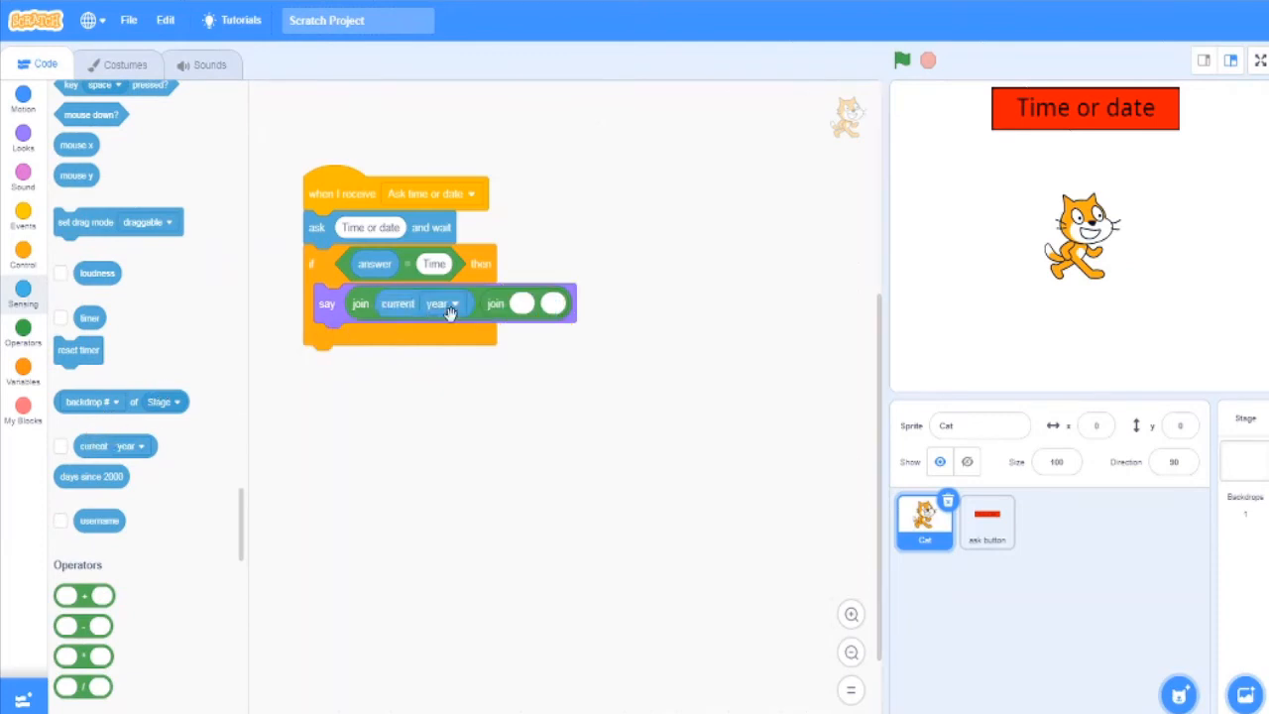
- Change the reported unit from year to current hour
click(443, 303)
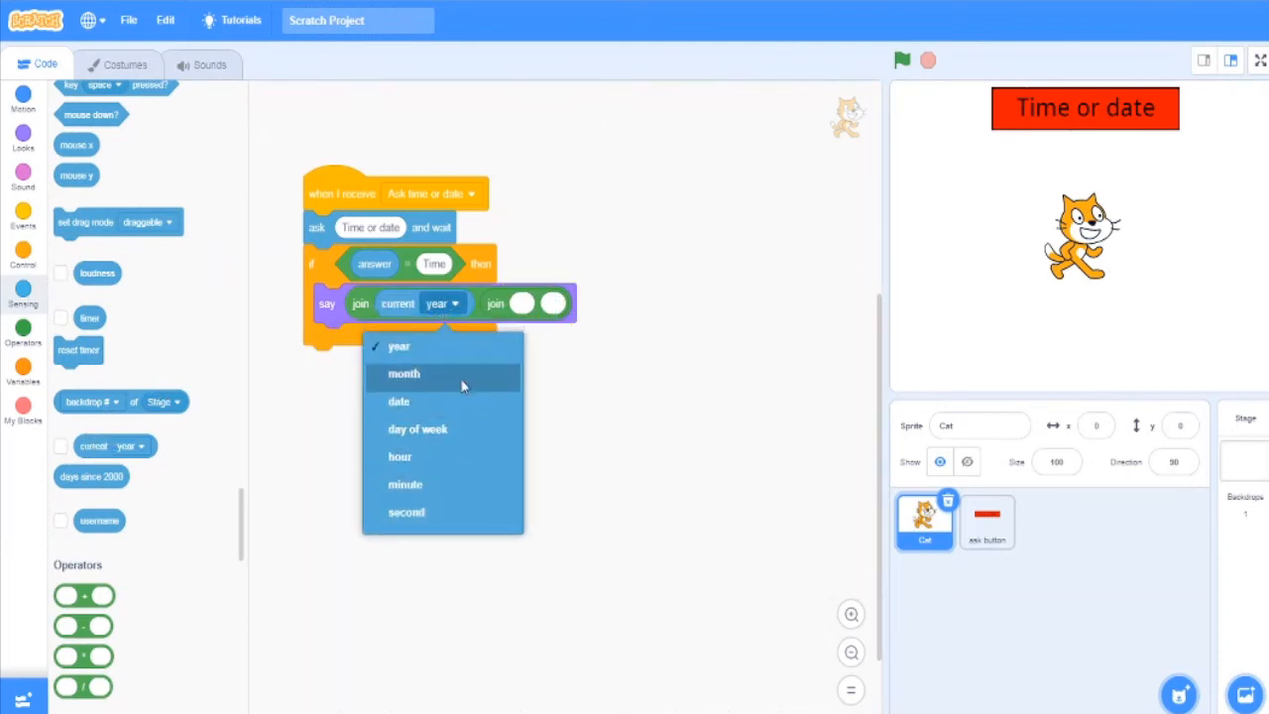
mouse_move(524, 527)
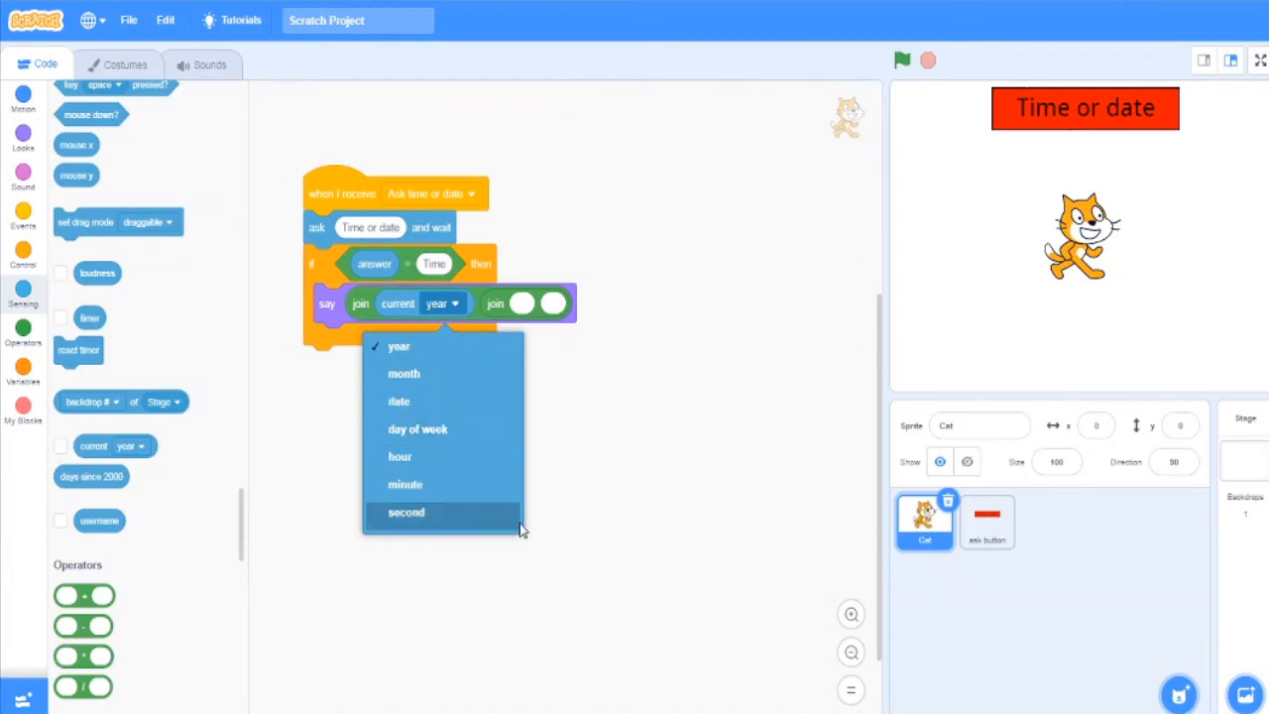
mouse_move(486, 406)
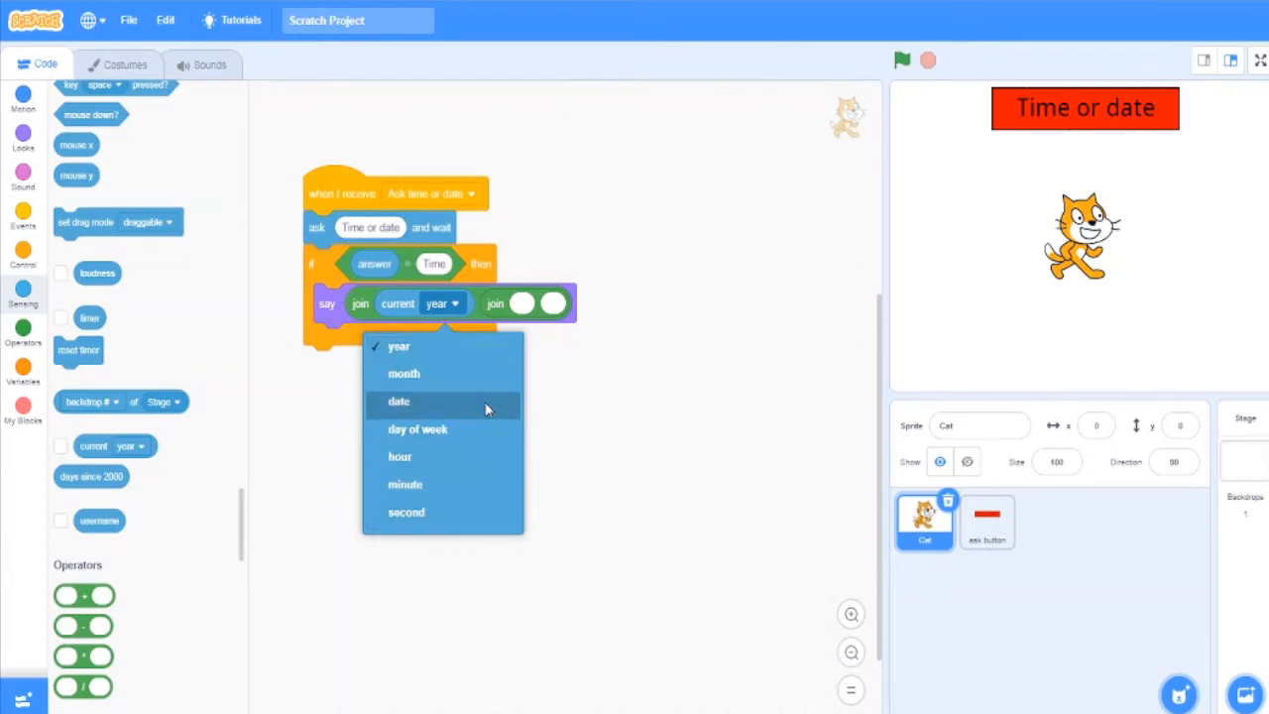
click(396, 400)
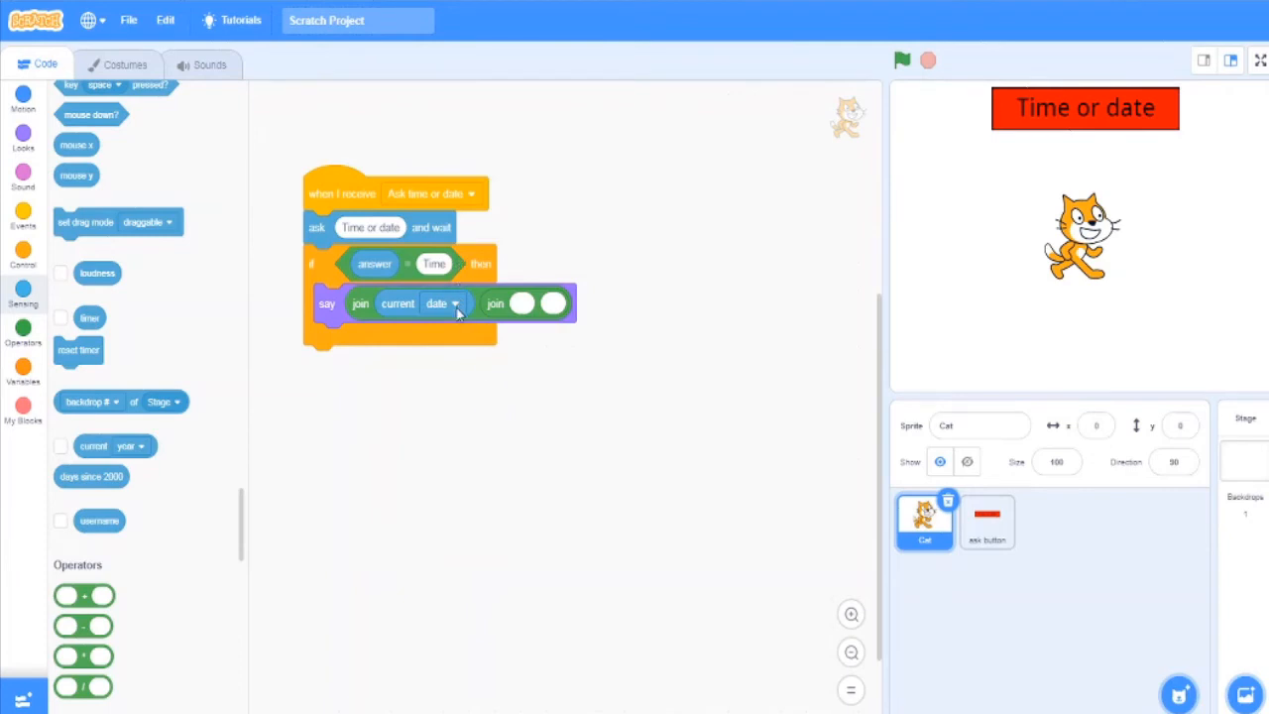
click(443, 303)
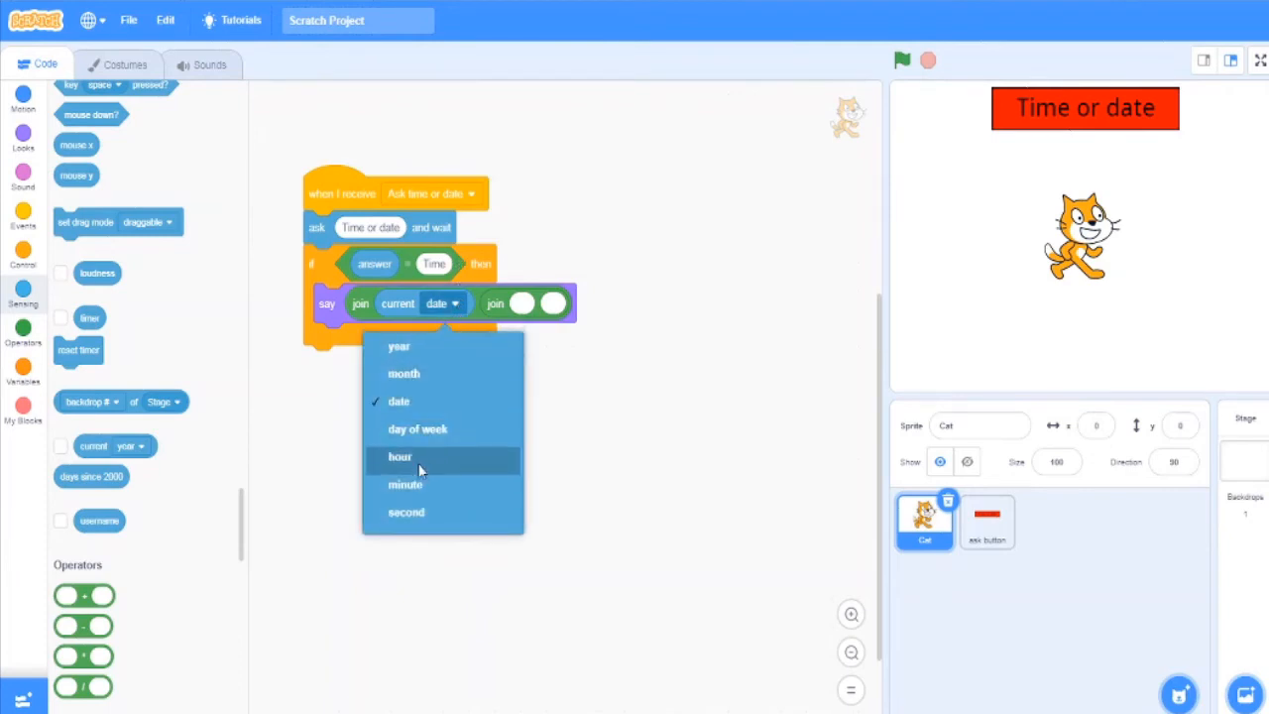
click(401, 456)
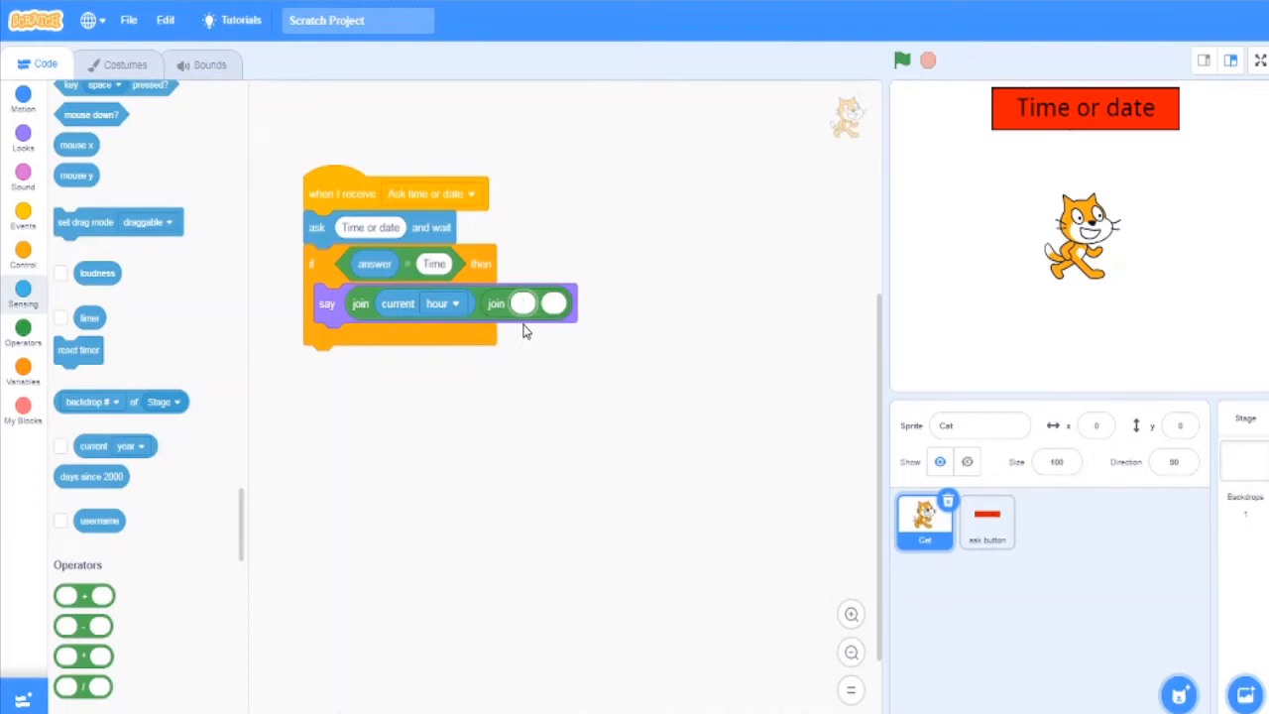
mouse_move(684, 380)
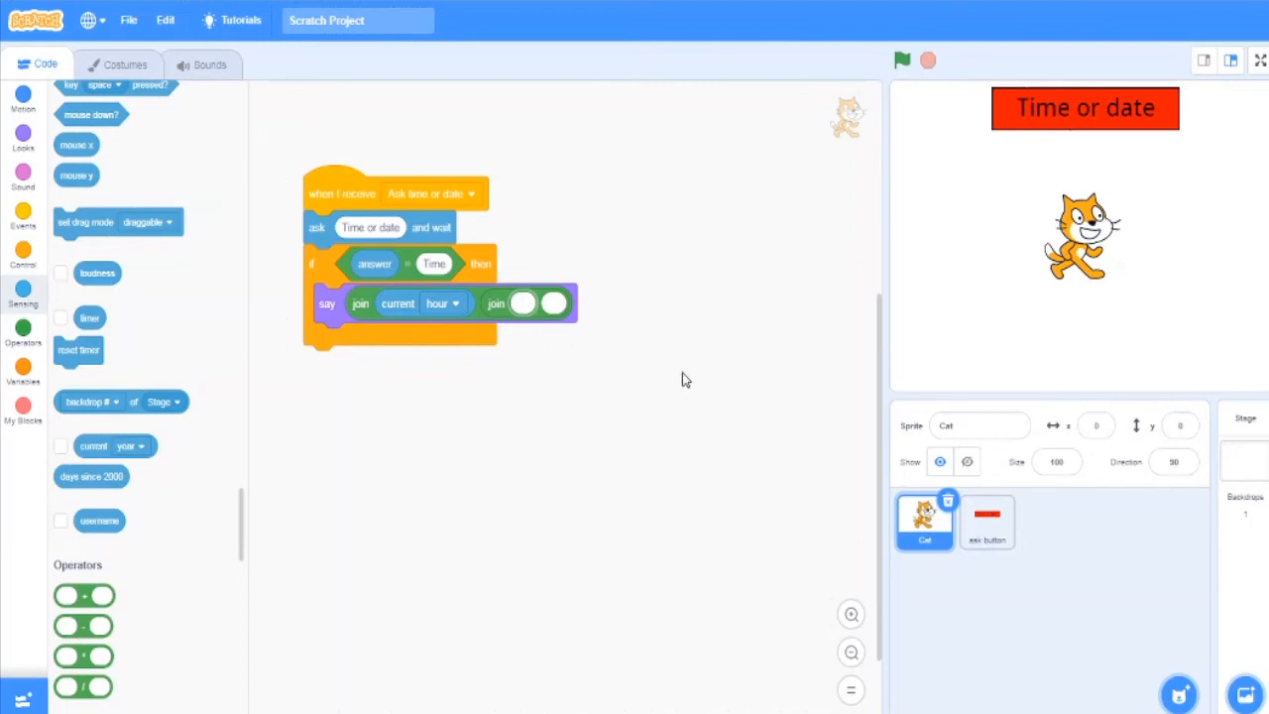
- Fill the next join slot with a separator character after the hour
click(523, 304)
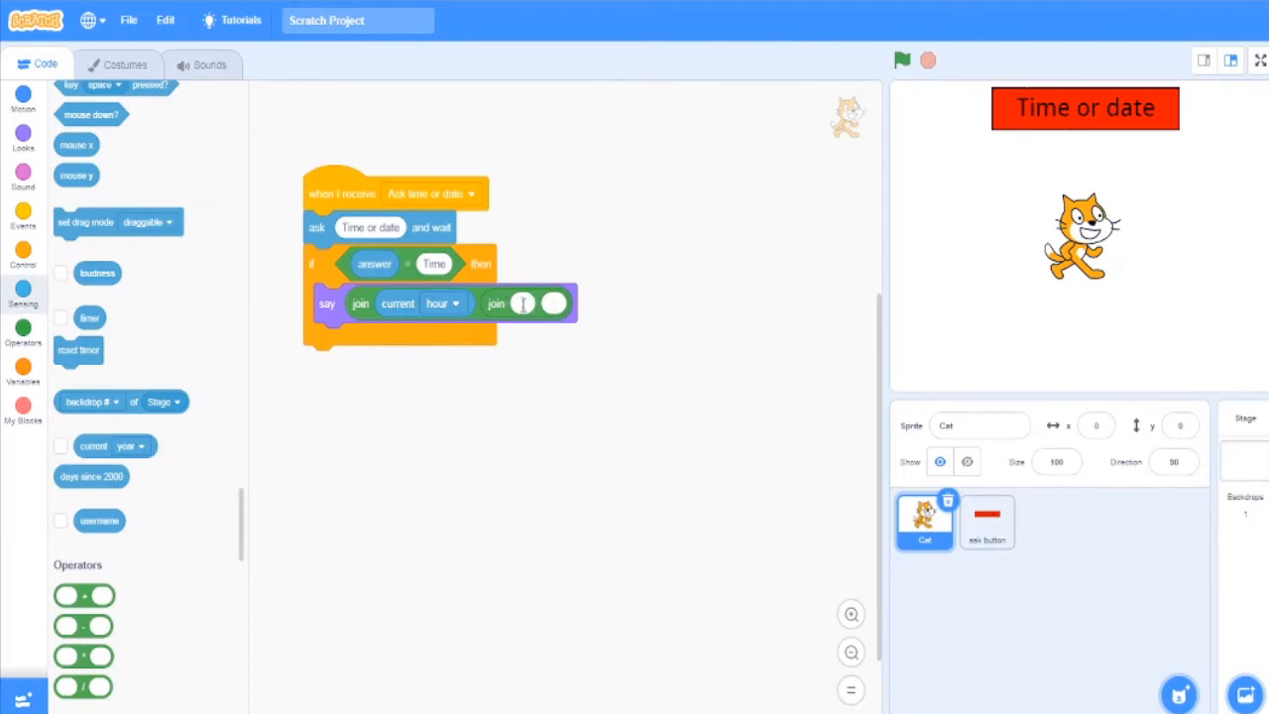
click(524, 304)
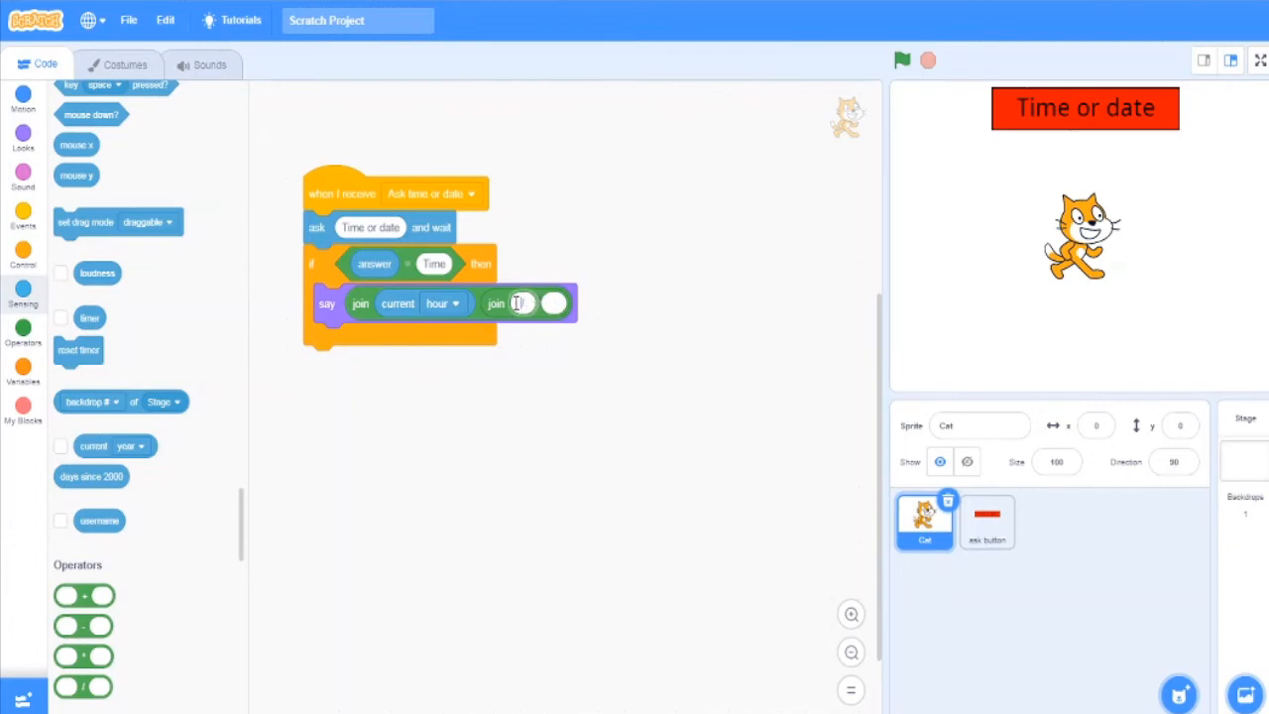
click(900, 60)
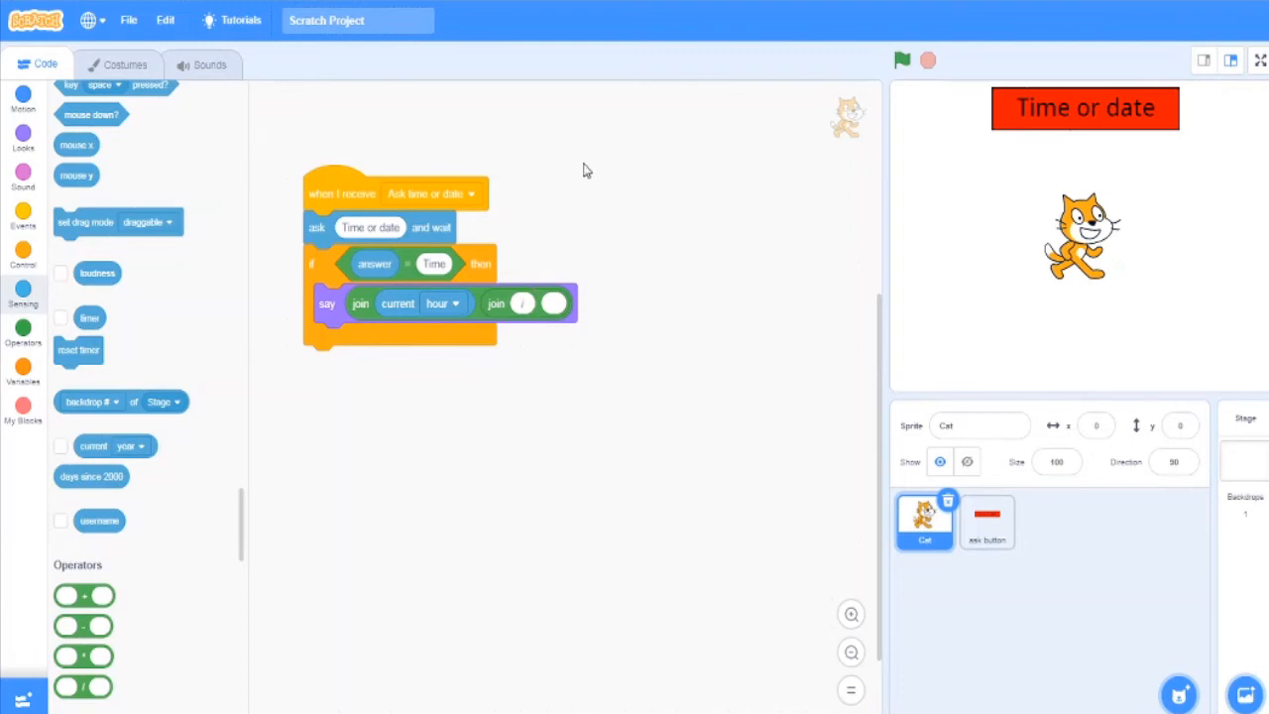
mouse_move(636, 389)
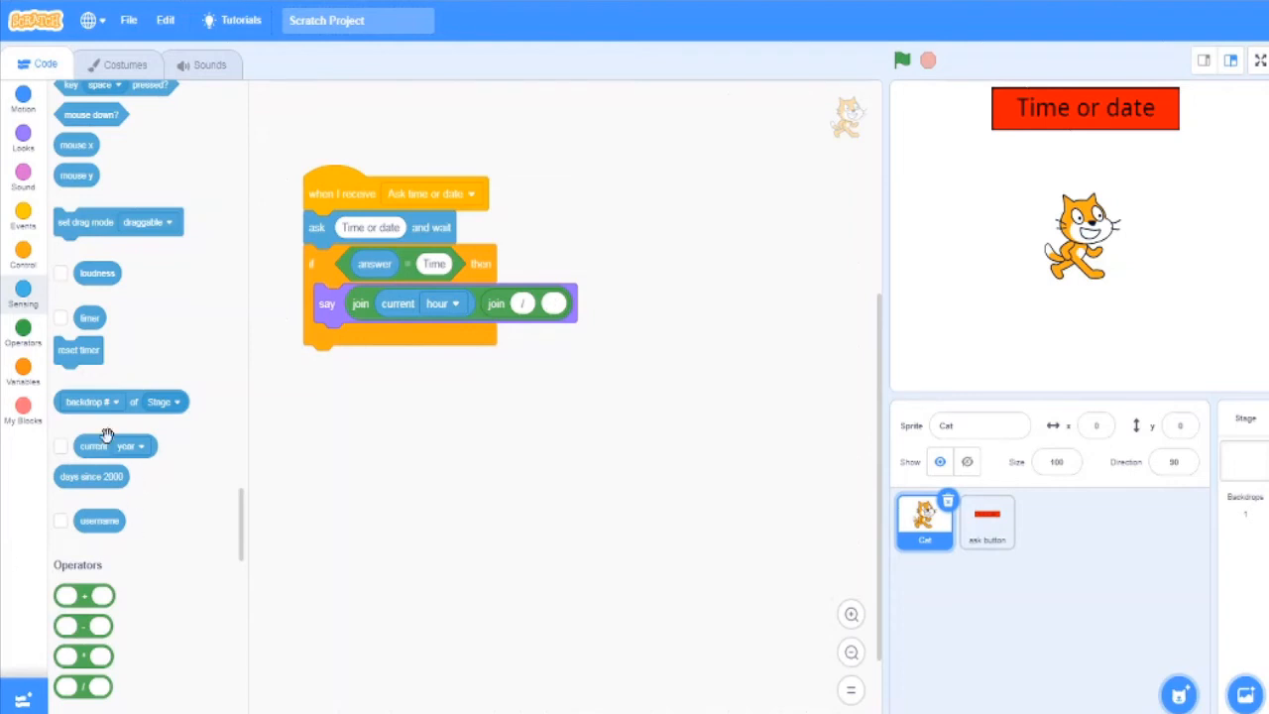
- Nest another join block and fill its slot with a current-time sensing block
scroll(down, 3)
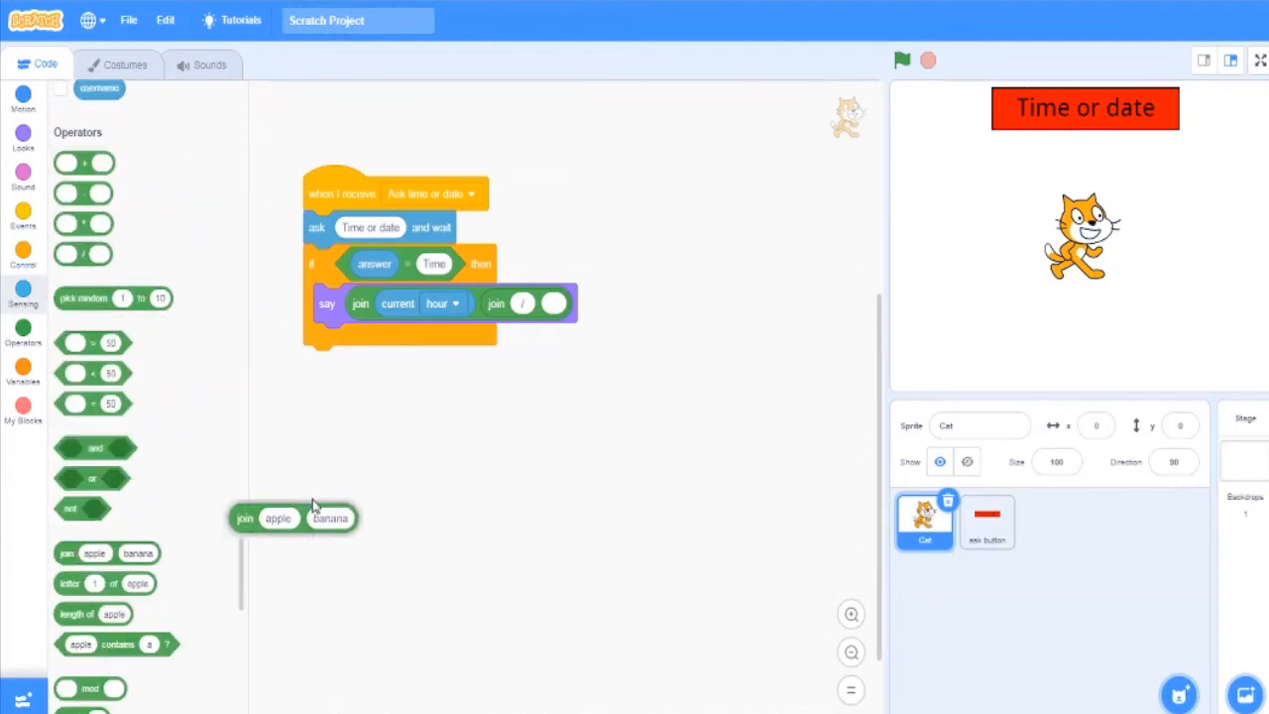
drag(278, 518, 553, 303)
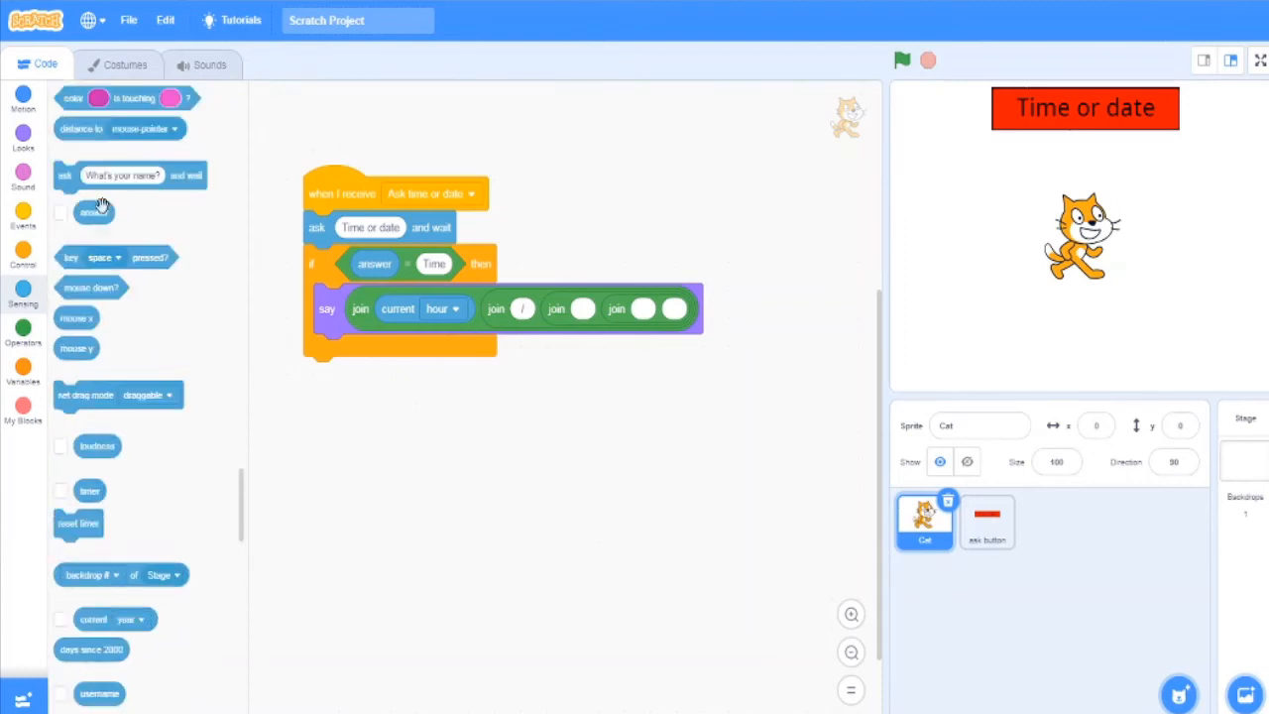
mouse_move(68, 631)
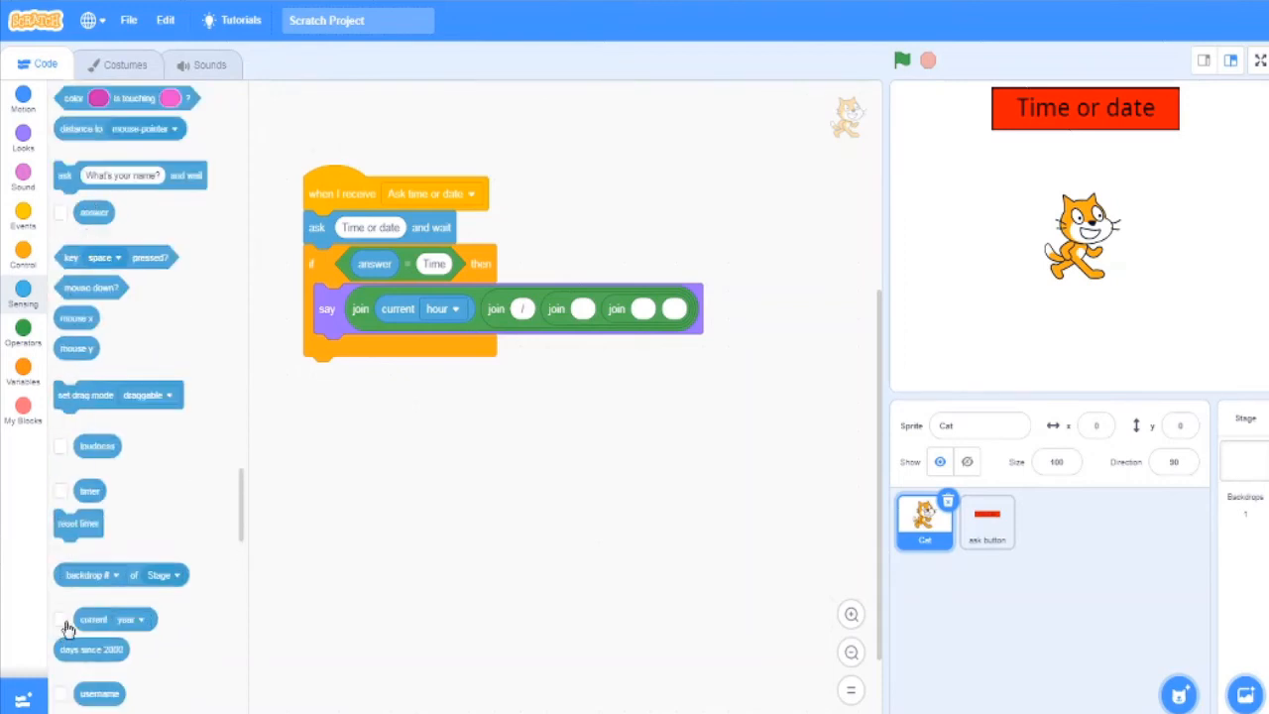
drag(111, 619, 625, 338)
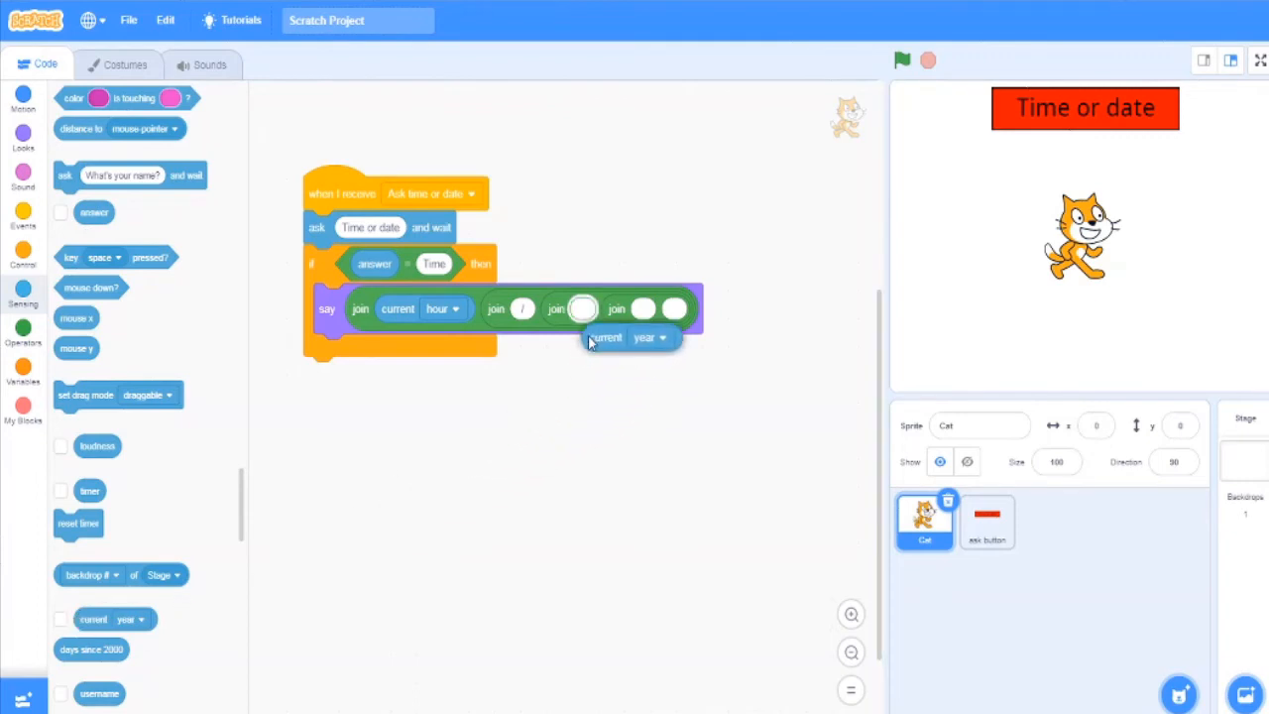
drag(631, 338, 595, 309)
text(/)
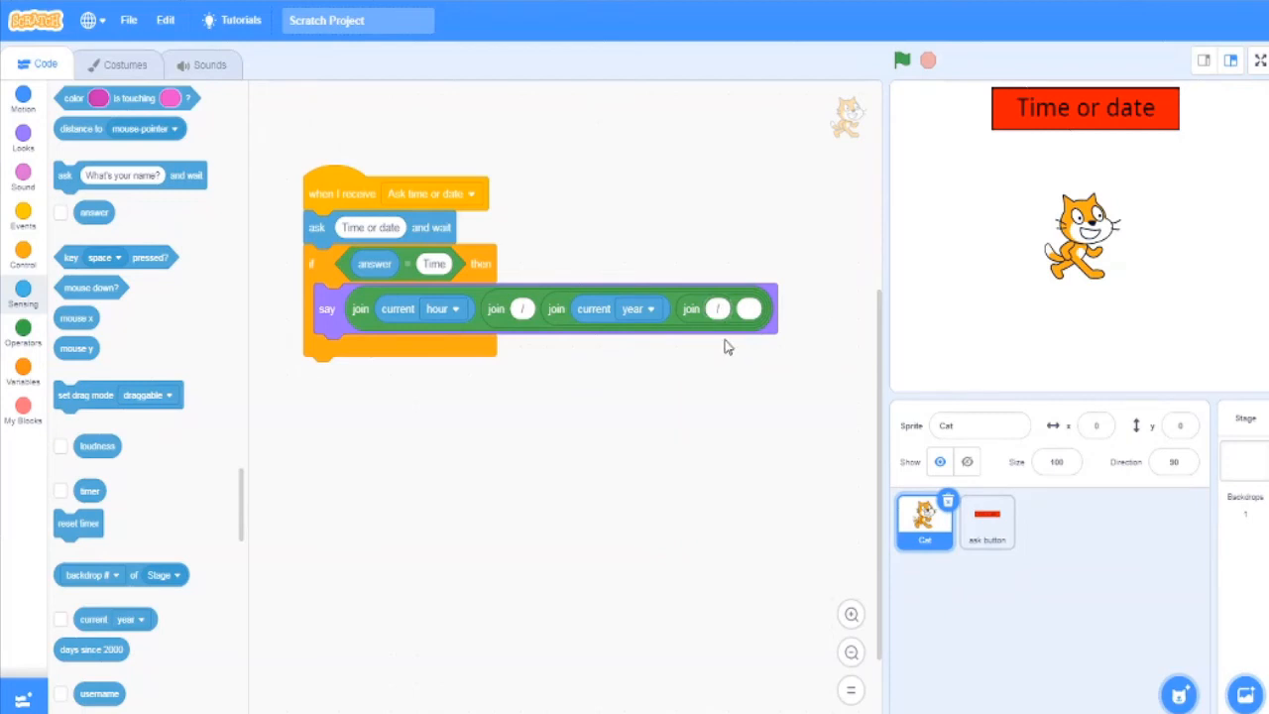
- Set the joined sensing blocks to current hour, minute and second with '/' separators
click(23, 335)
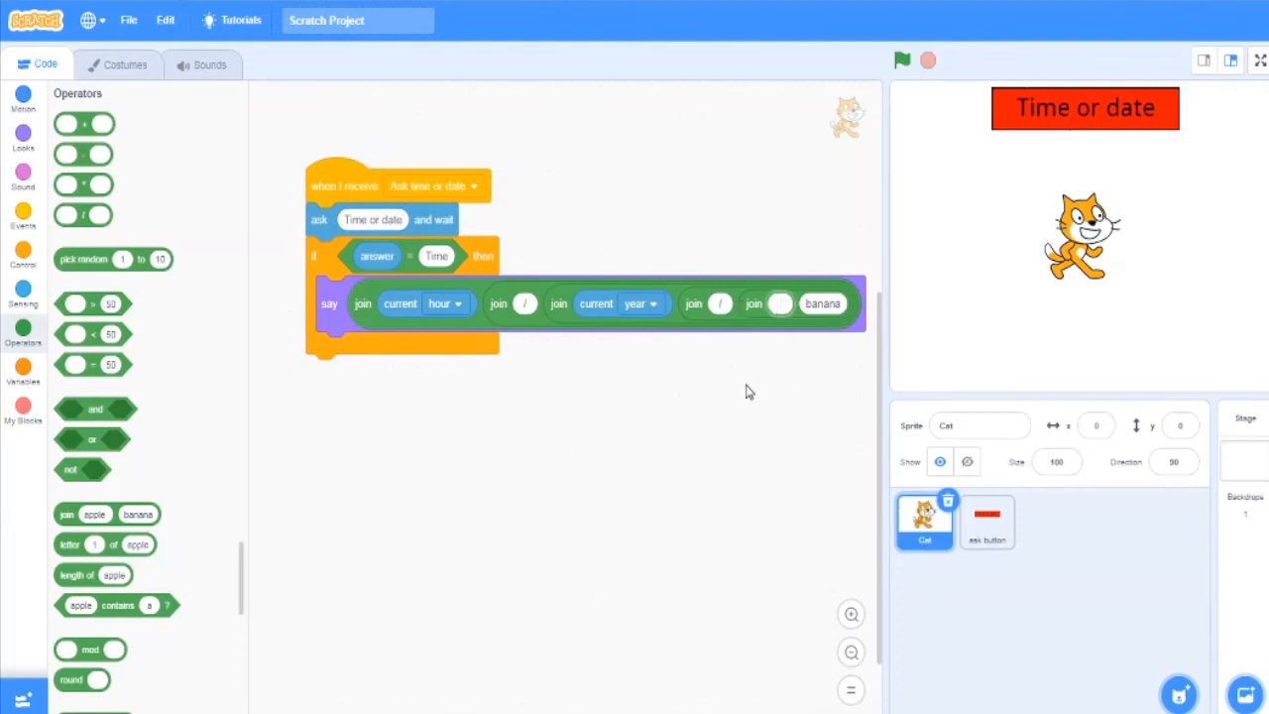
click(642, 304)
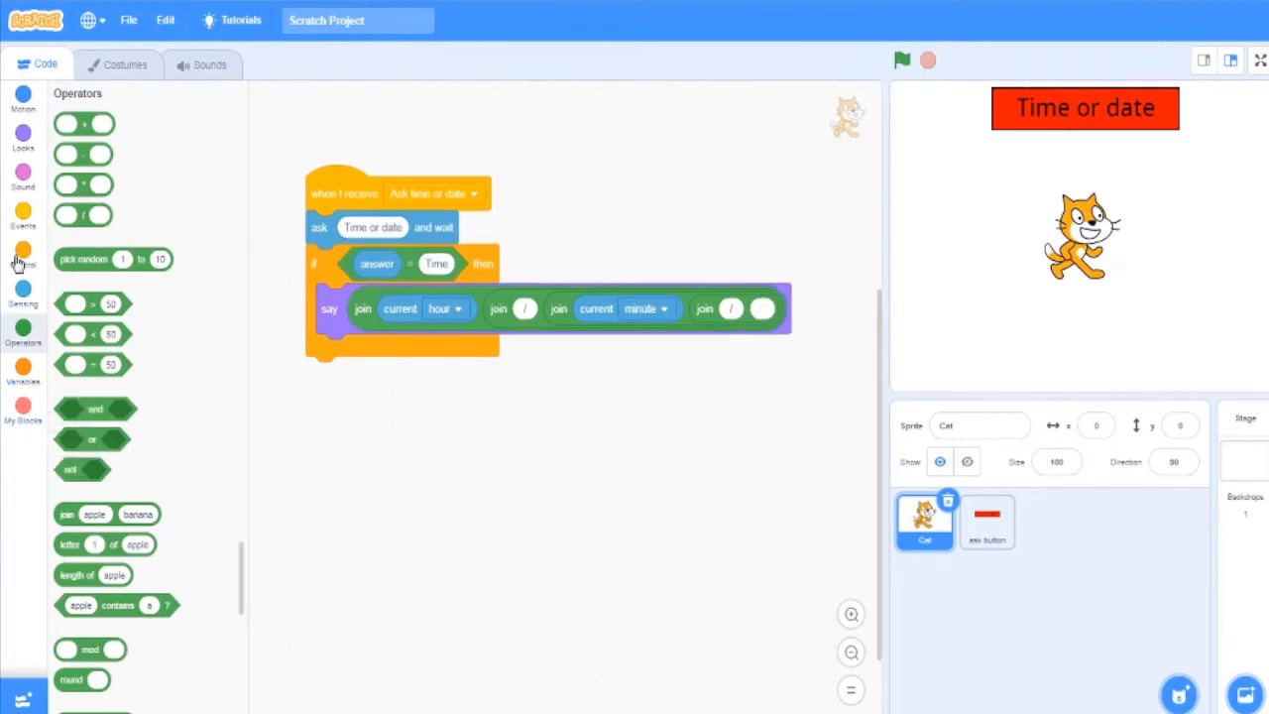
click(23, 288)
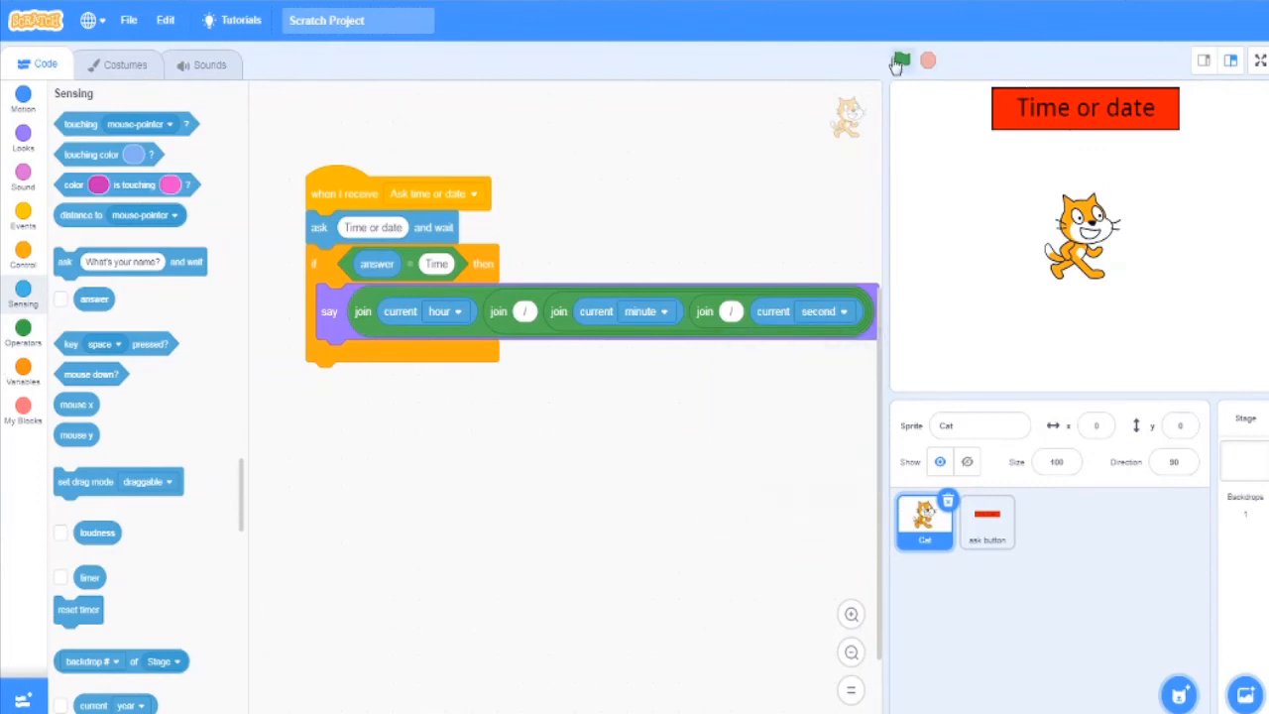
- Run the project and answer 'time' so the cat says the current time, 19 / 1 / 37
click(900, 60)
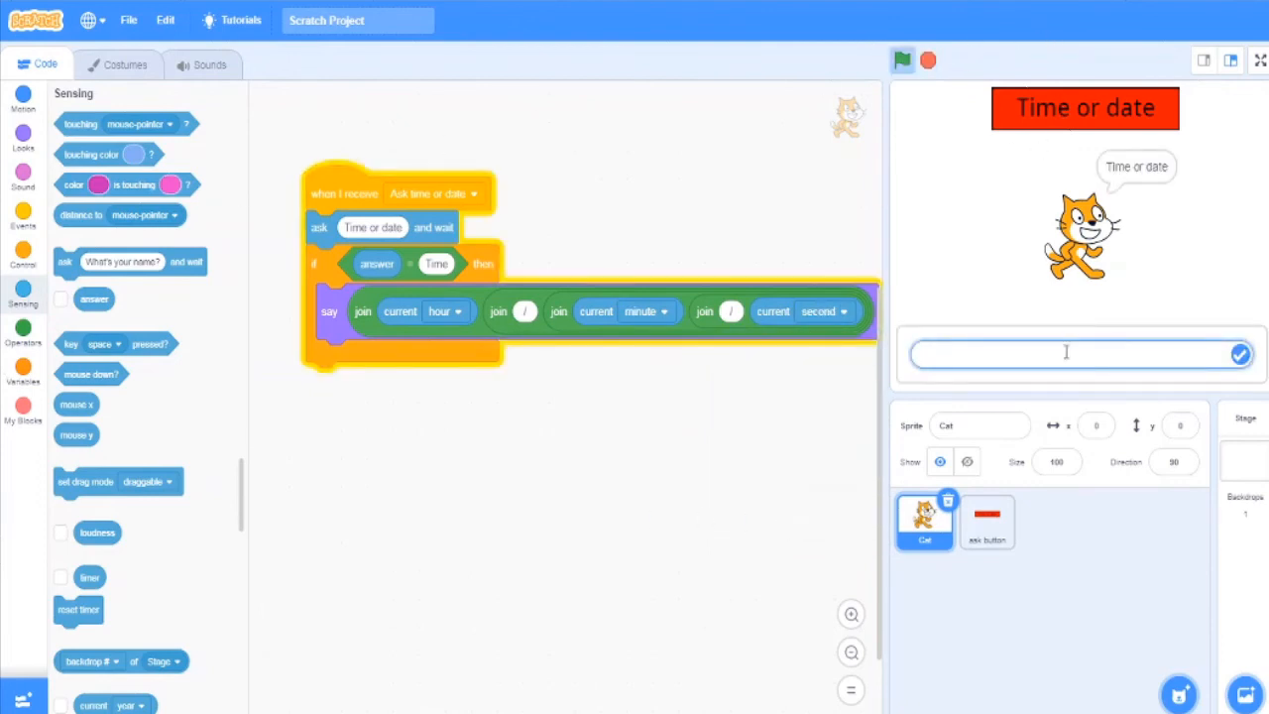
text(ti)
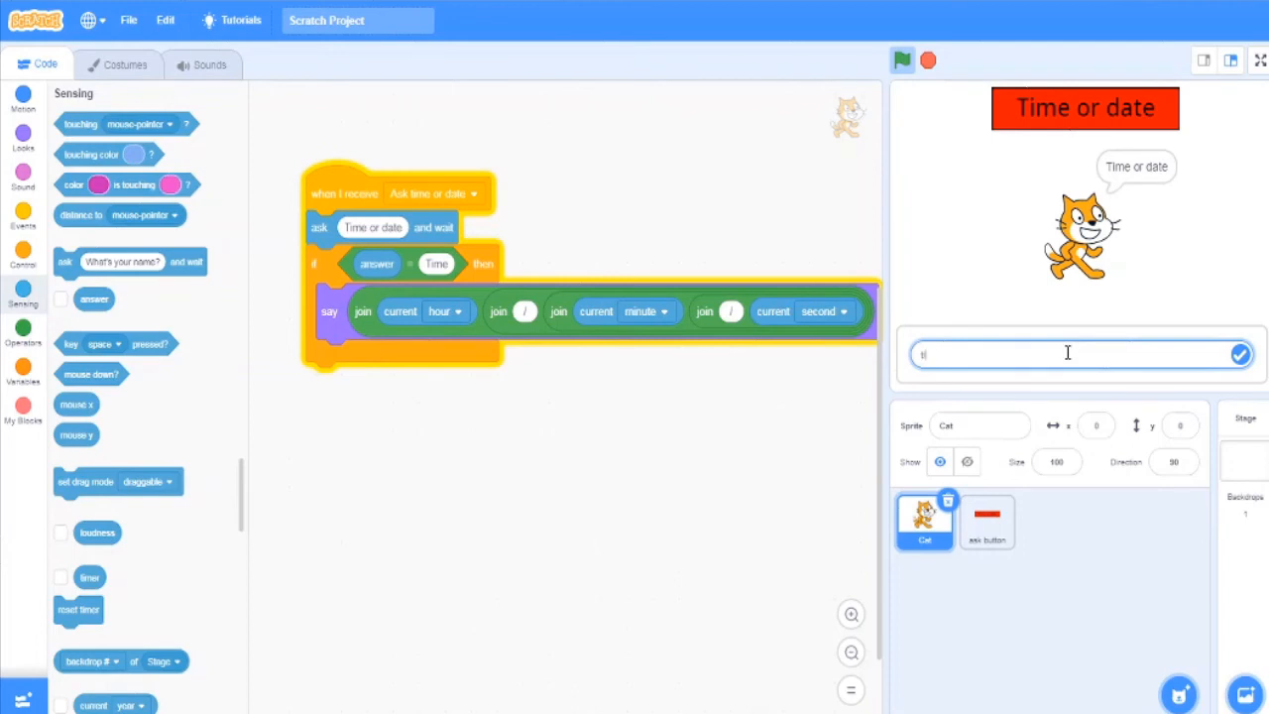
click(1241, 353)
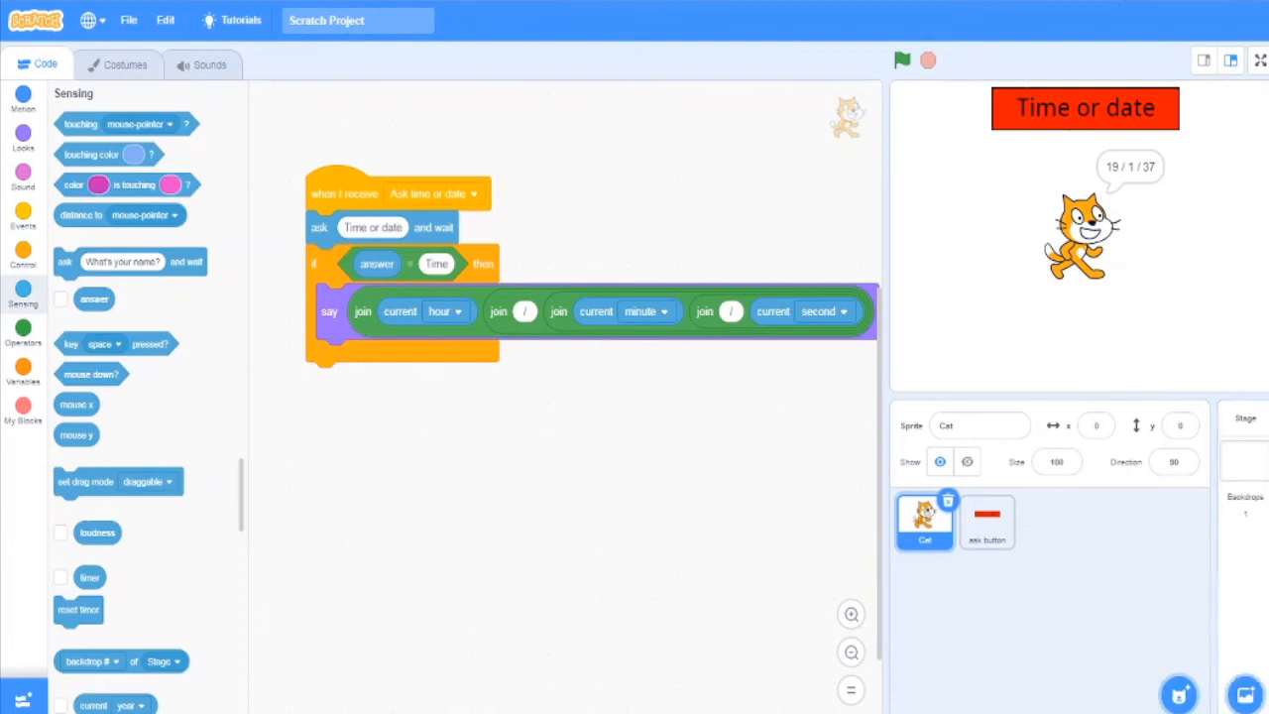
mouse_move(1059, 403)
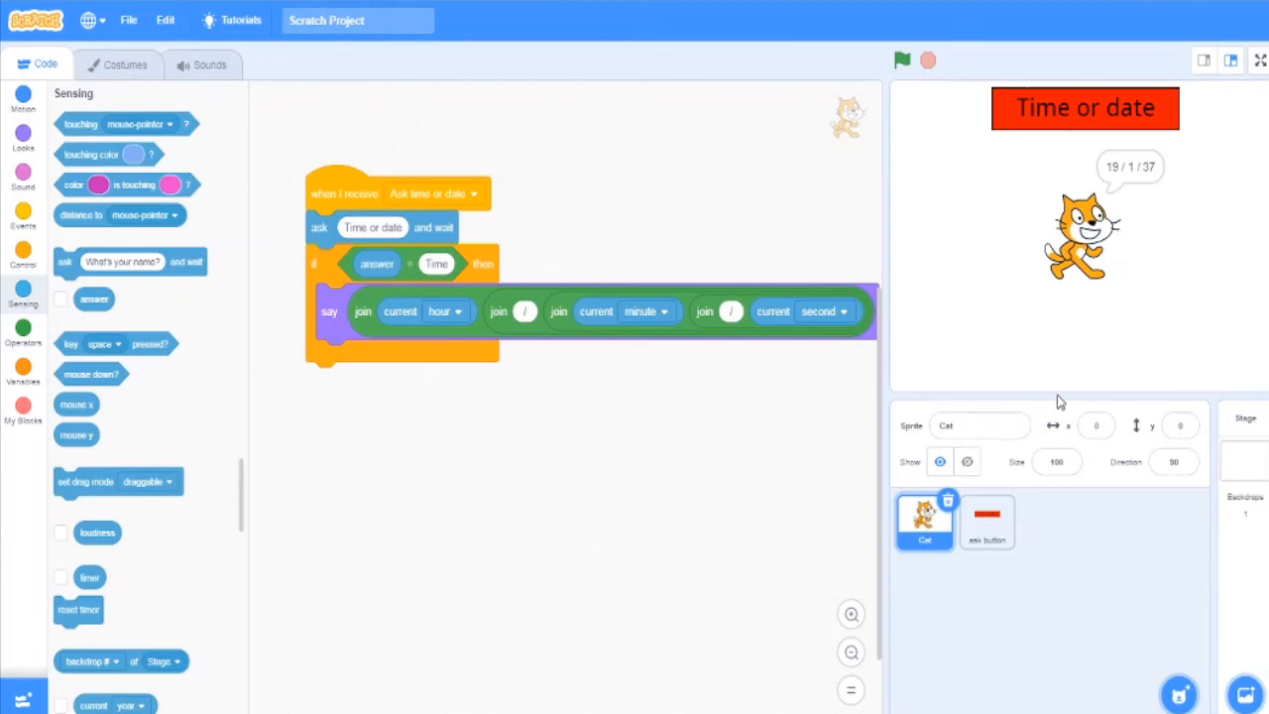
mouse_move(1166, 174)
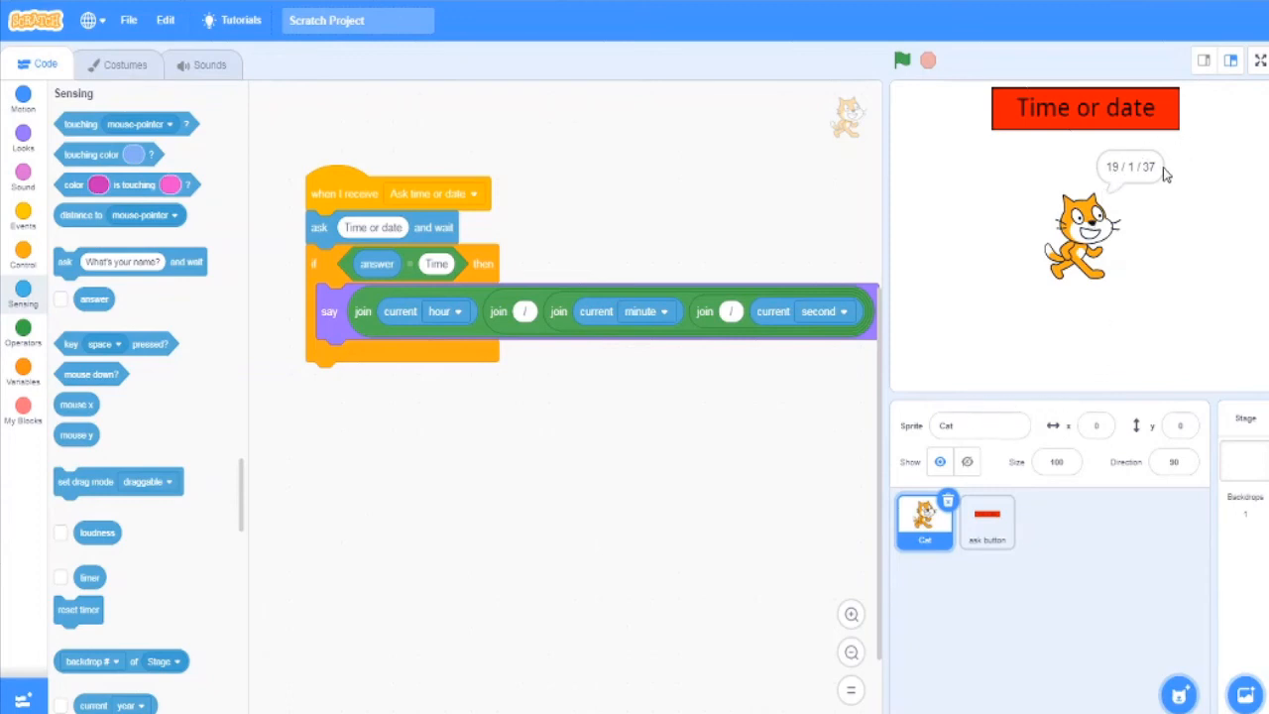
mouse_move(874, 349)
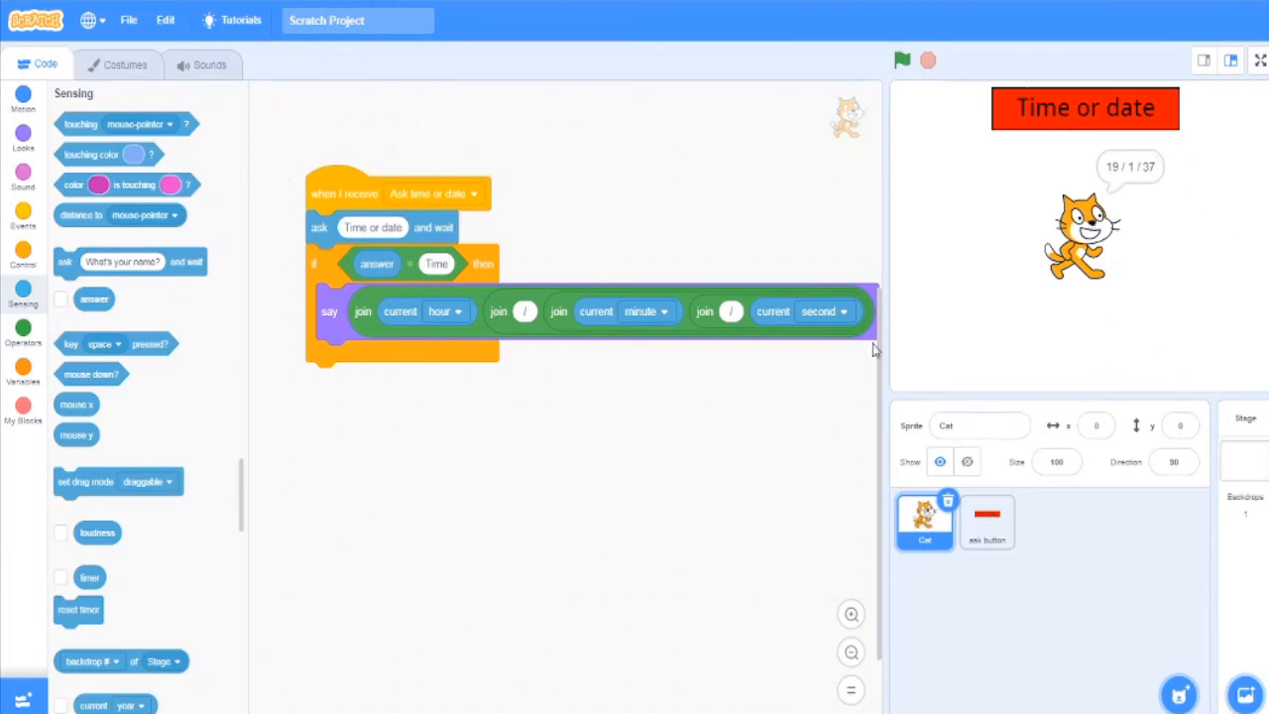
- Wrap the say in a forever loop and add a second if for 'date' saying date, month, year
click(24, 256)
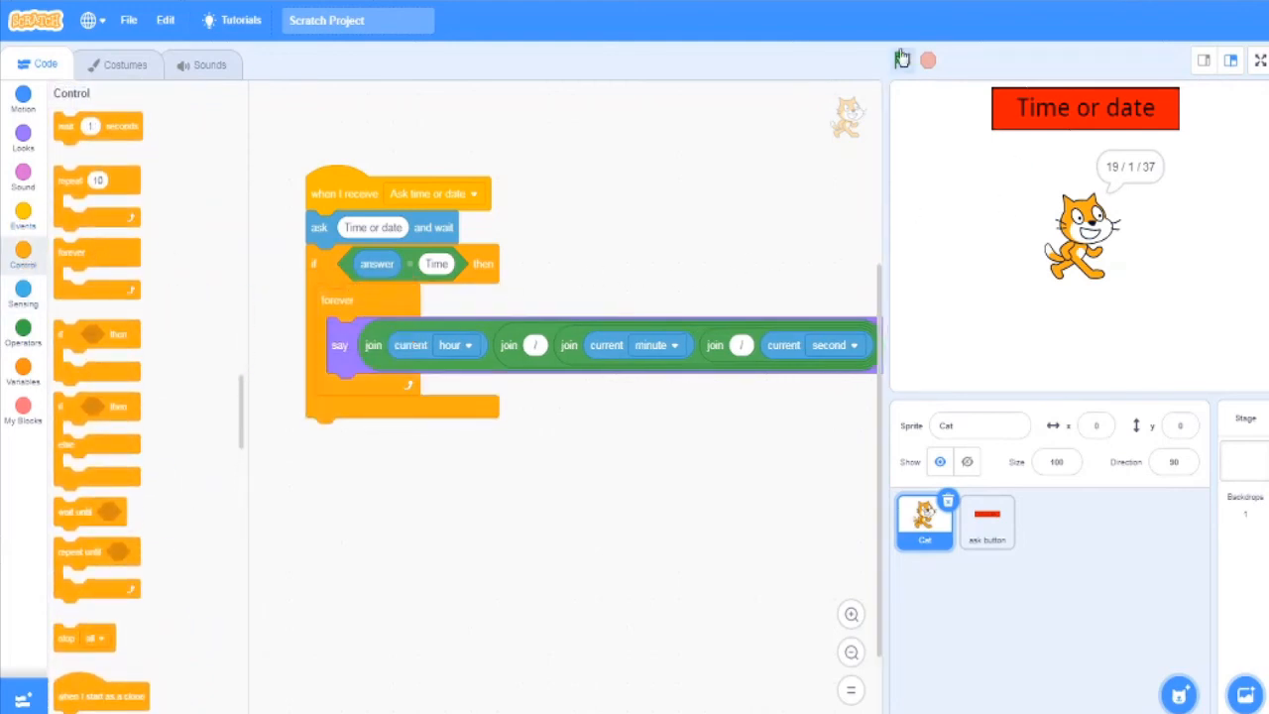
click(900, 59)
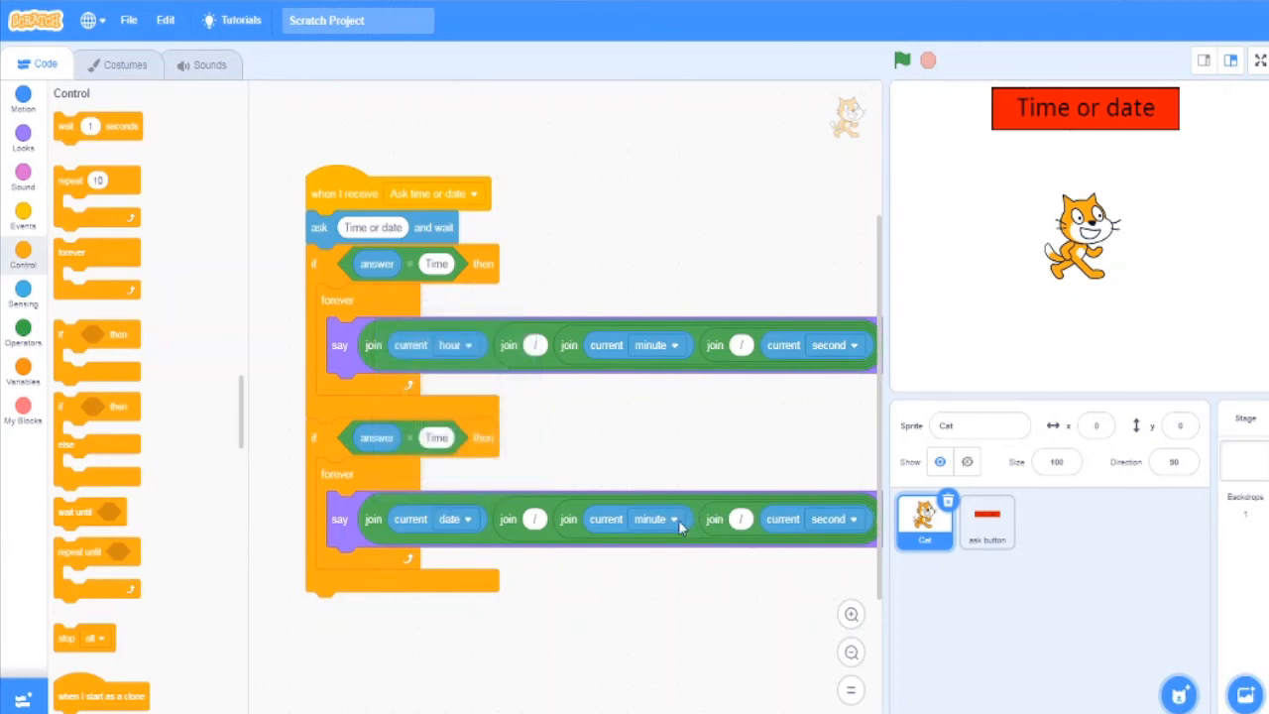
click(658, 520)
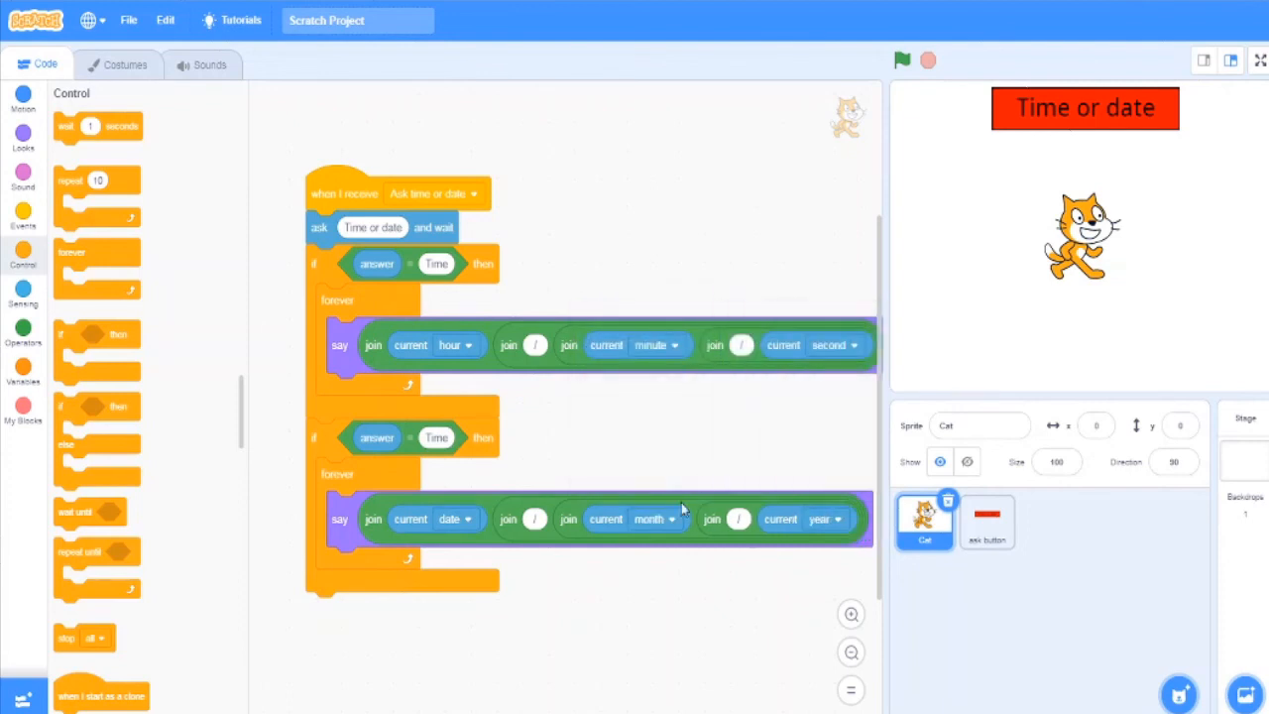
click(437, 438)
text(date)
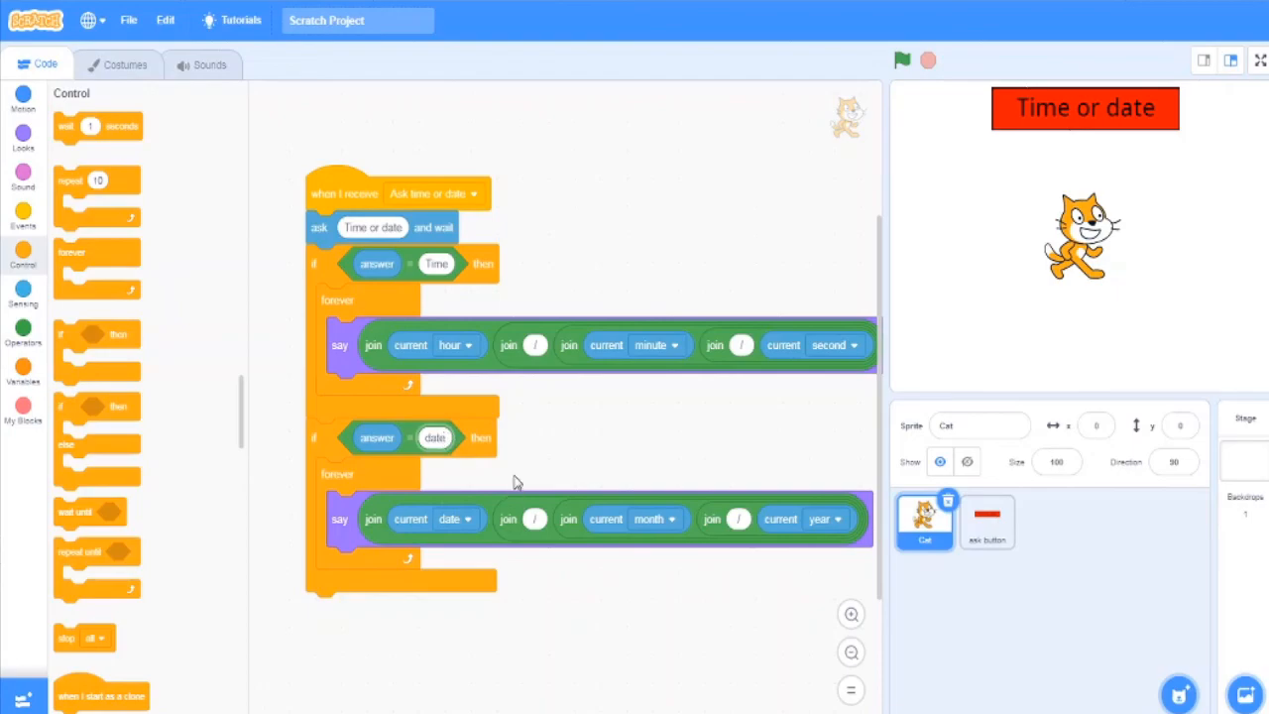
- Run the project on the full-size stage and answer 'date' so the cat says 2 / 5 / 2021
click(1229, 59)
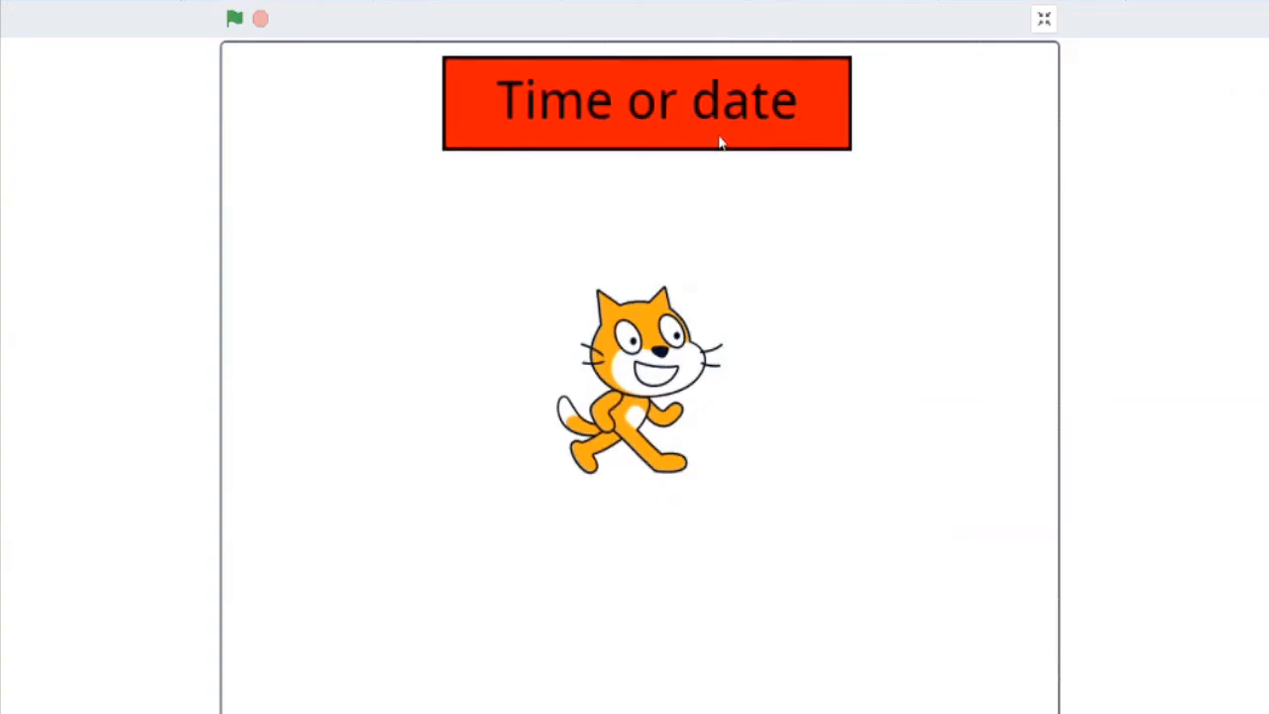
click(234, 18)
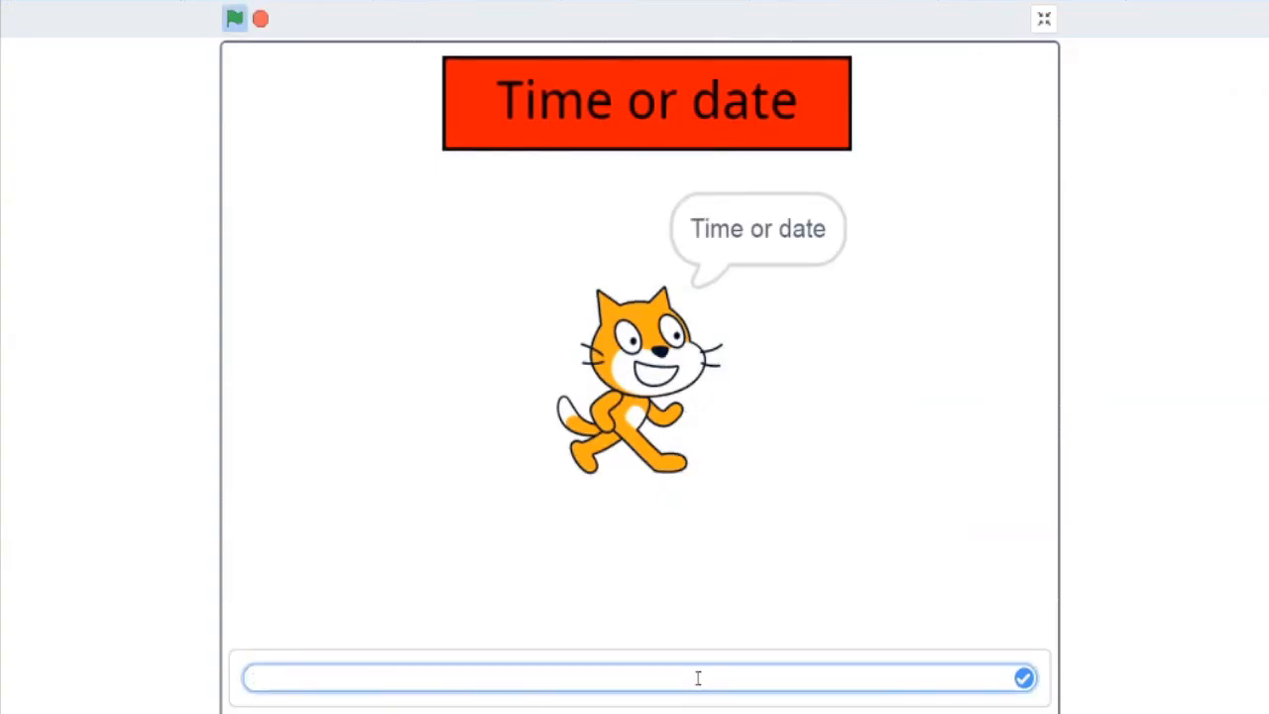
text(h)
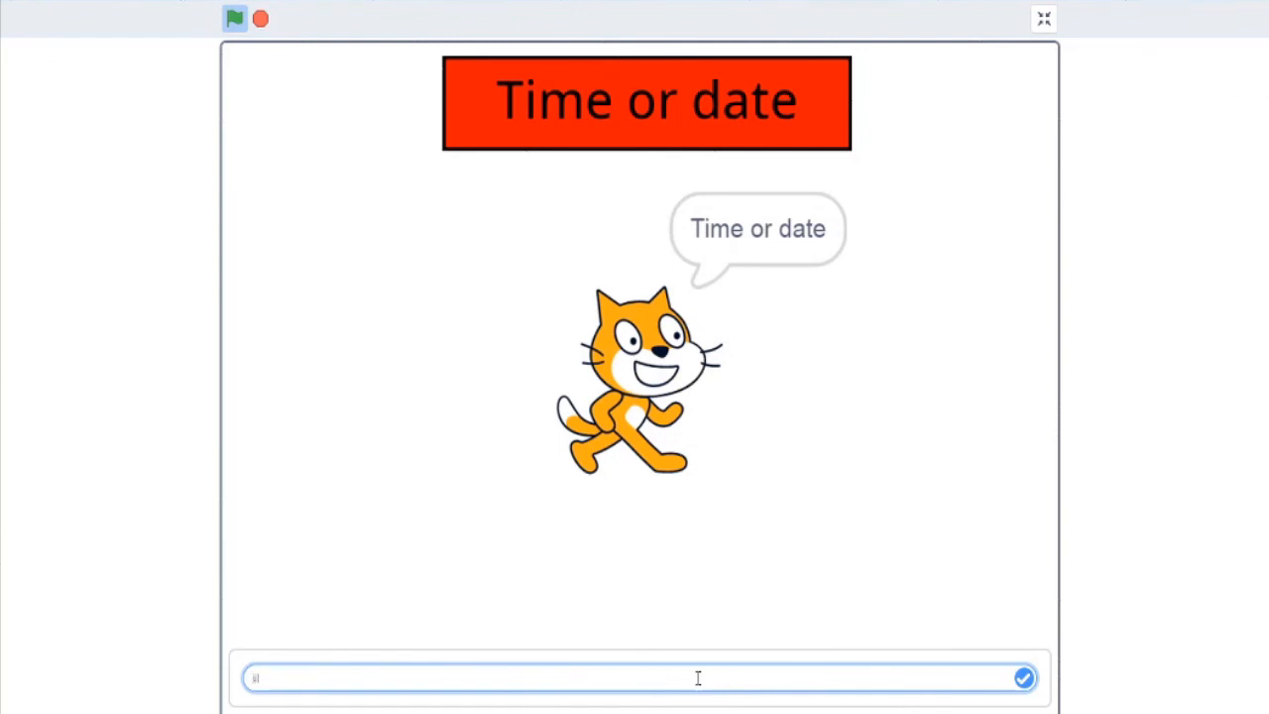
click(1024, 679)
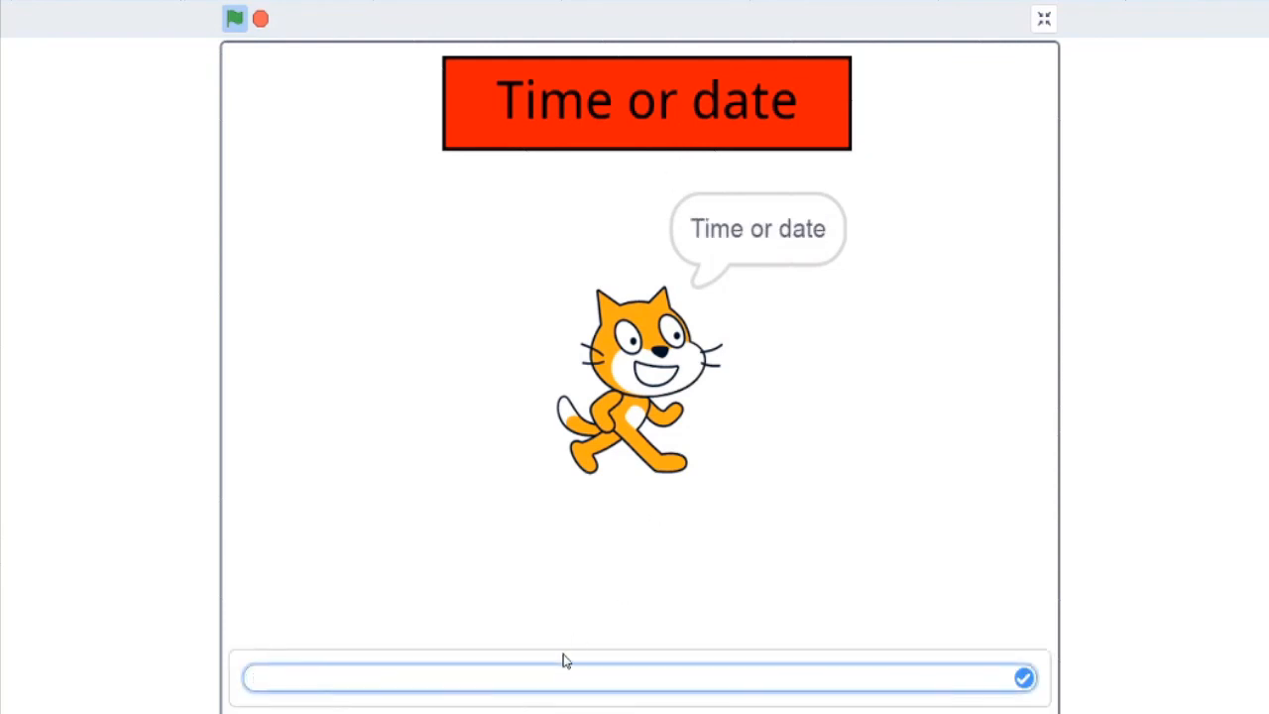
text(date)
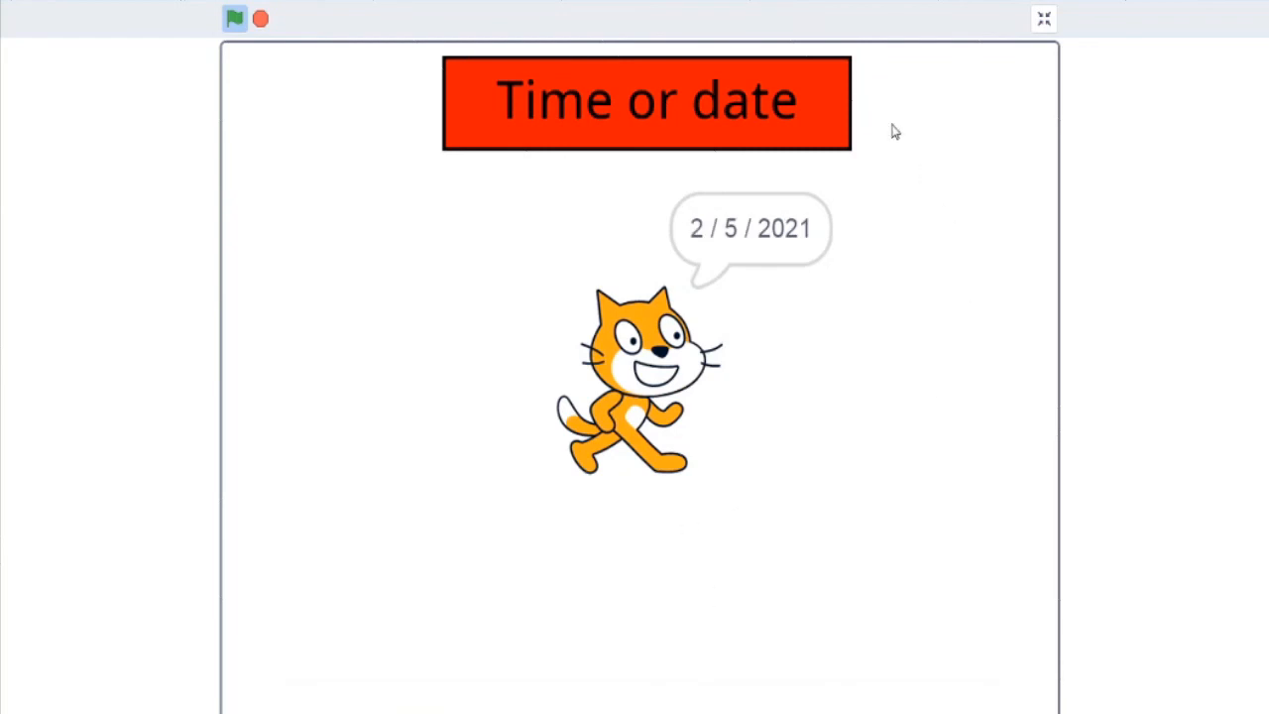
mouse_move(587, 187)
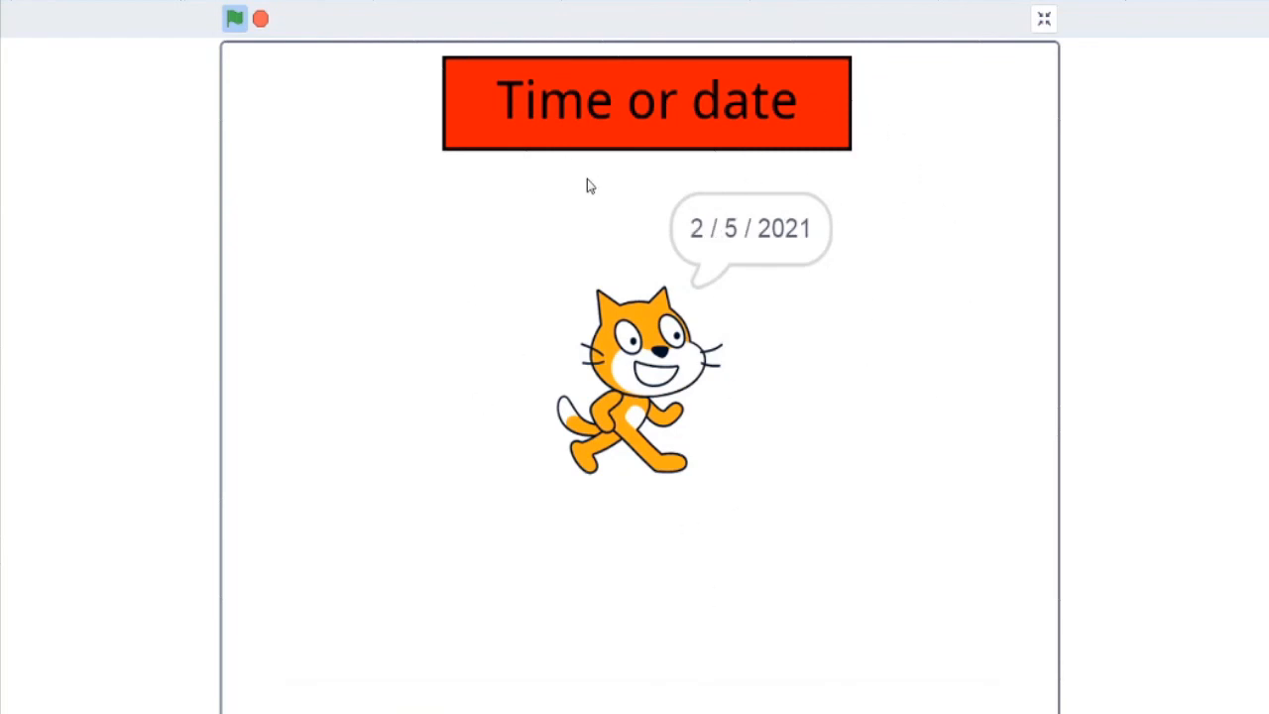
mouse_move(712, 326)
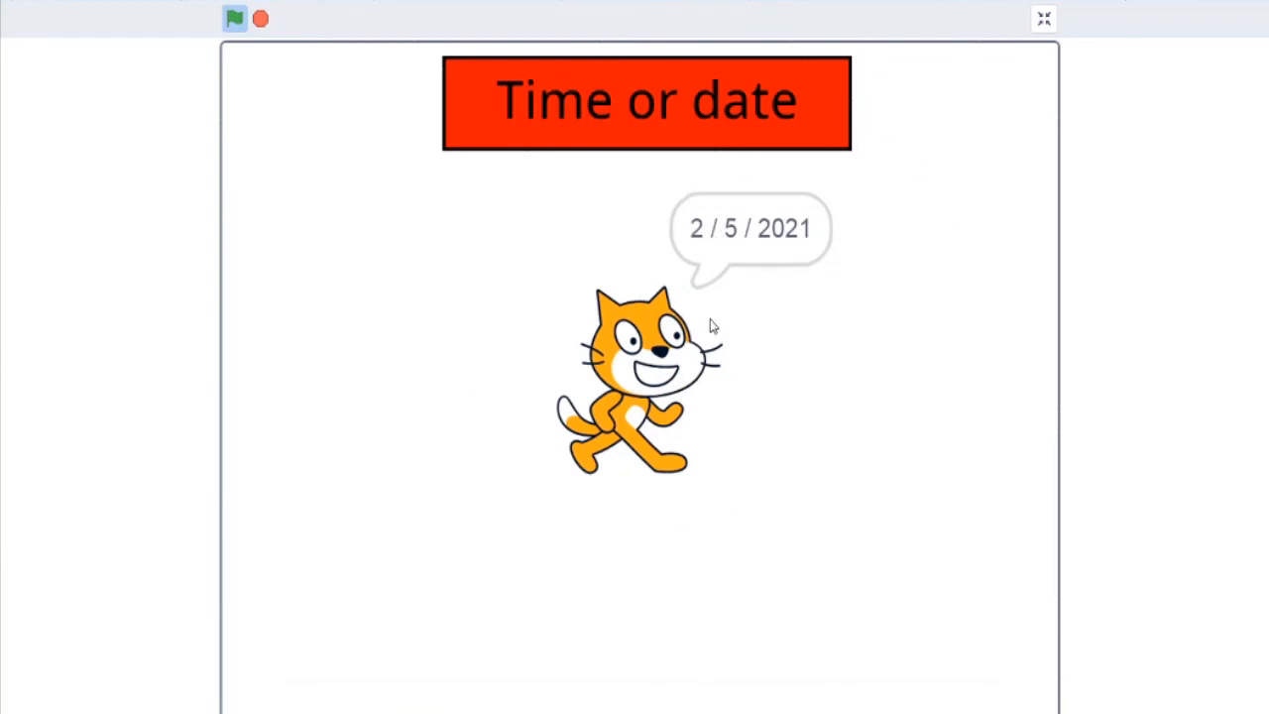
mouse_move(1029, 57)
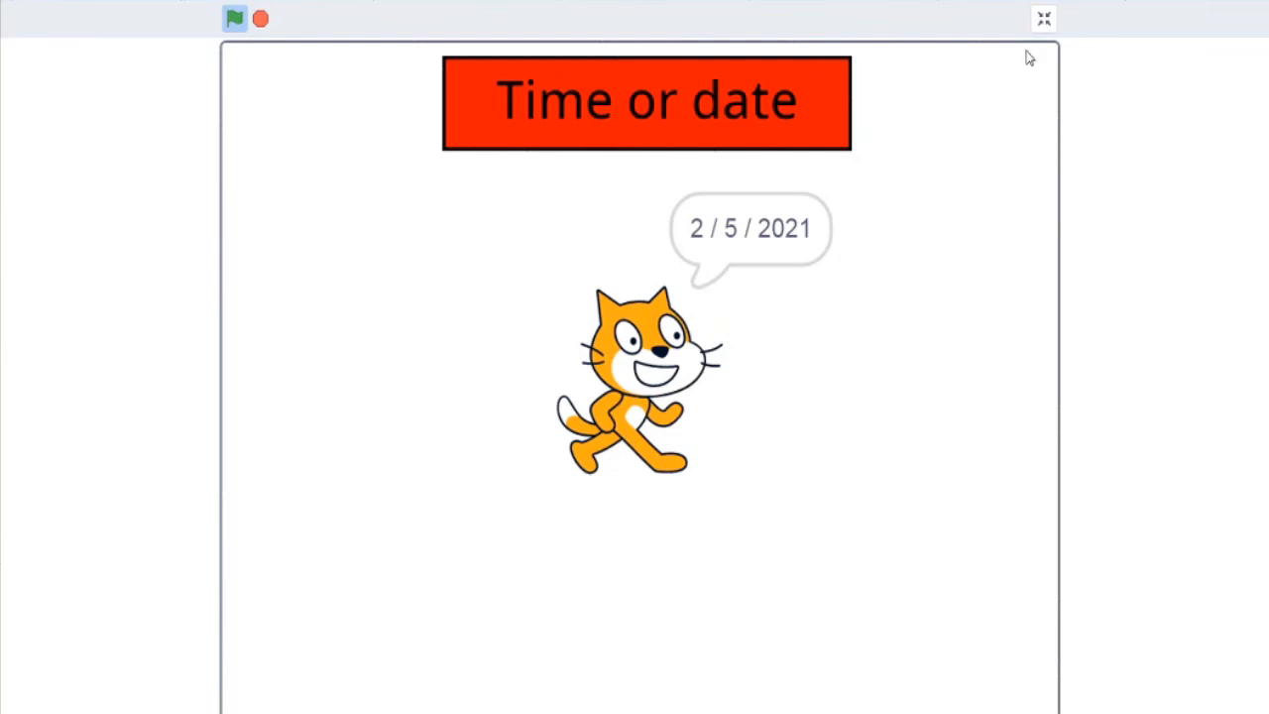
mouse_move(969, 250)
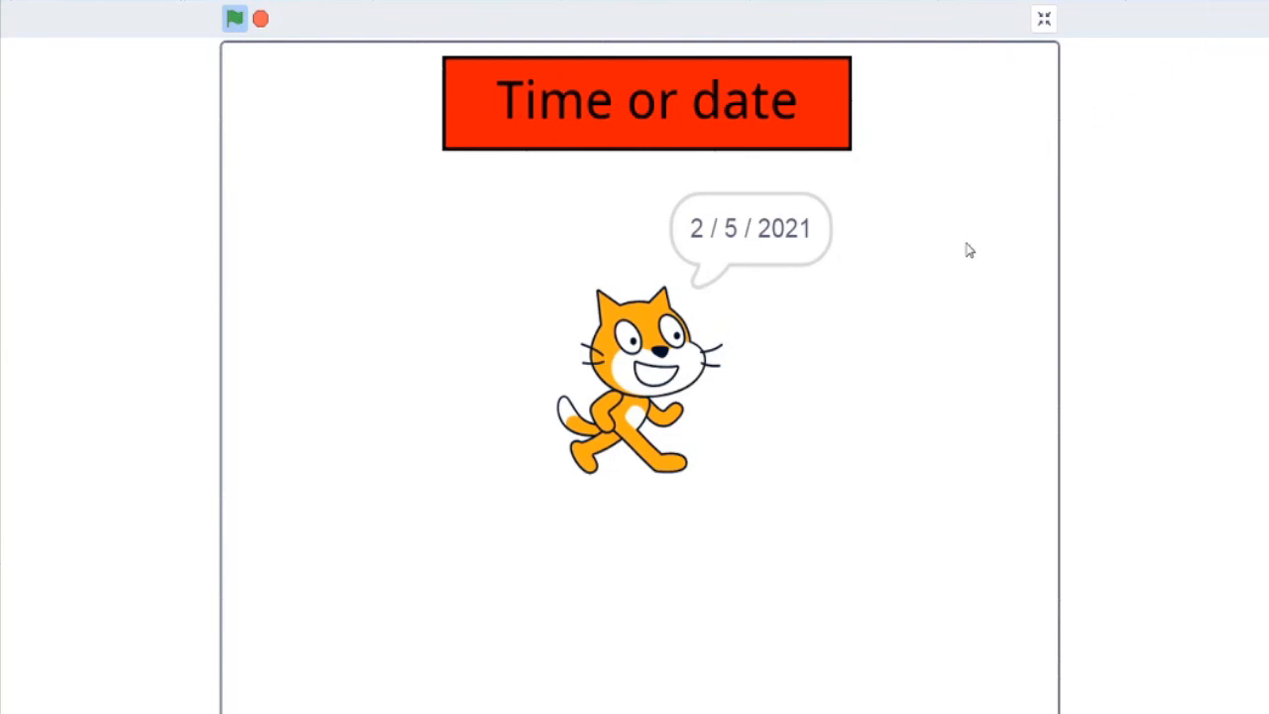